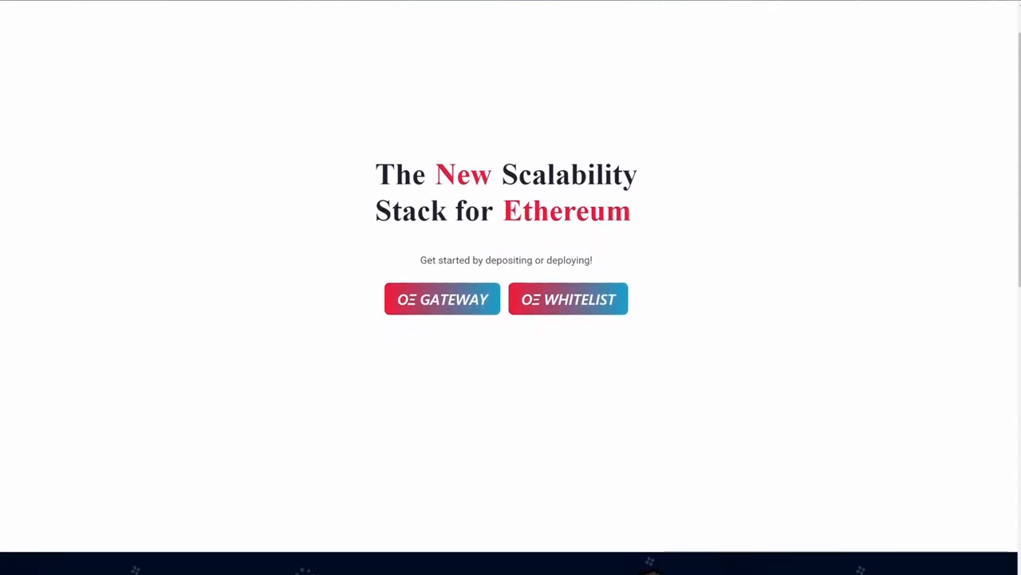
Step: Scroll through the Compass Mining homepage content
scroll("down", 3)
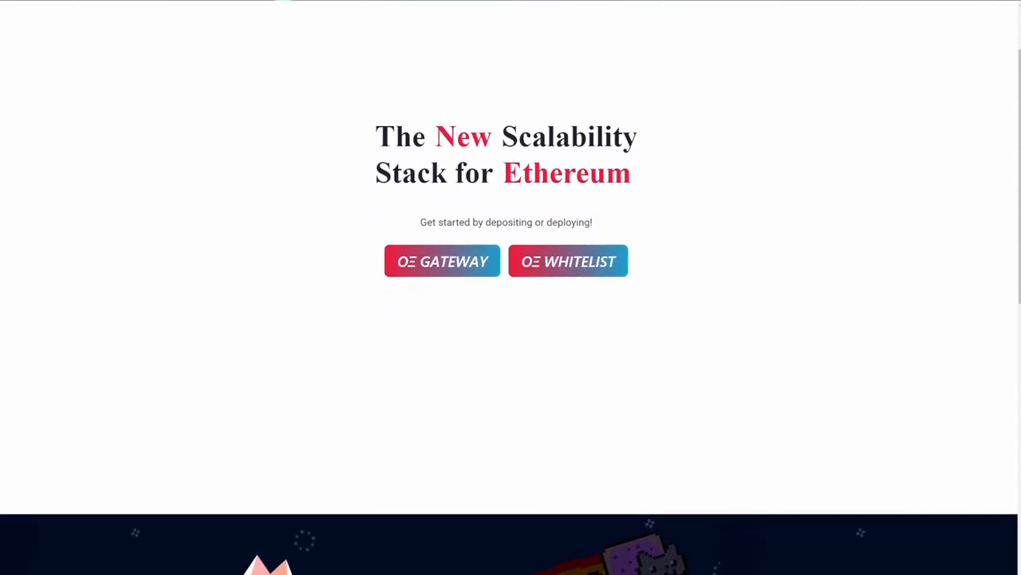
scroll("down", 3)
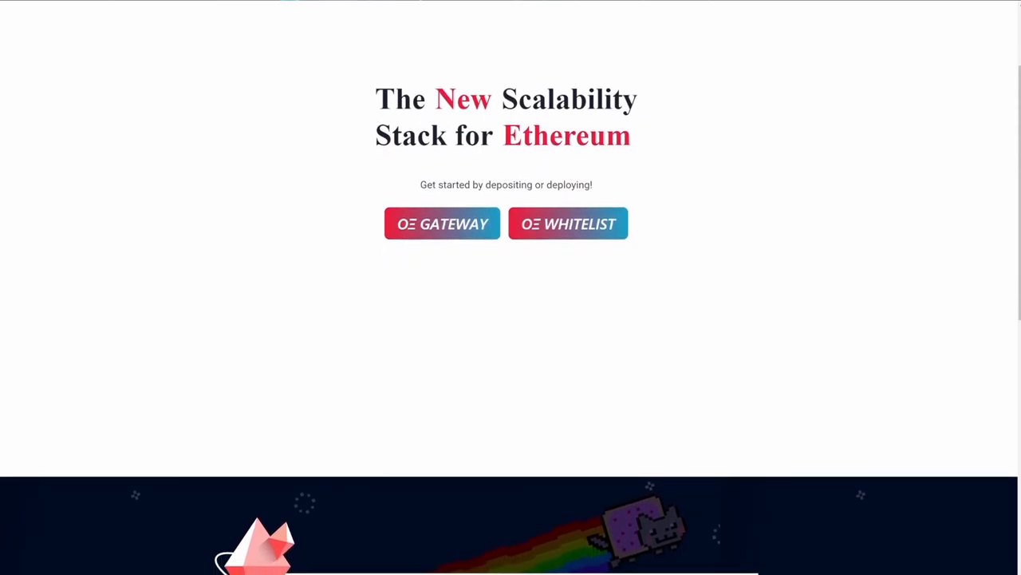
scroll("down", 3)
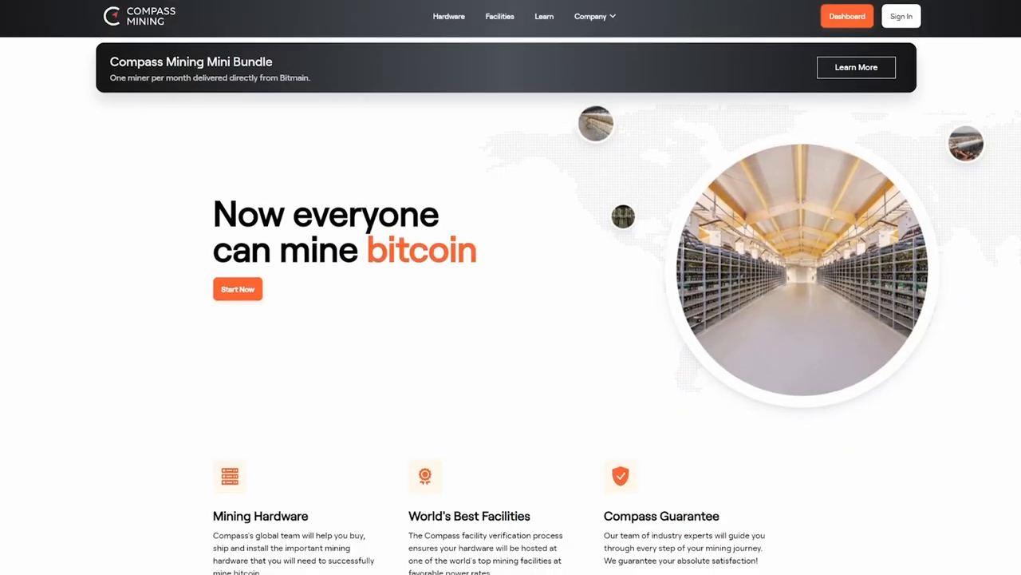
scroll("down", 3)
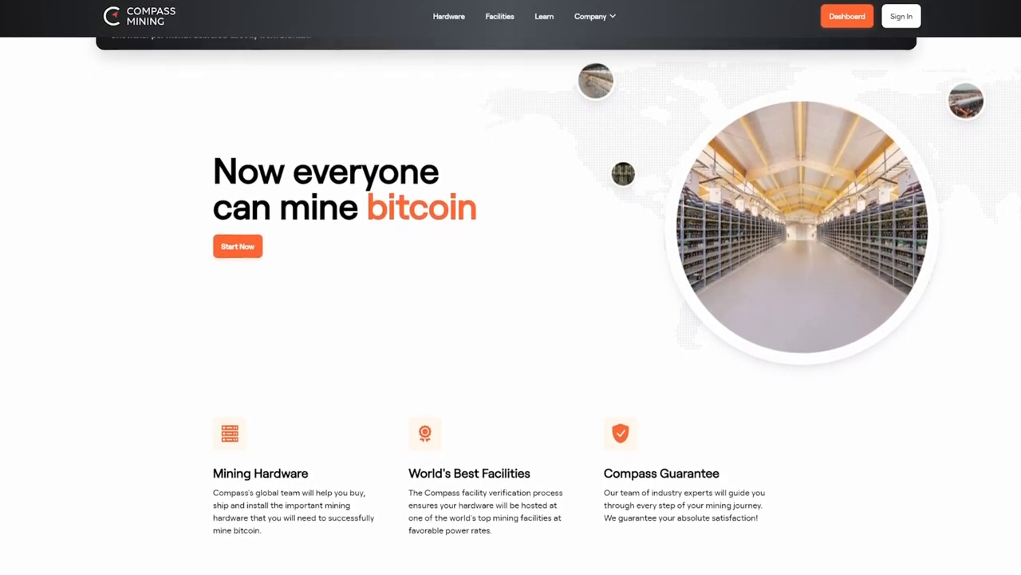
scroll("down", 3)
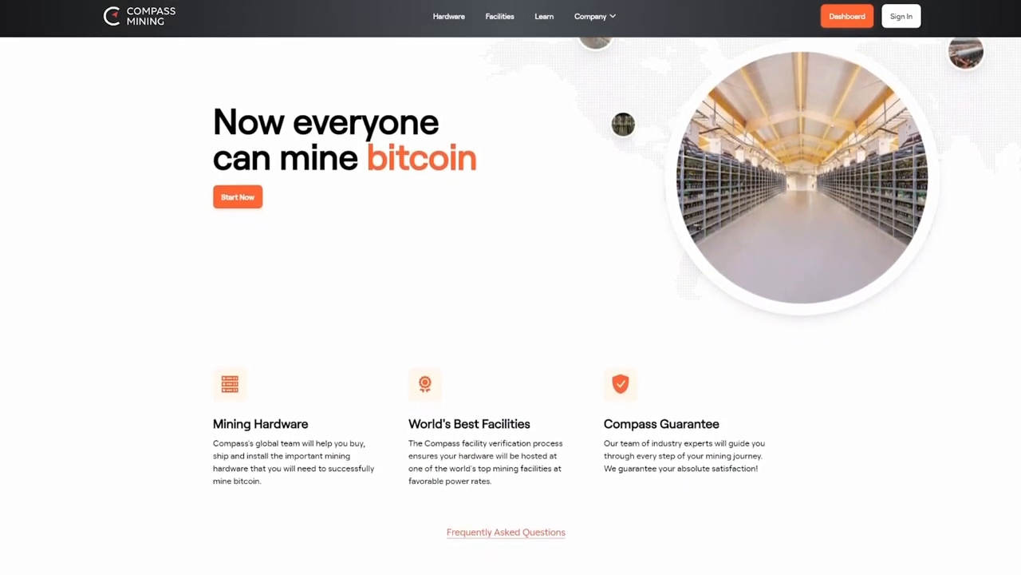
scroll("down", 3)
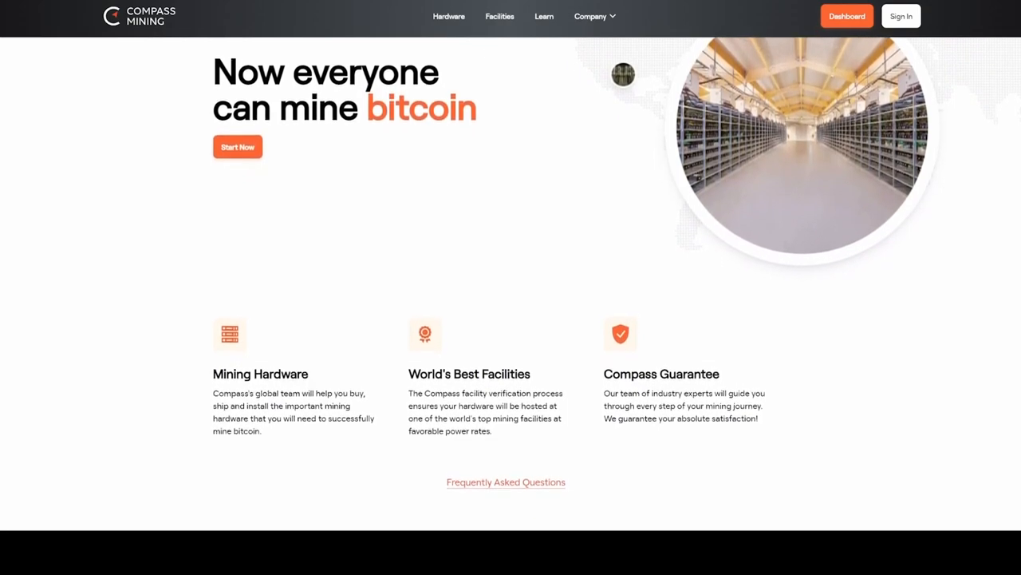
scroll("down", 3)
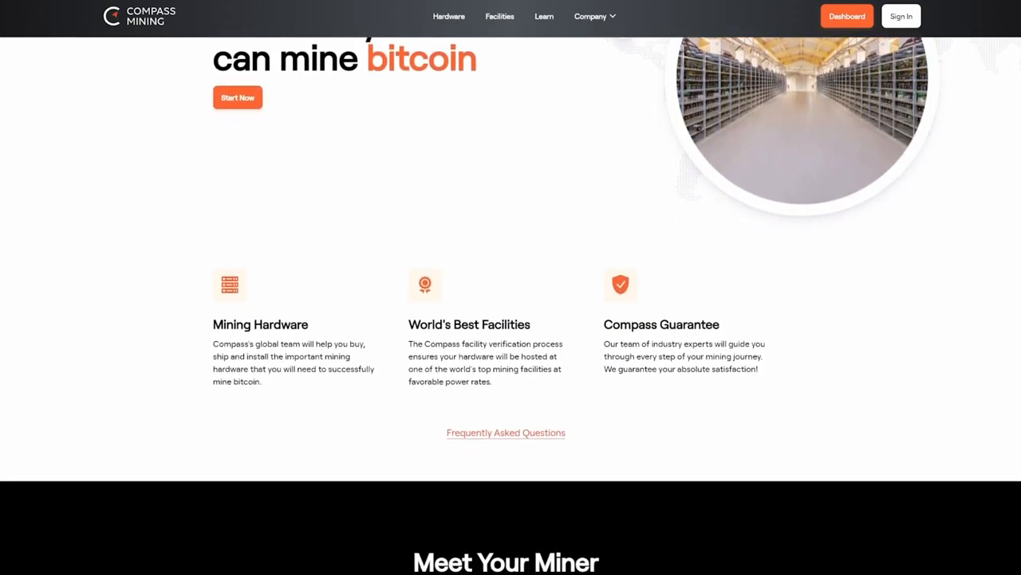
Step: Bring up the Verified Facilities listing with locations, prices and availability, and scroll through it
left_click(499, 16)
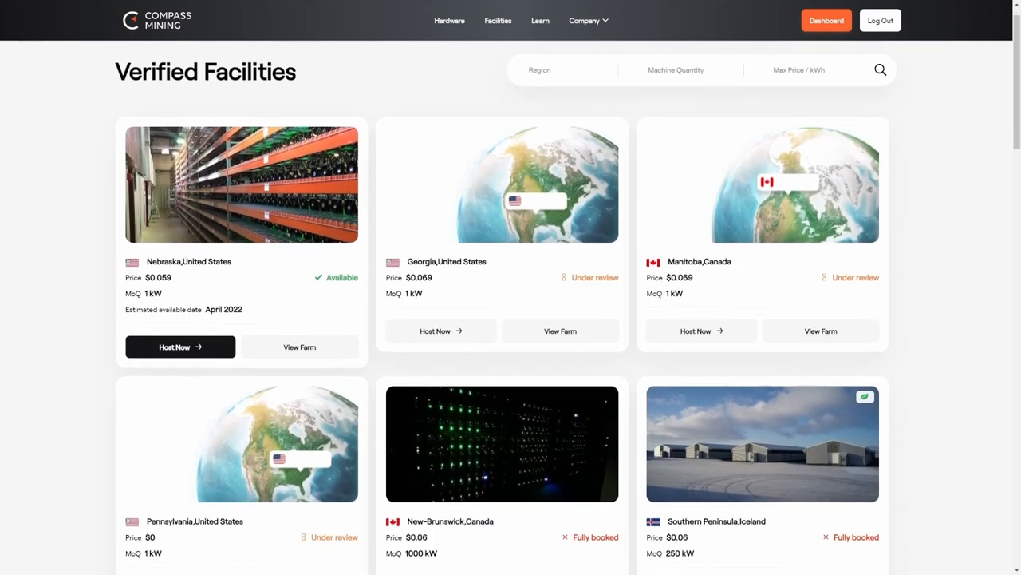
scroll("down", 3)
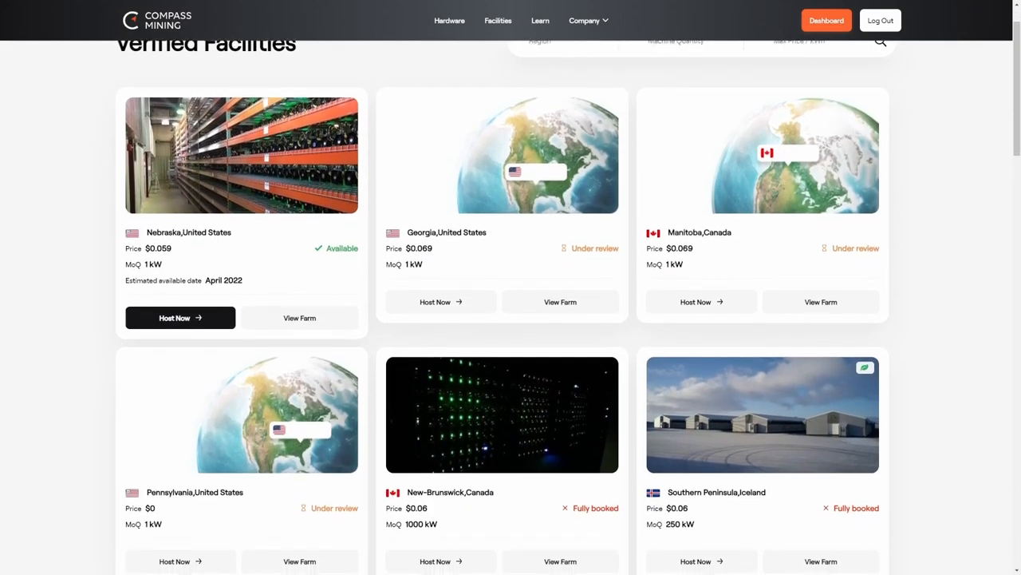
scroll("down", 3)
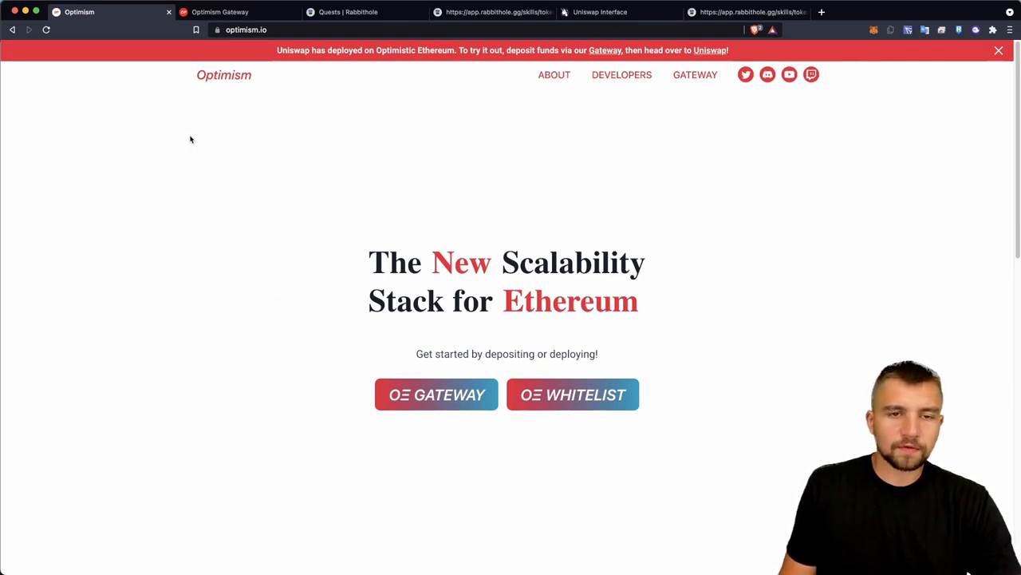
mouse_move(208, 31)
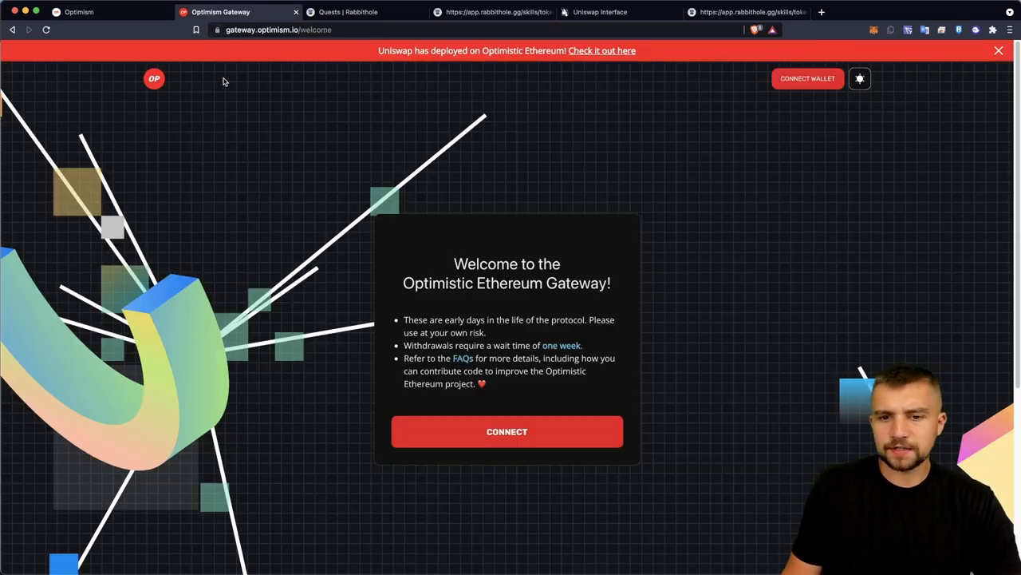
mouse_move(466, 98)
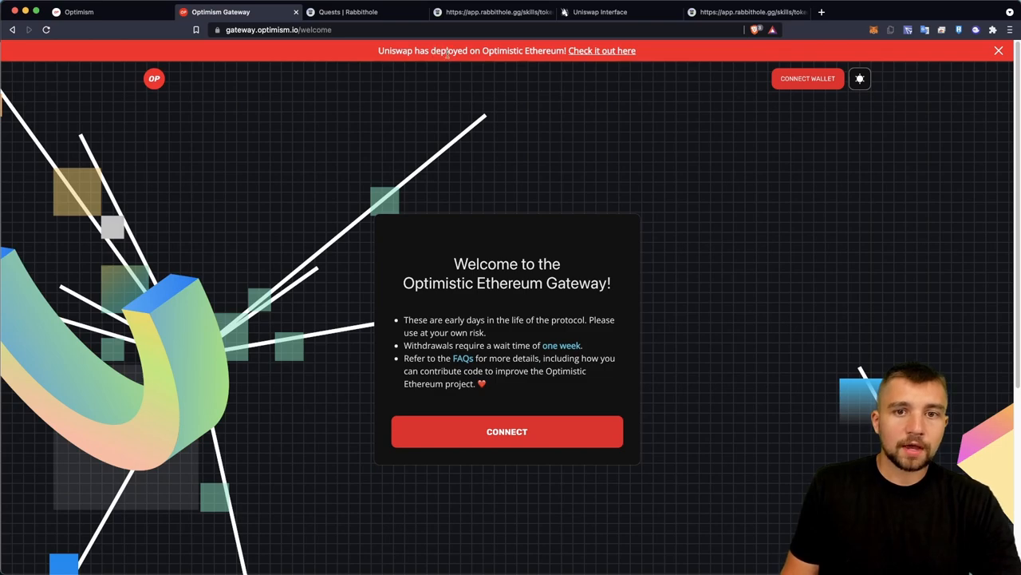
mouse_move(602, 49)
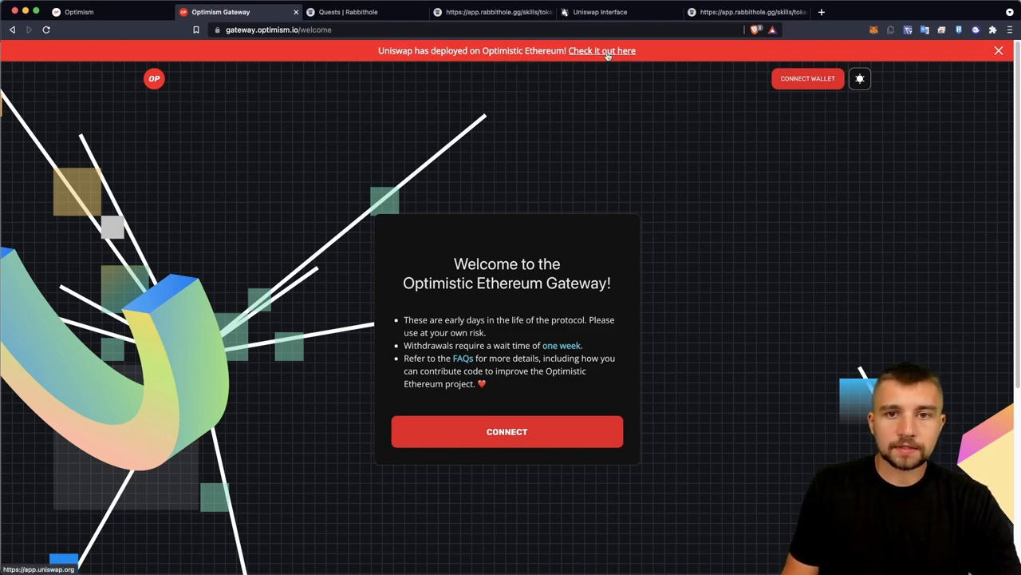
Step: Connect the MetaMask account to the gateway so the deposit form with 1 ETH appears
left_click(507, 431)
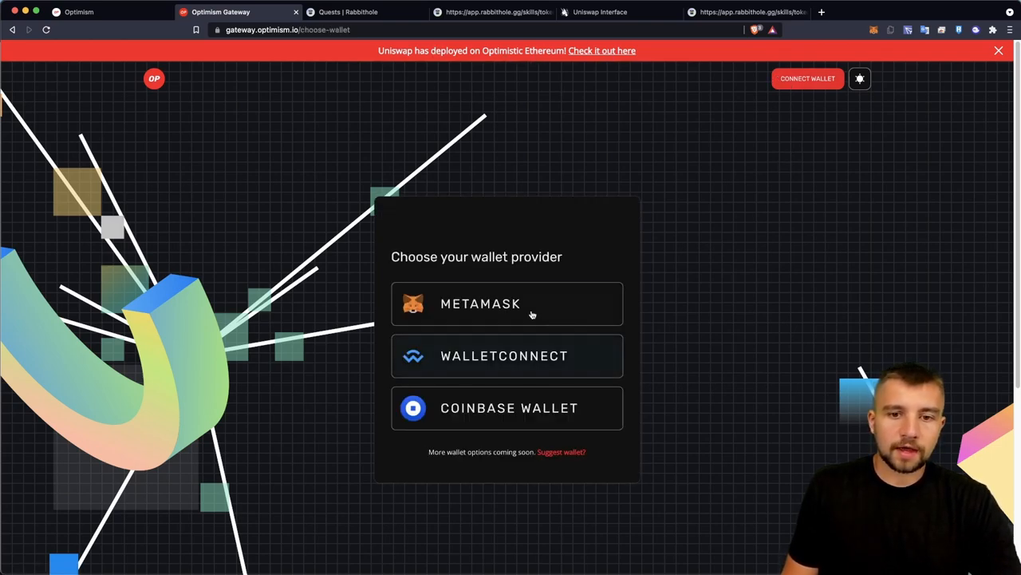
left_click(480, 303)
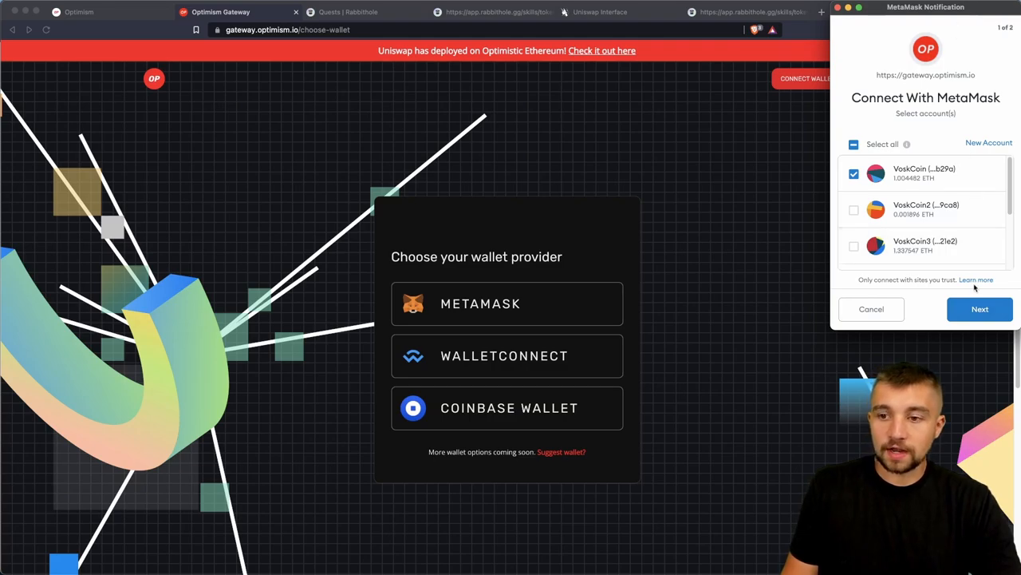
left_click(980, 310)
type(".1")
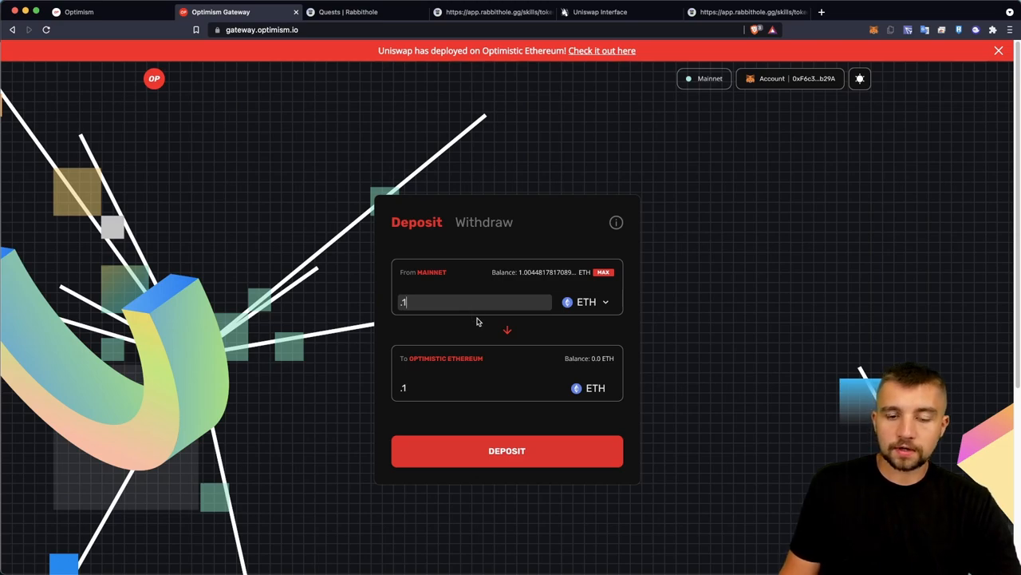
mouse_move(541, 450)
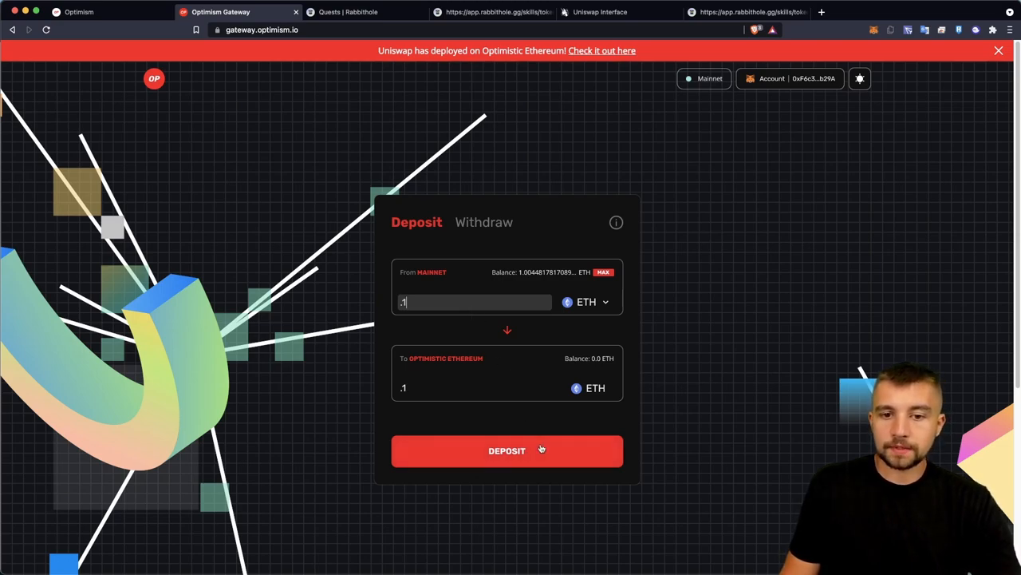
Step: Submit the 0.1 ETH deposit and confirm it with its gas fee in MetaMask
left_click(508, 450)
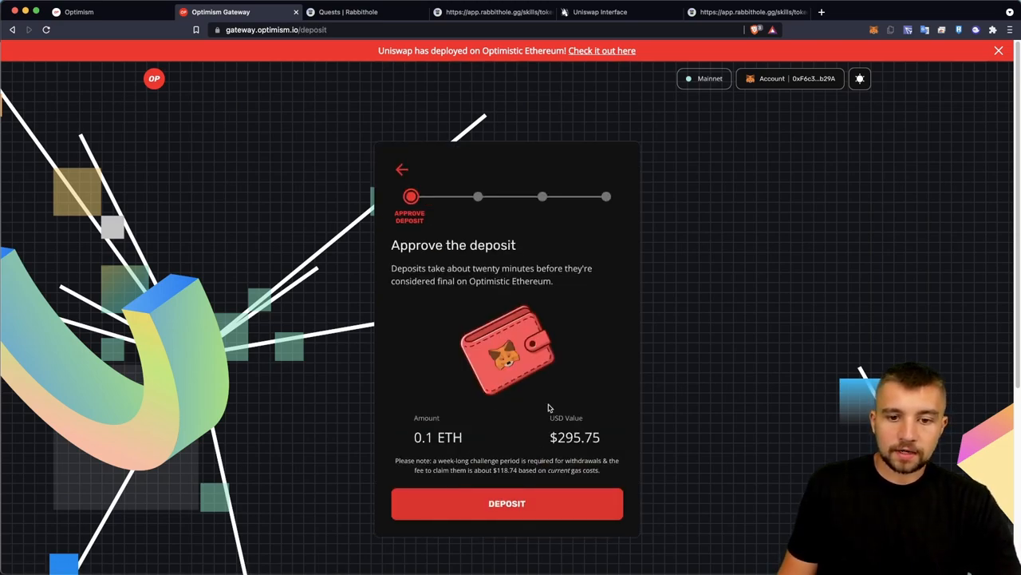
scroll("down", 3)
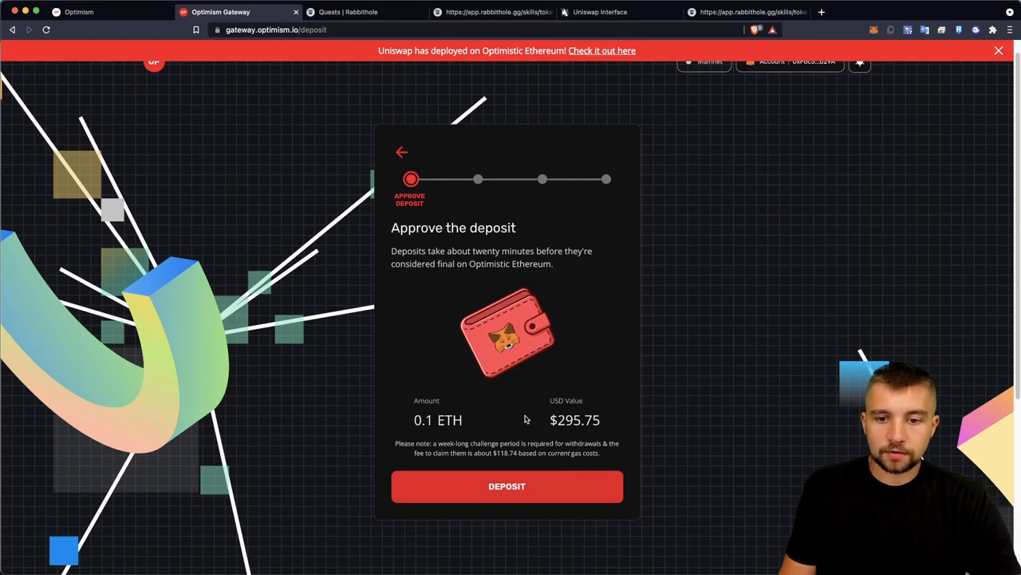
left_click(508, 485)
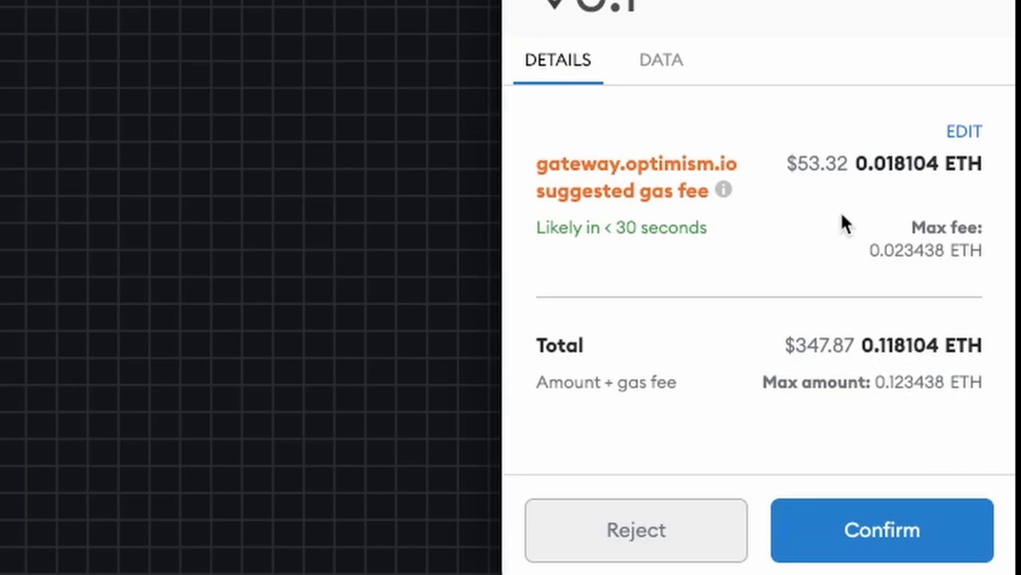
mouse_move(950, 526)
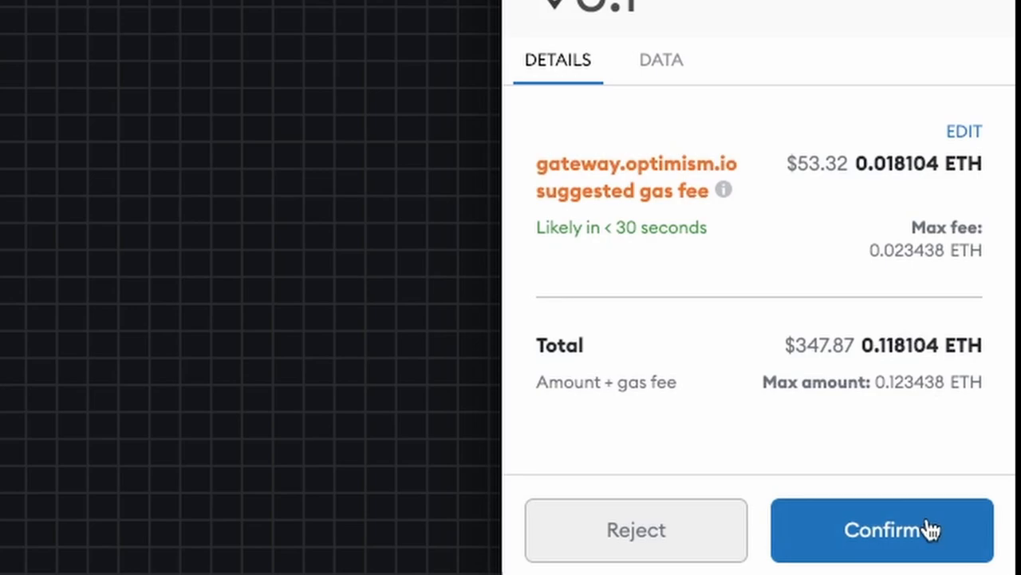
left_click(881, 530)
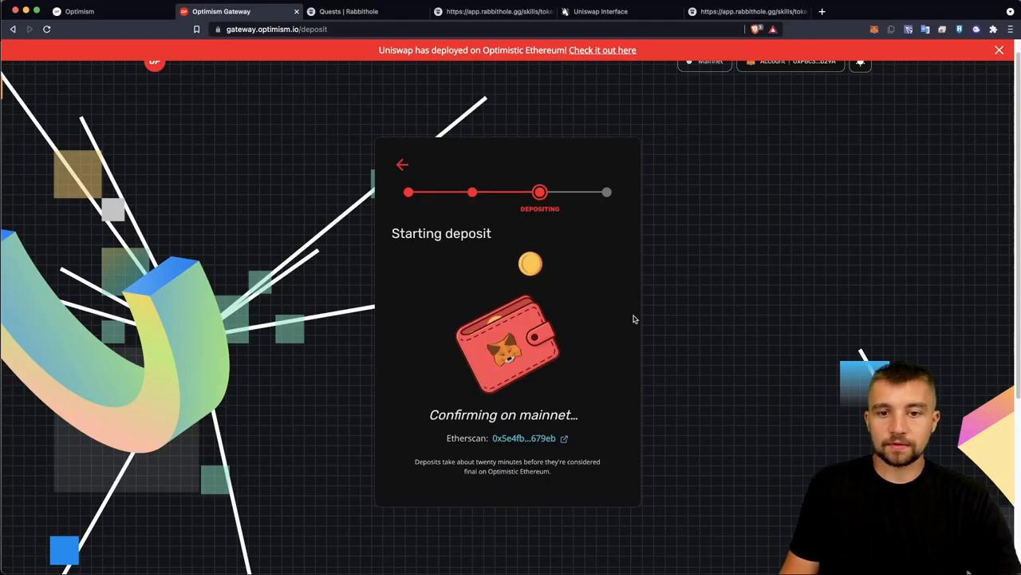
right_click(507, 343)
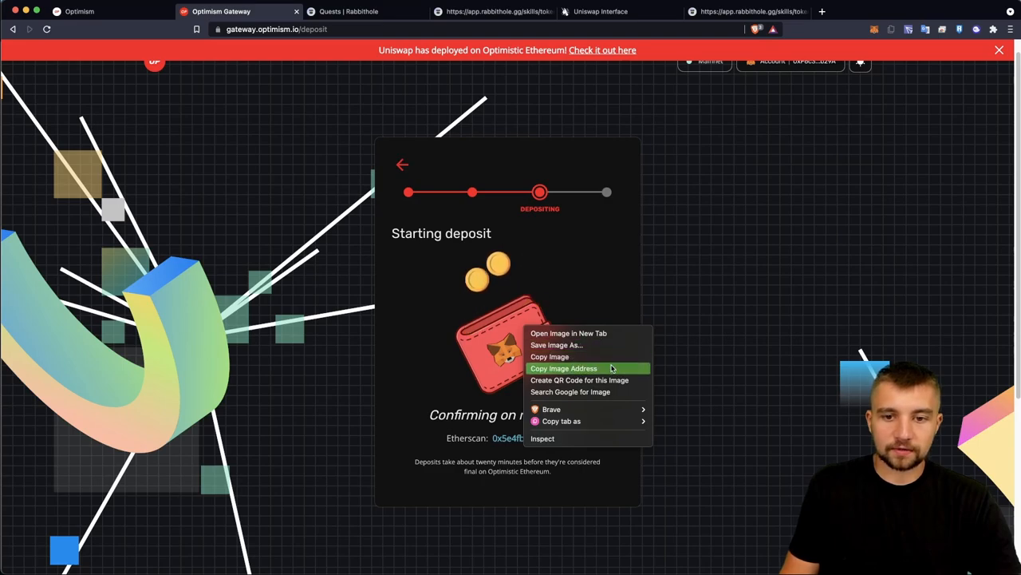
left_click(887, 174)
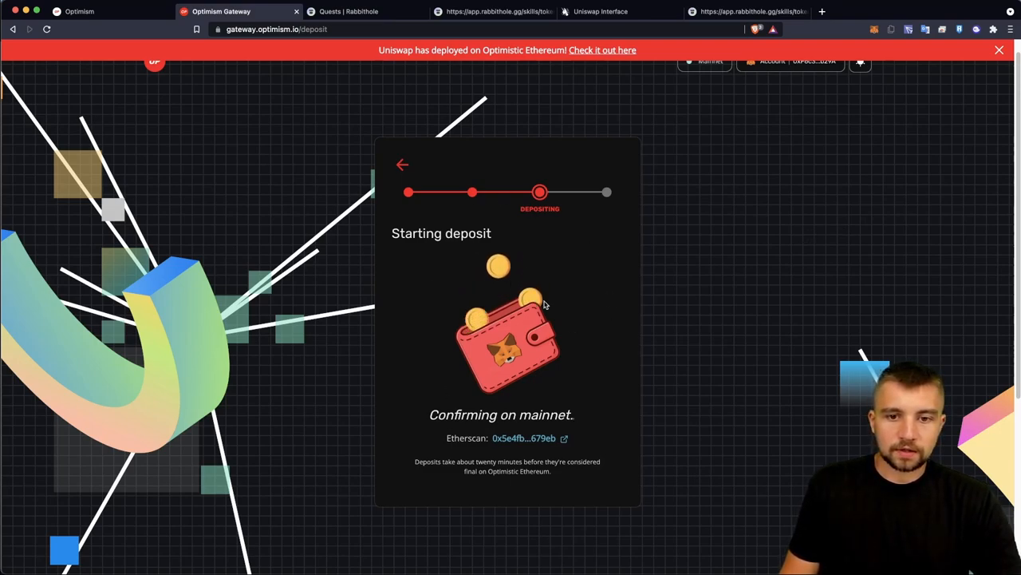
mouse_move(571, 306)
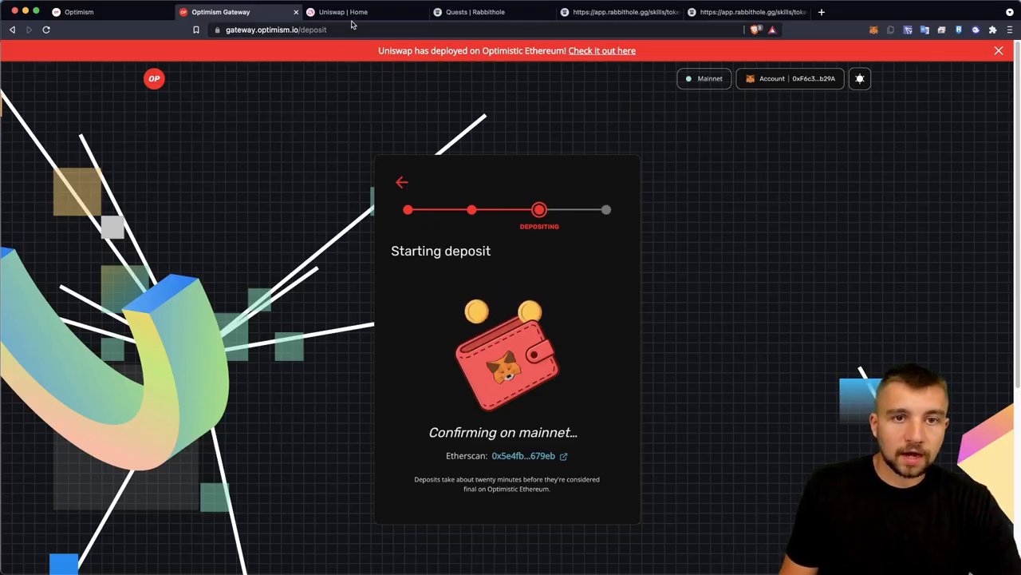
Step: Launch the Uniswap trading app from its homepage, landing on the swap page with ETH as input
left_click(364, 12)
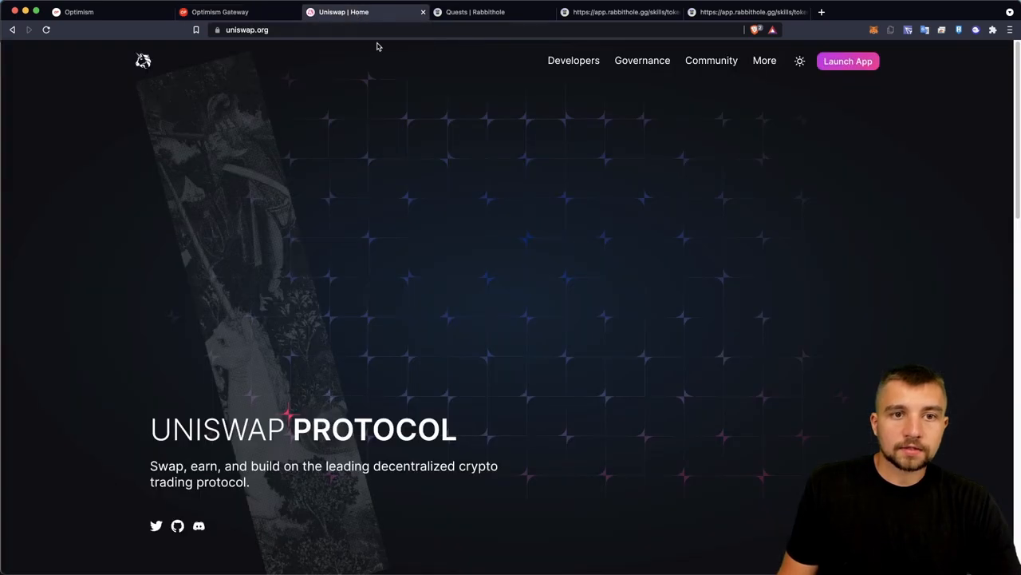
mouse_move(378, 63)
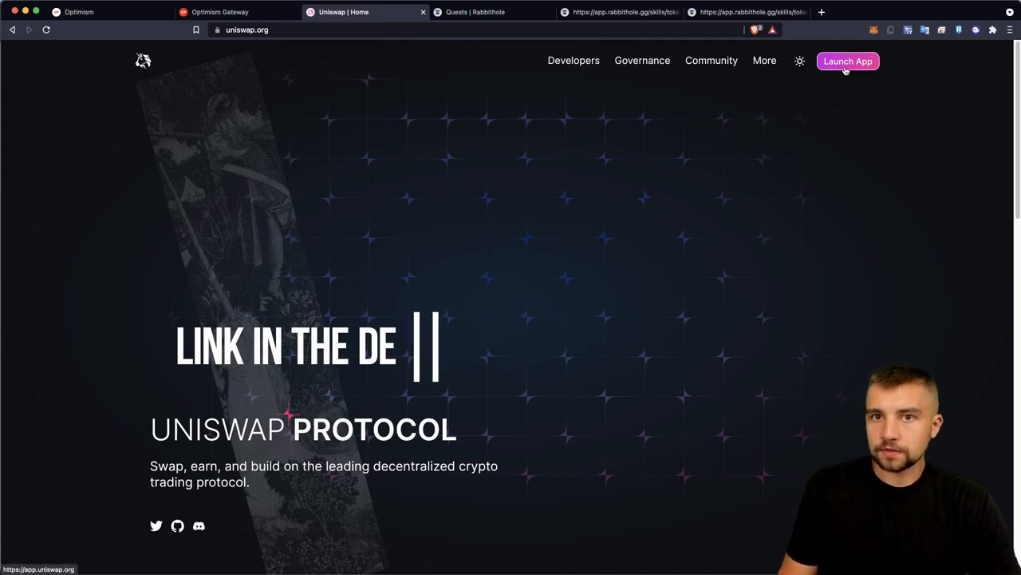
left_click(848, 61)
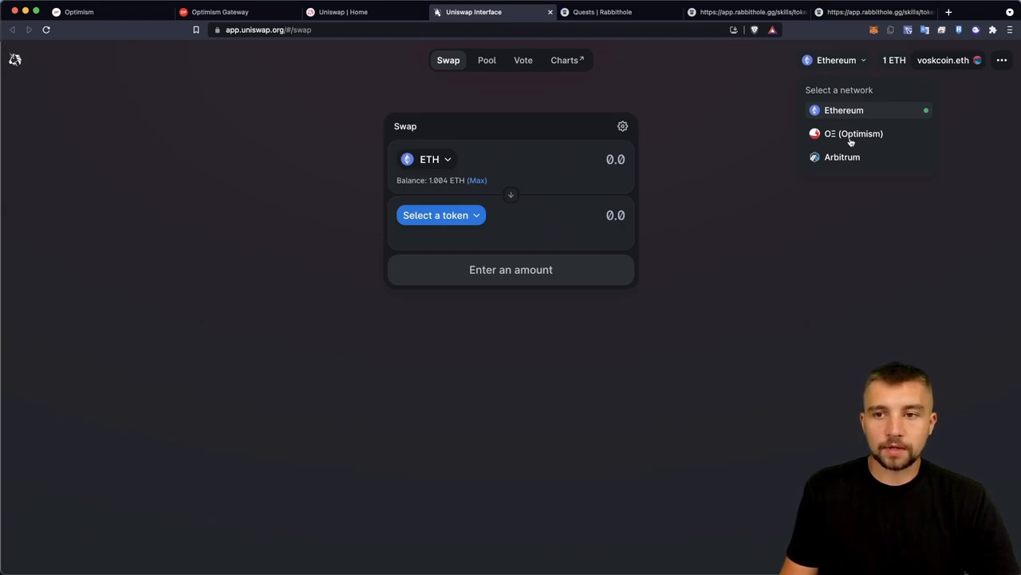
Step: Switch Uniswap to the Optimism network, approving the network change in MetaMask
left_click(854, 134)
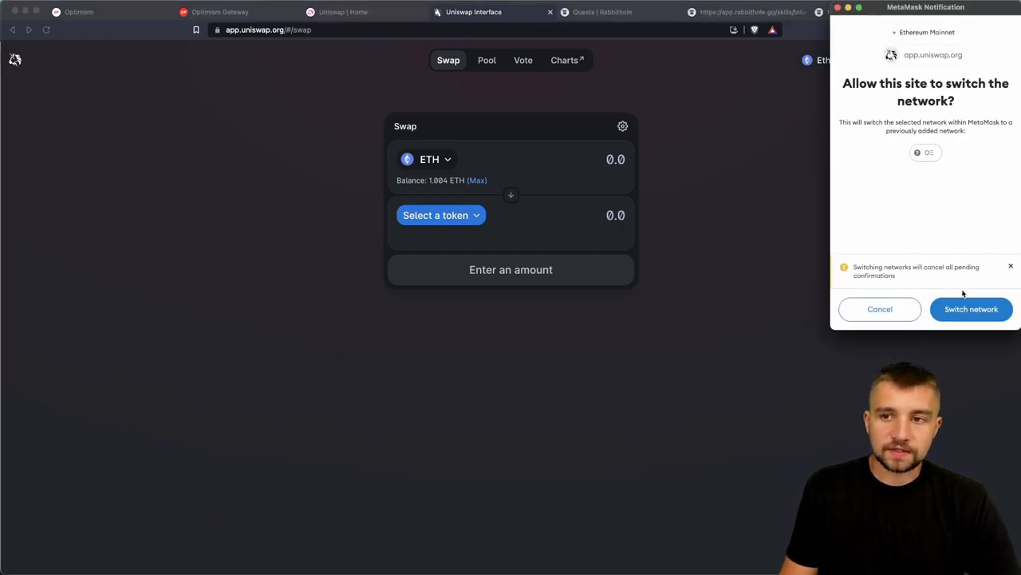
left_click(970, 310)
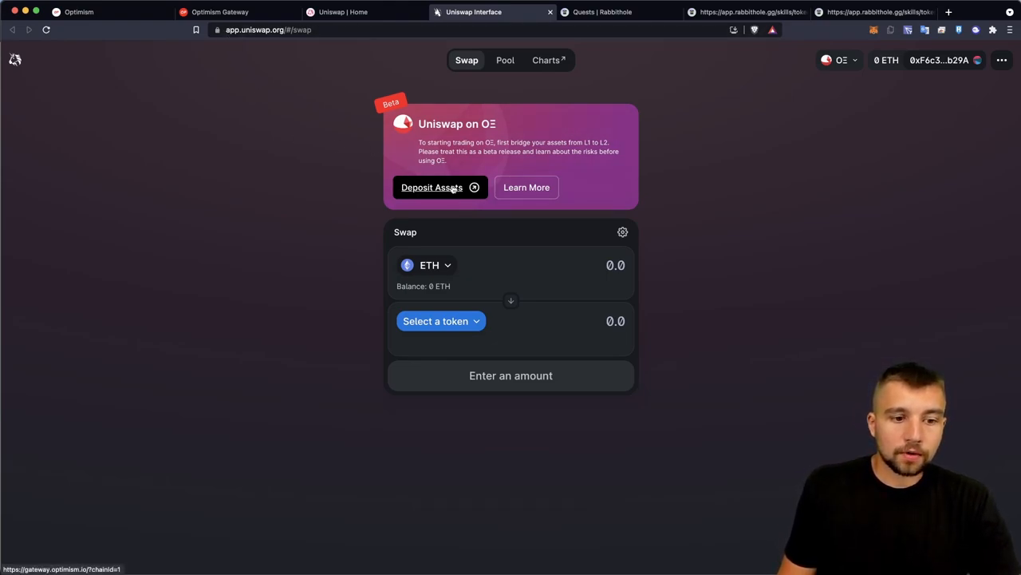
Step: Return to Optimism Gateway and keep using Optimistic Ethereum, reaching the withdraw form with 0 ETH
left_click(431, 186)
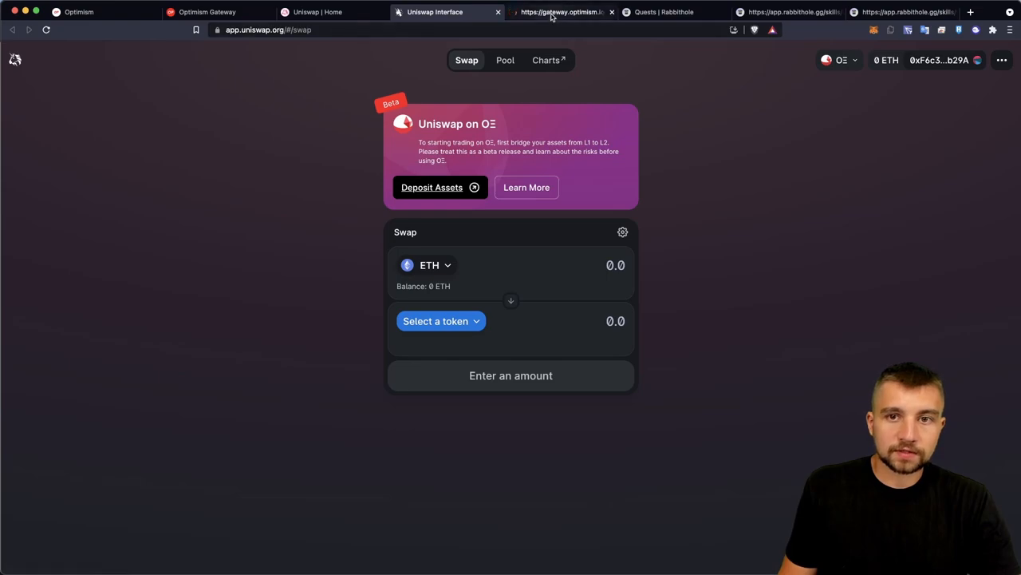
left_click(561, 11)
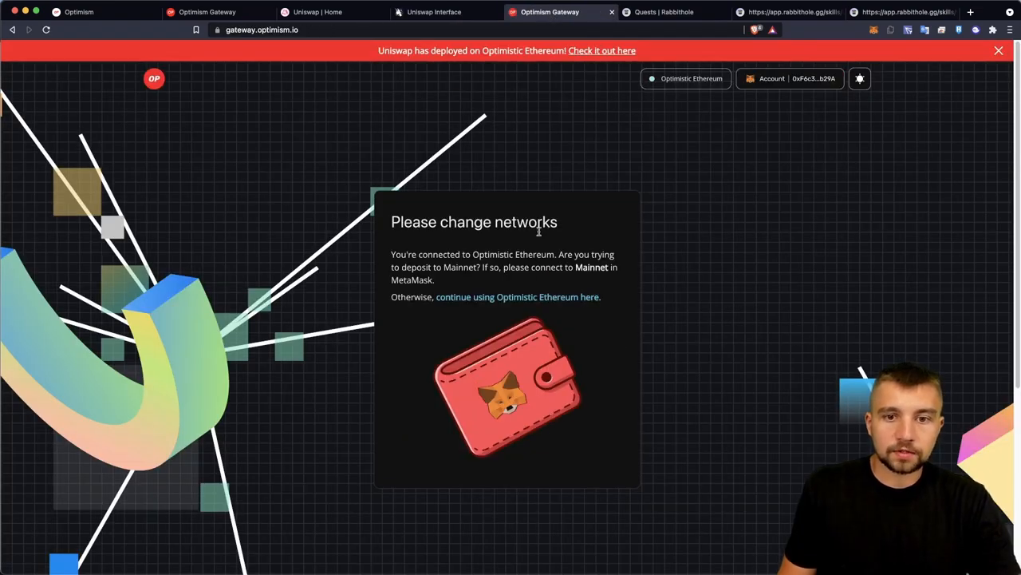
left_click(434, 13)
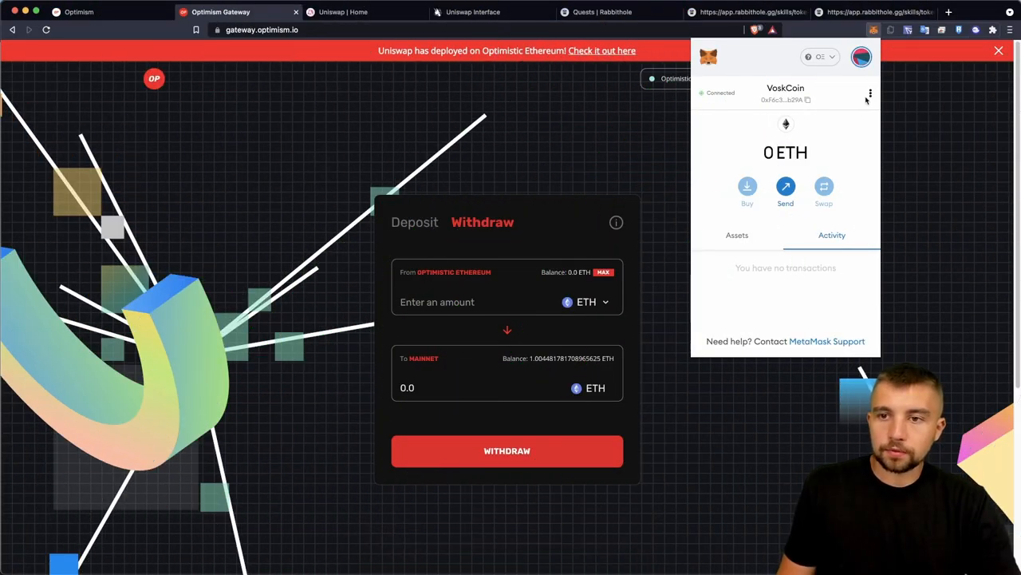
Step: From the wallet account's options, view the account in the block explorer
left_click(871, 93)
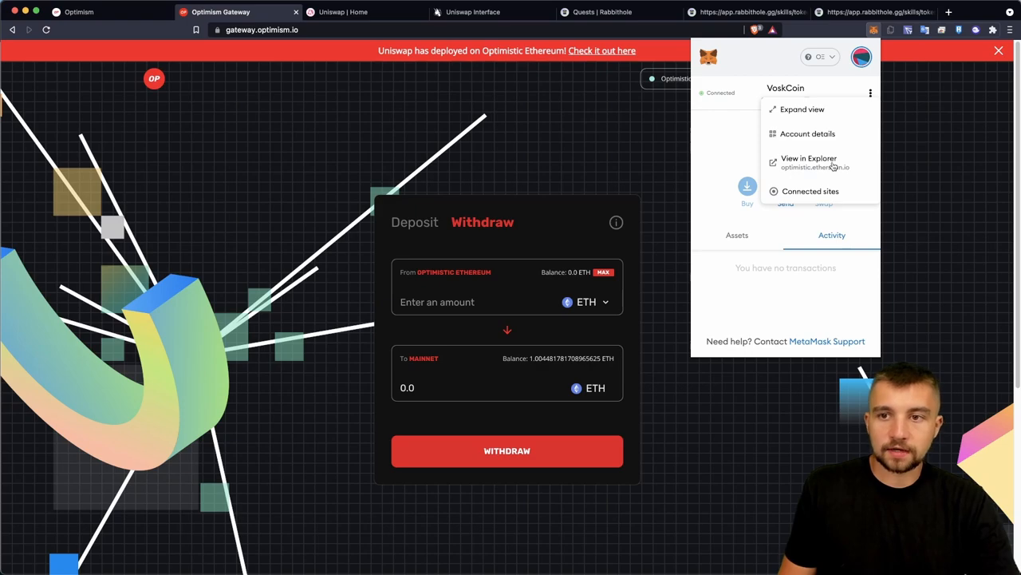
left_click(808, 158)
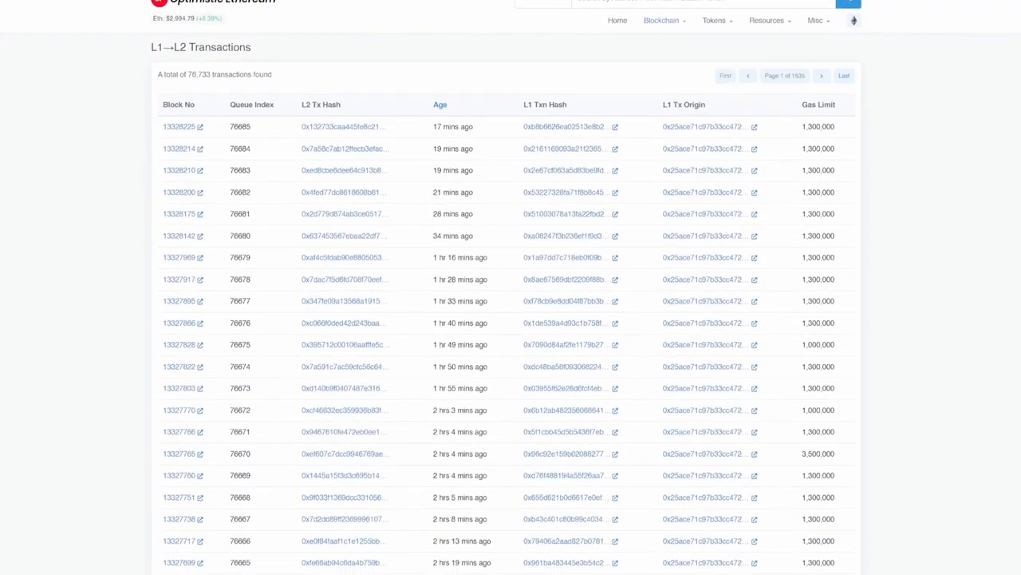
Step: Browse the L1→L2 transactions list and land on the wallet's Optimistic Etherscan address page with 0 Ether
scroll("down", 3)
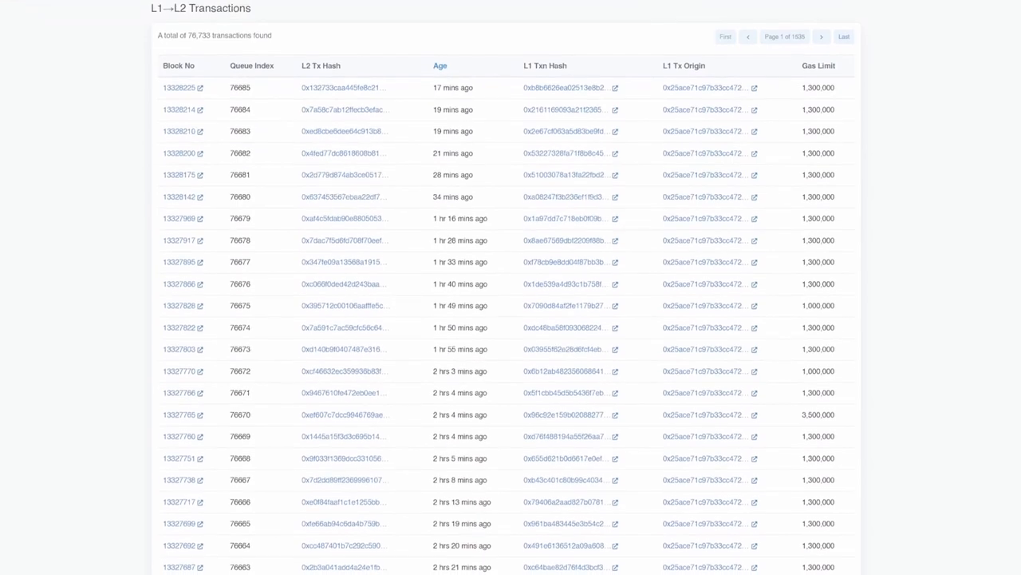
scroll("down", 3)
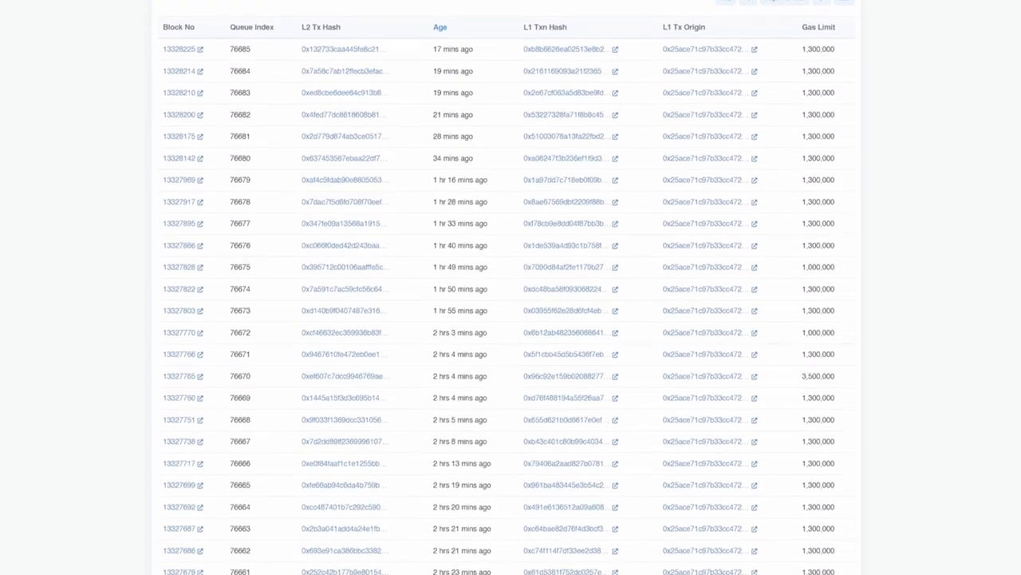
scroll("down", 3)
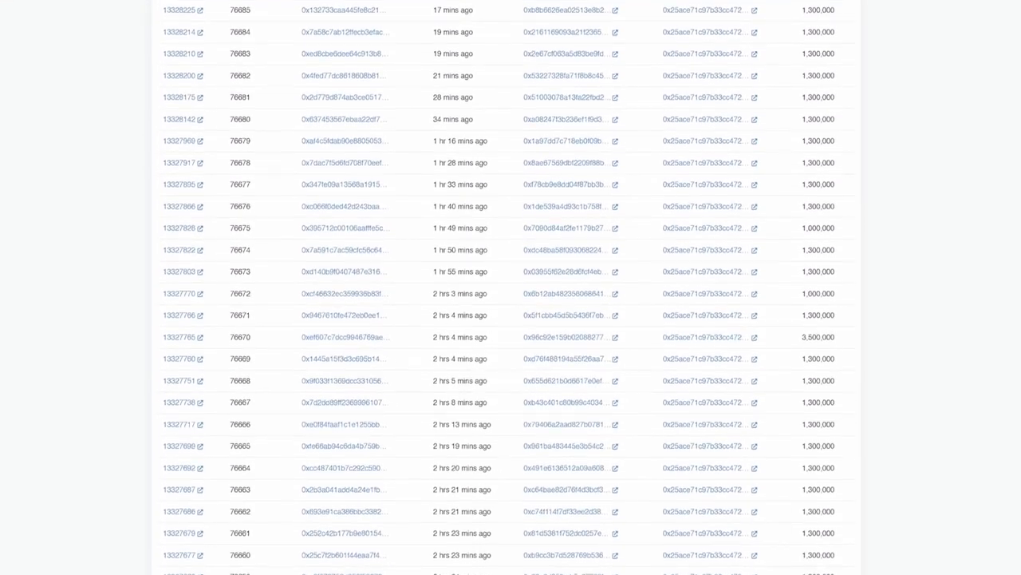
scroll("down", 3)
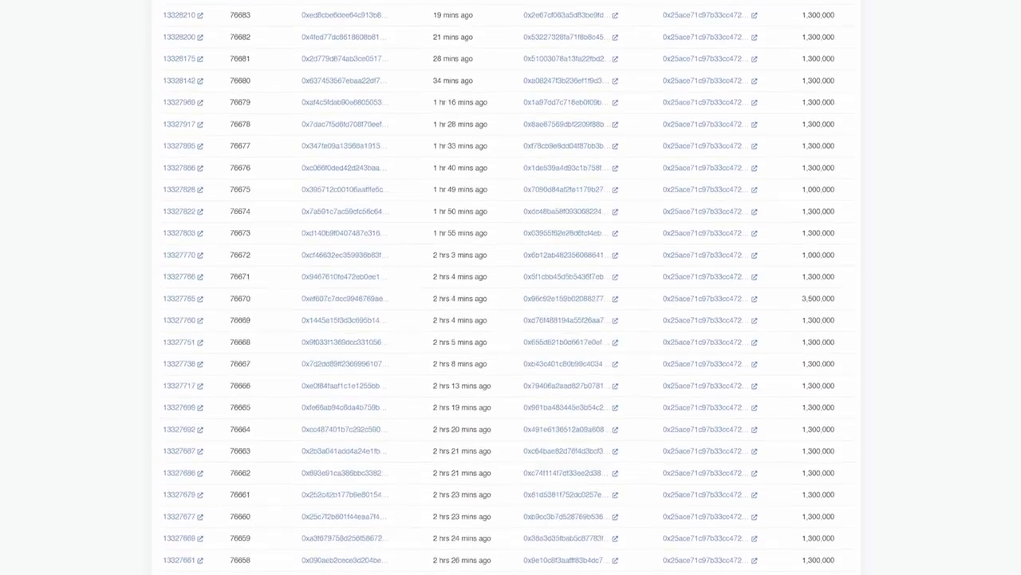
scroll("down", 3)
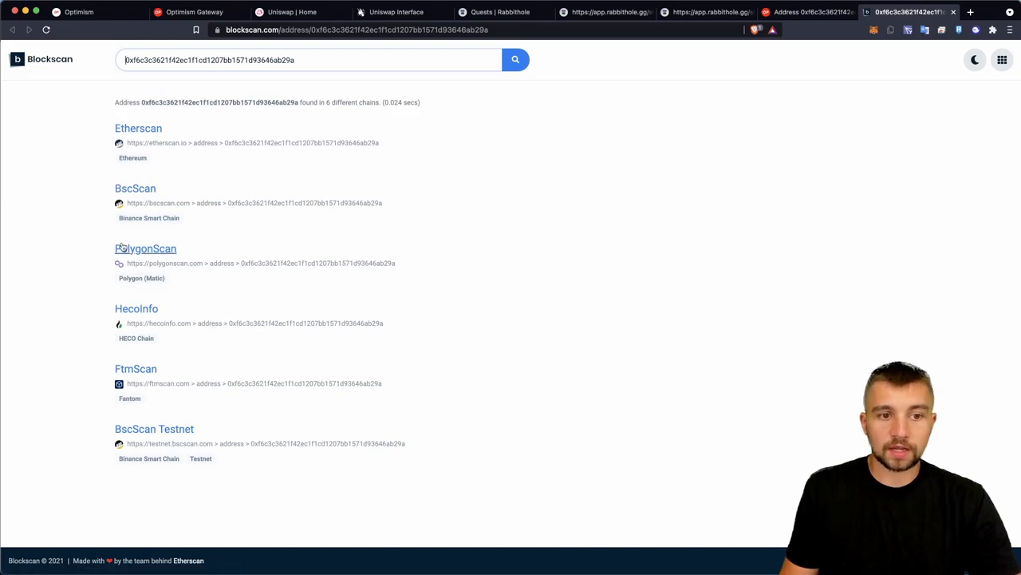
left_click(138, 128)
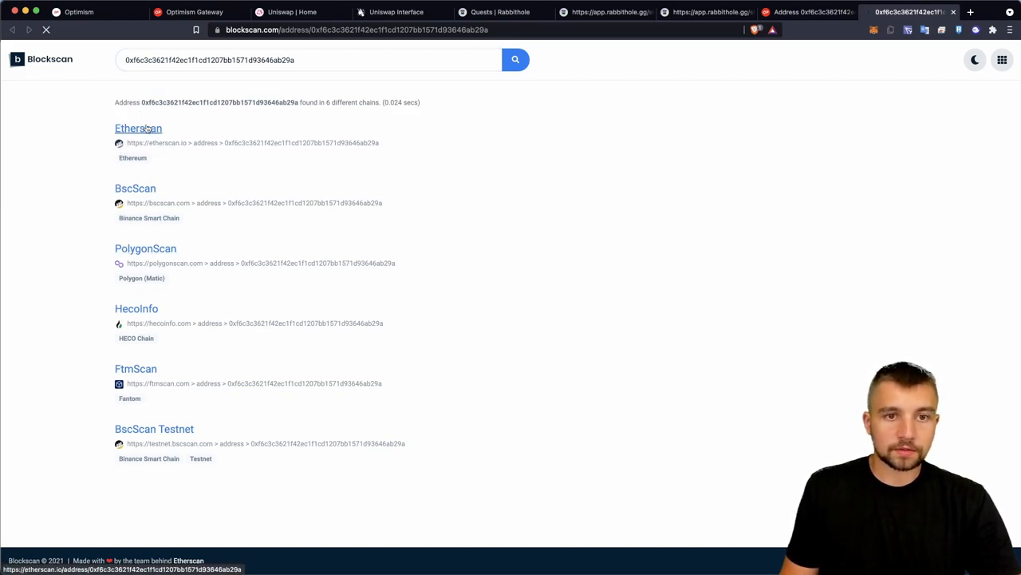
left_click(137, 127)
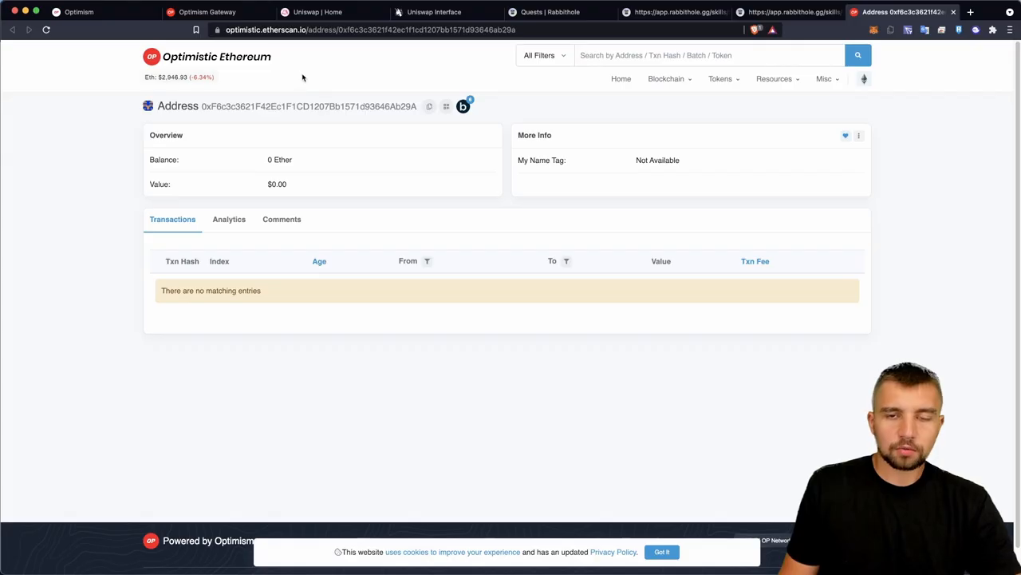
mouse_move(875, 144)
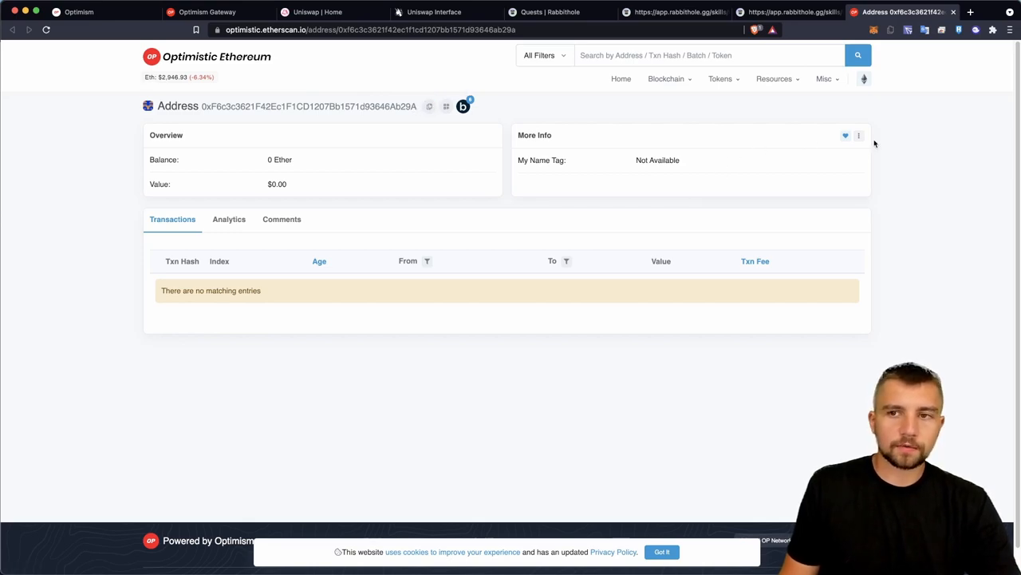
mouse_move(807, 124)
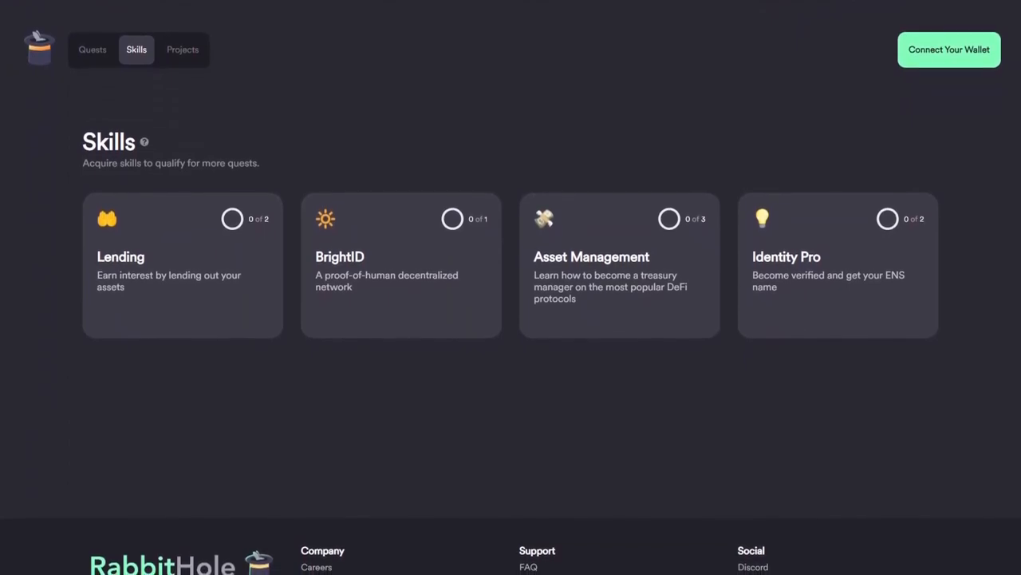
Step: Connect the wallet on RabbitHole's Quests page, showing Level 3 and BrightID obtained for Explore Polygon
scroll("down", 3)
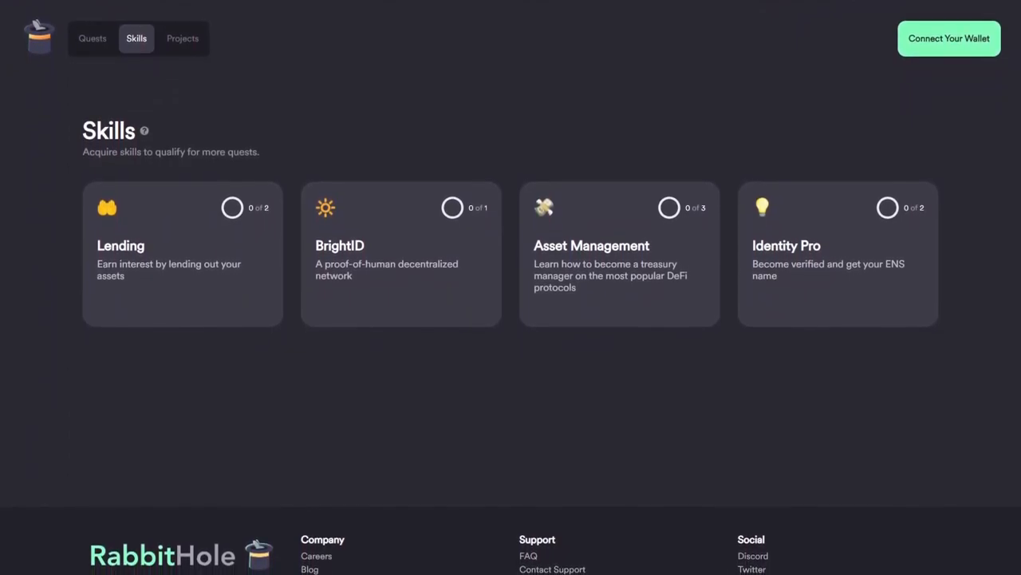
scroll("down", 3)
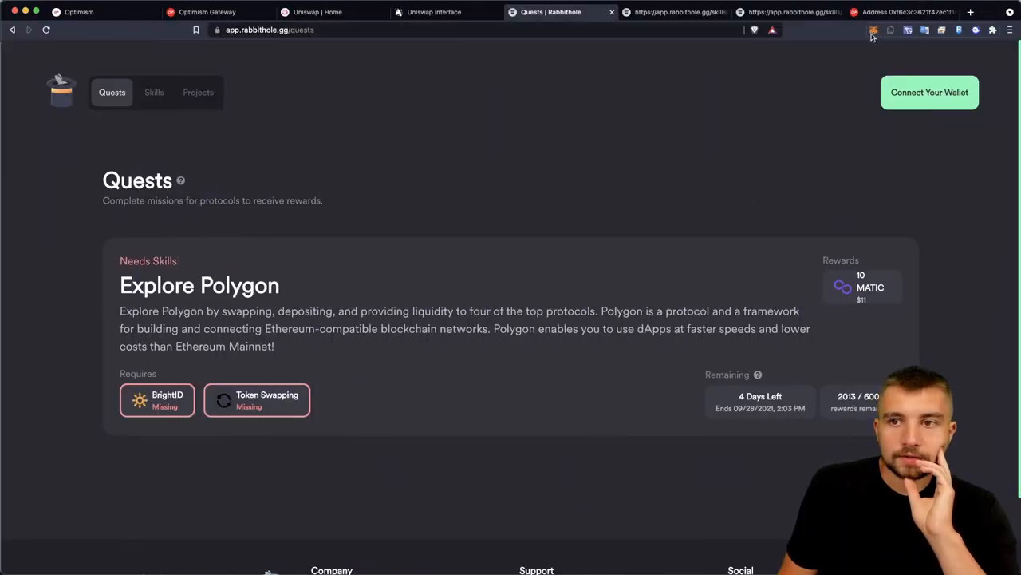
left_click(875, 29)
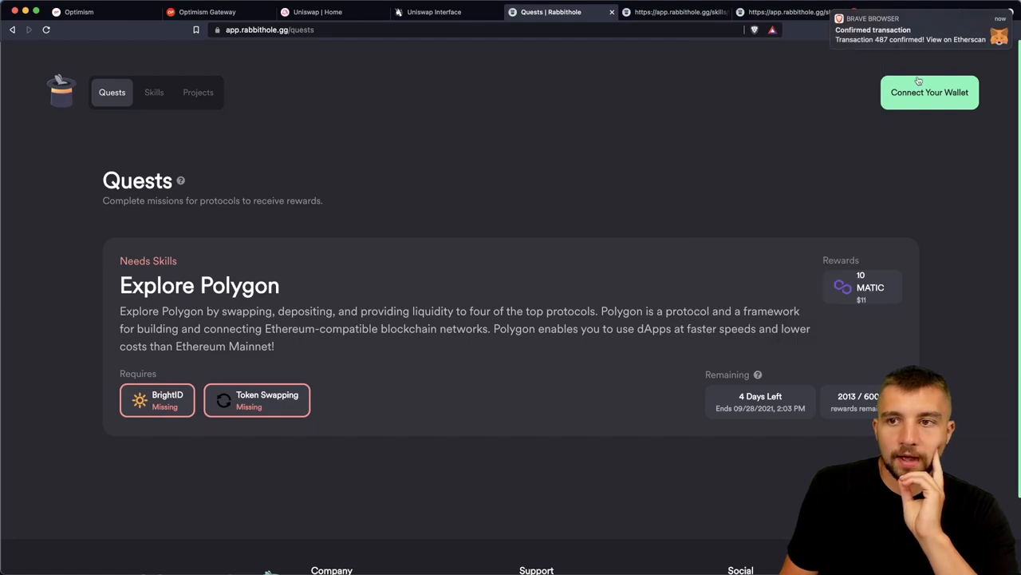
left_click(929, 91)
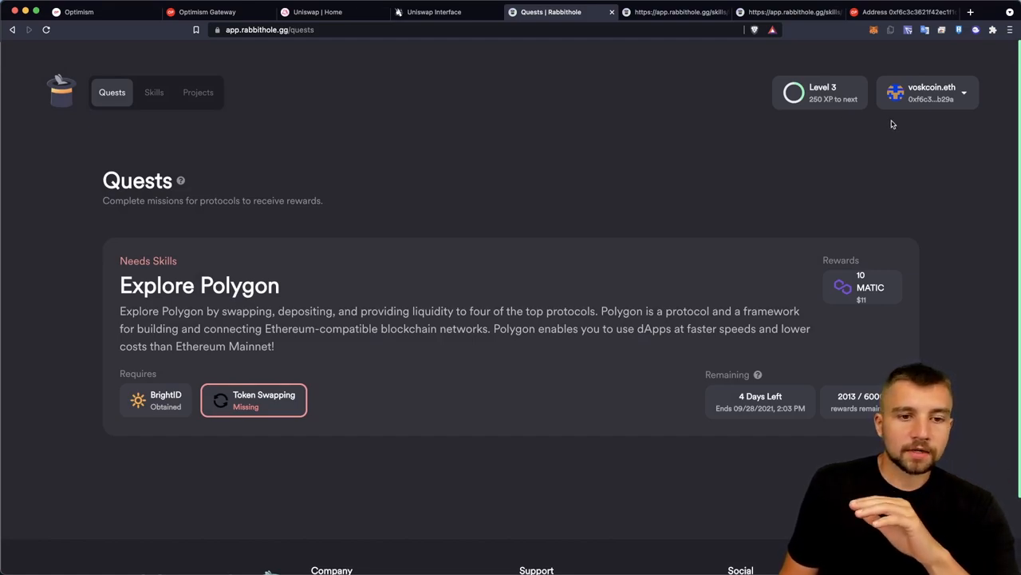
mouse_move(597, 179)
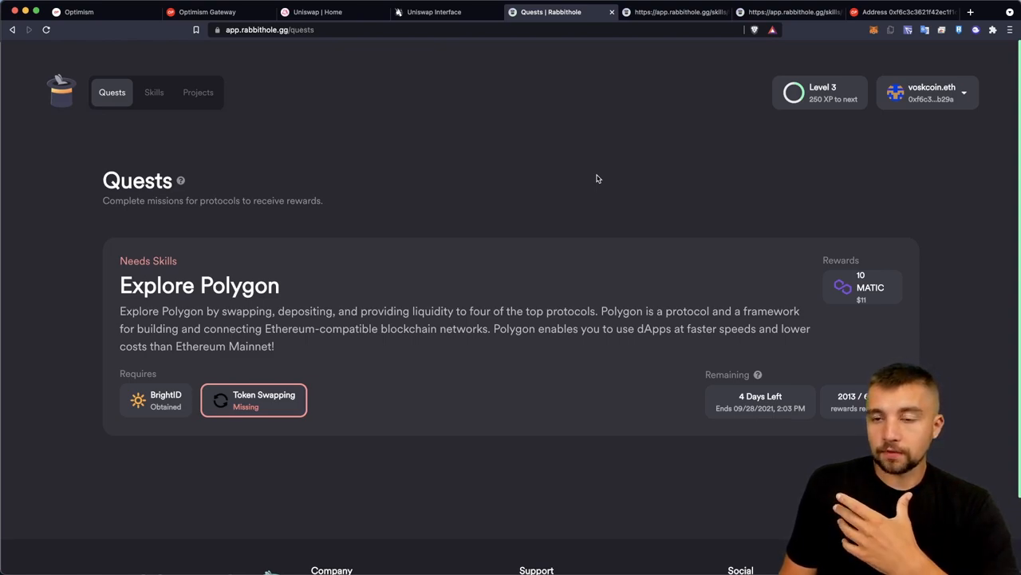
mouse_move(606, 198)
type("zapper.fi")
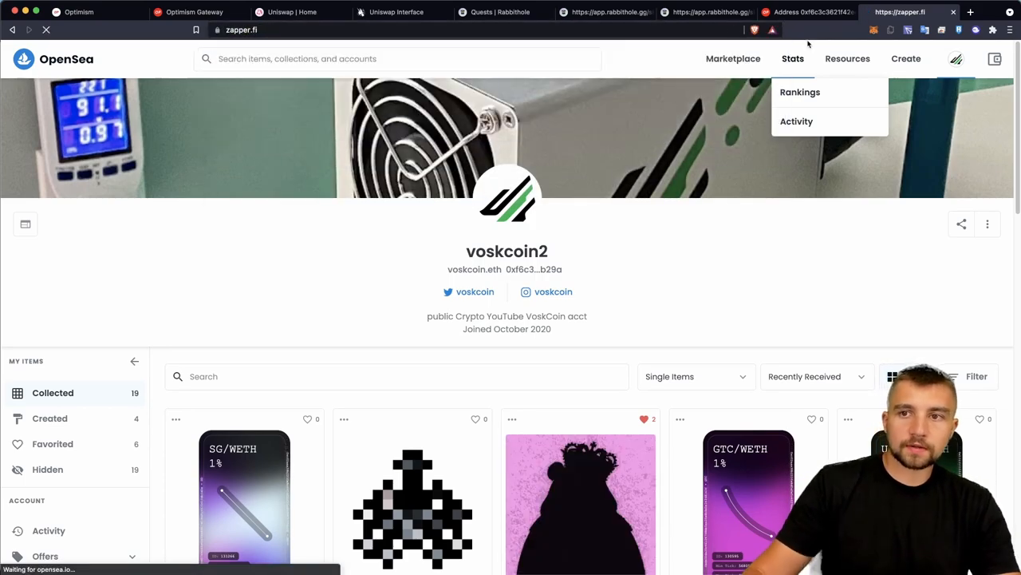
Step: Load the Zapper dashboard showing the wallet's $22,960.66 net worth, then return to Optimistic Etherscan
left_click(902, 13)
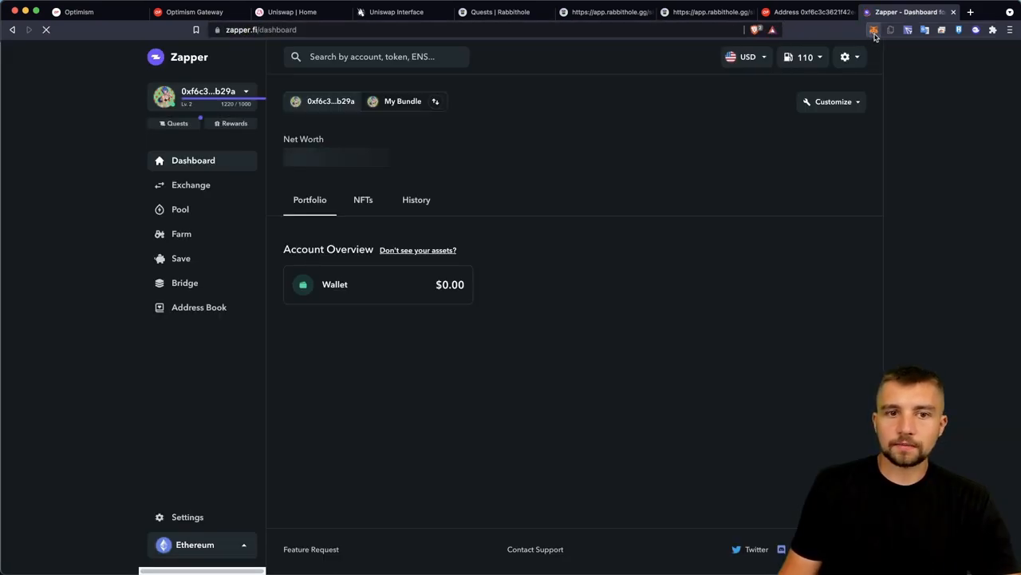
left_click(875, 31)
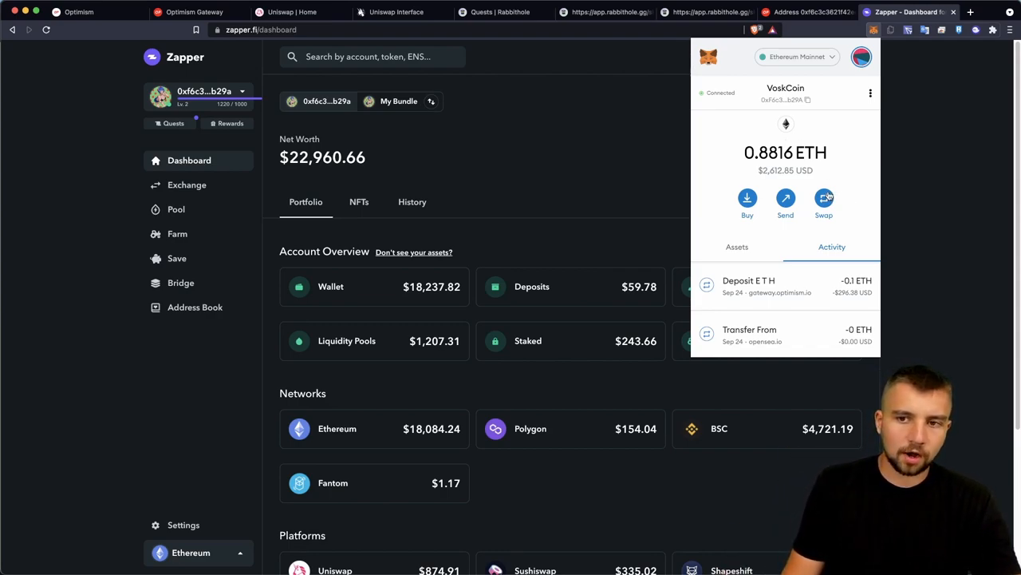
left_click(823, 198)
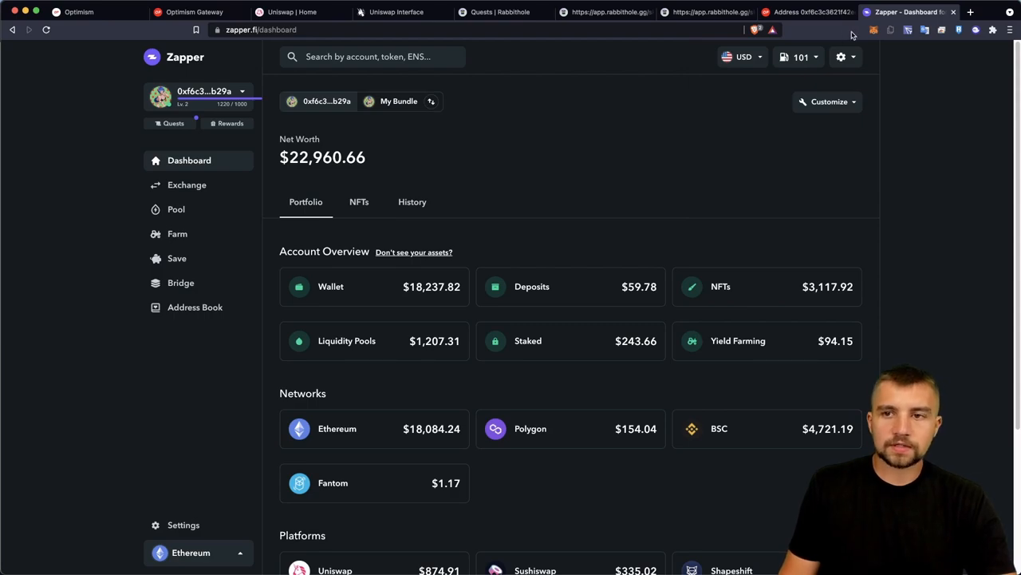
left_click(873, 29)
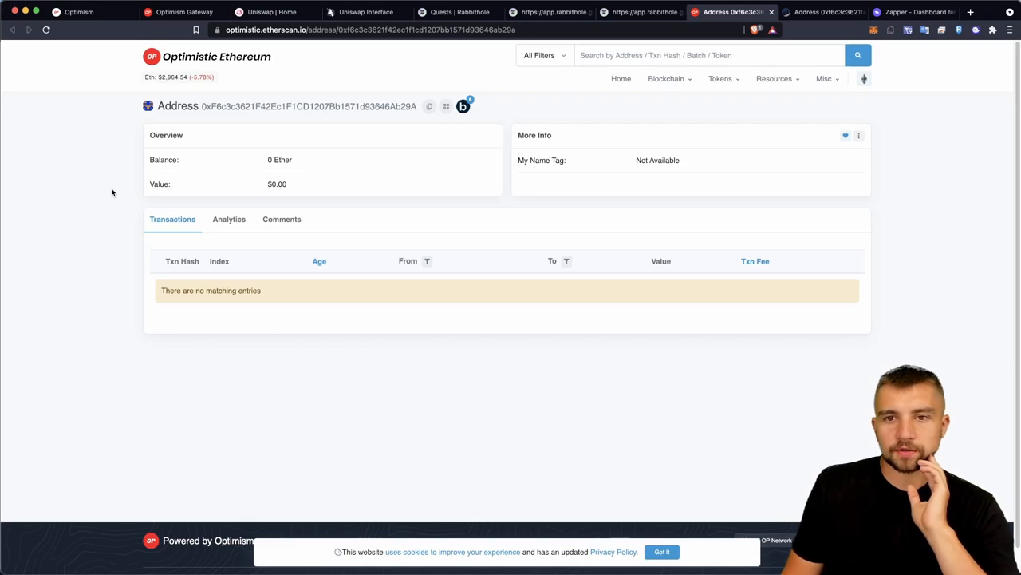
mouse_move(527, 131)
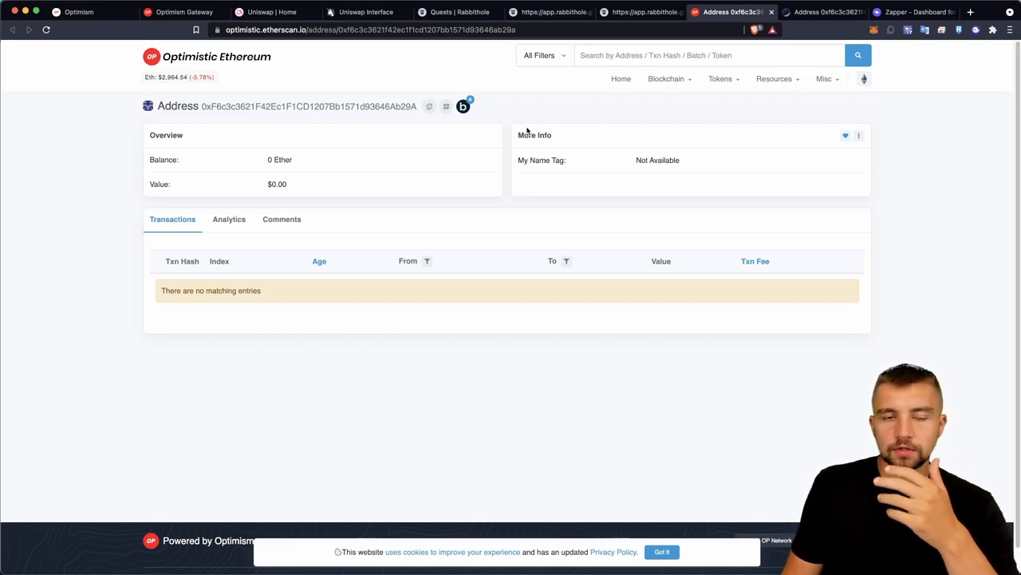
mouse_move(284, 86)
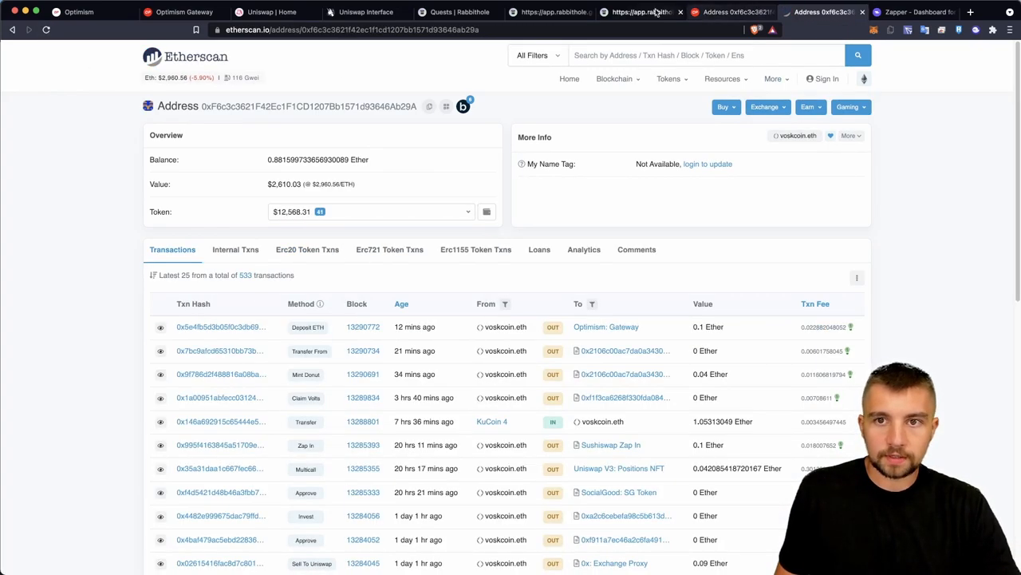
Step: Return to the Optimism Gateway withdraw form after reviewing the mainnet address's 0.8816 ETH and transactions
left_click(731, 11)
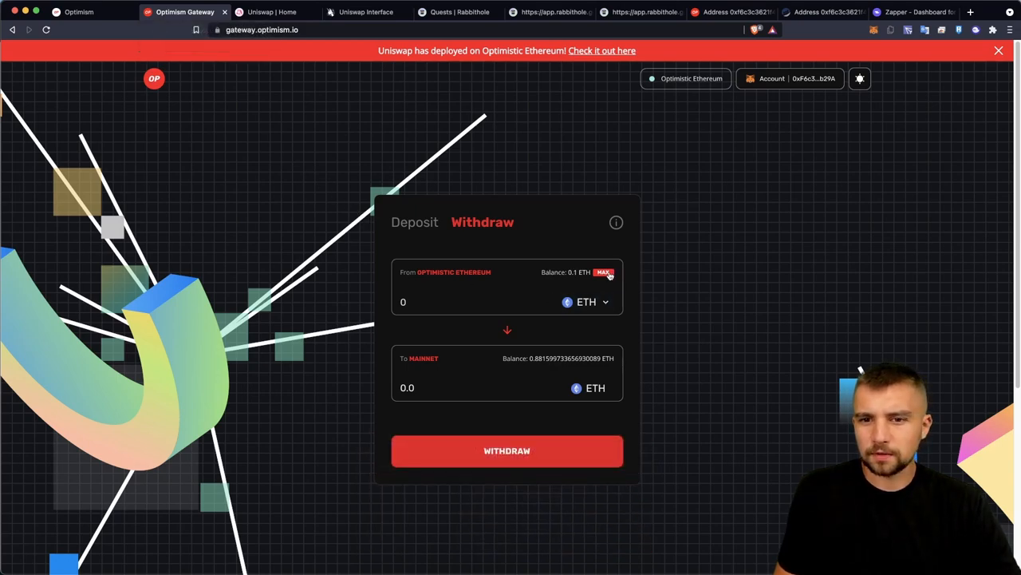
Step: Withdraw the maximum balance (about 0.0987 ETH) from Optimistic Ethereum to Mainnet and confirm it in MetaMask
left_click(603, 271)
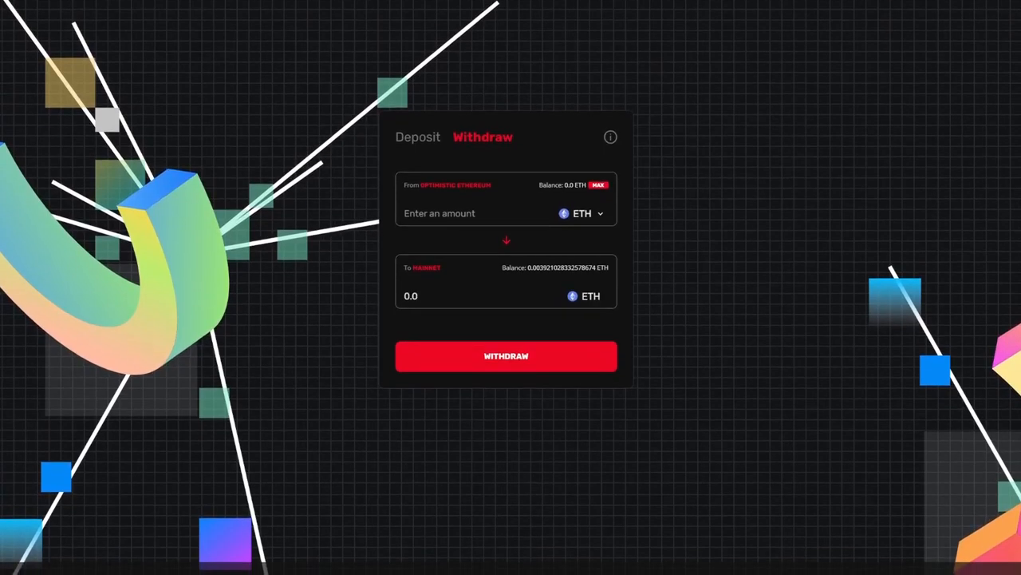
scroll("down", 3)
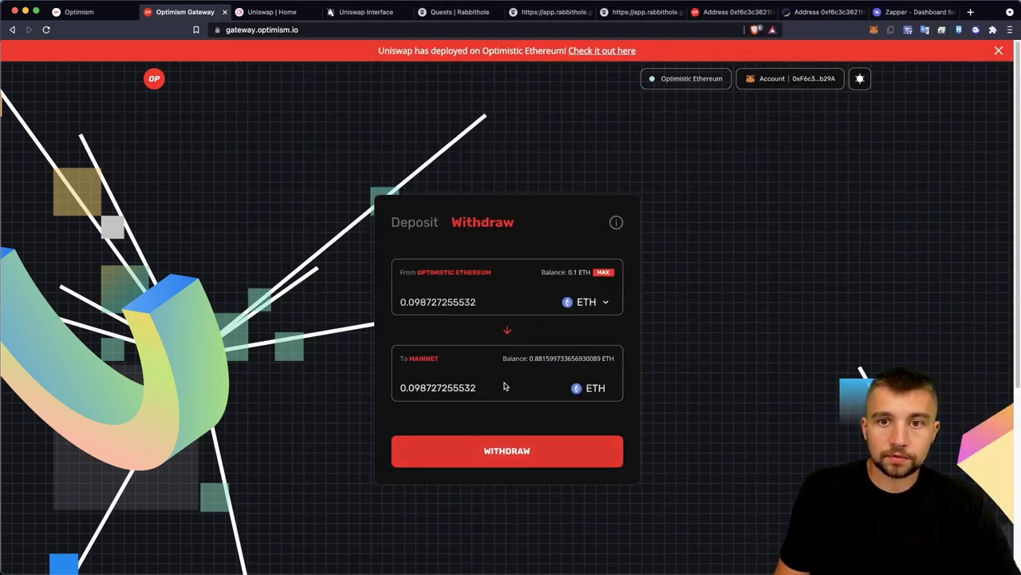
left_click(507, 450)
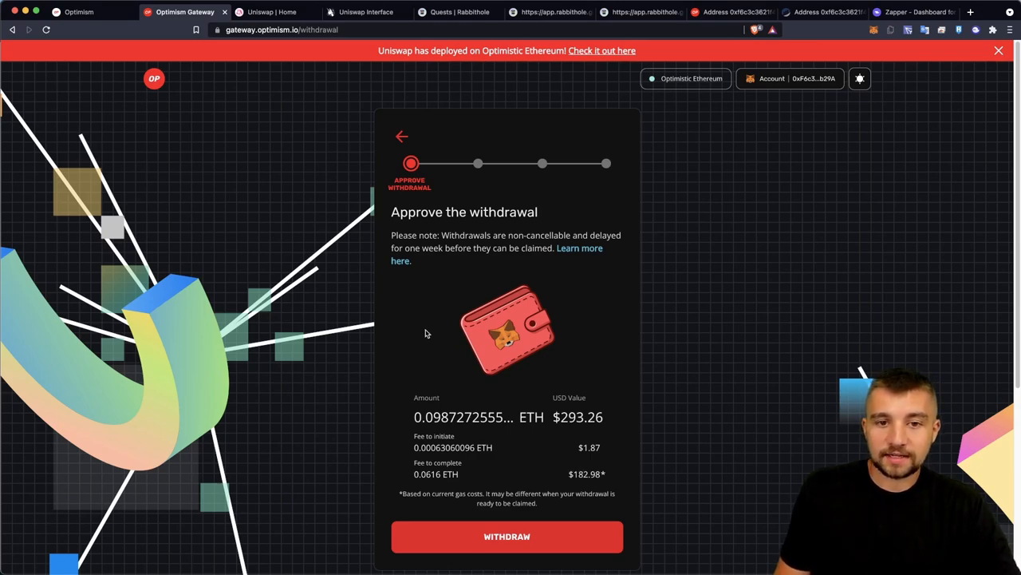
mouse_move(460, 351)
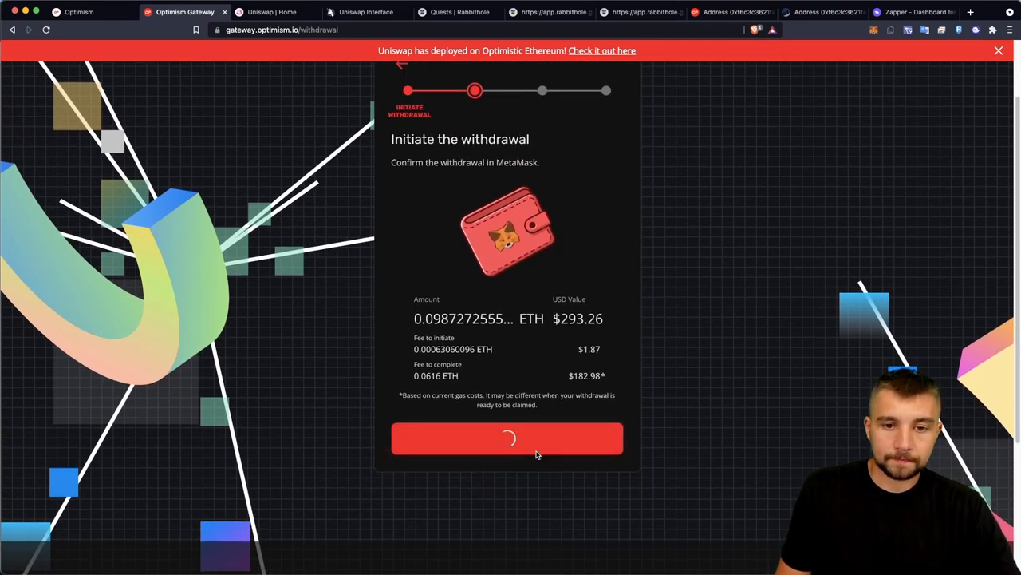
left_click(508, 437)
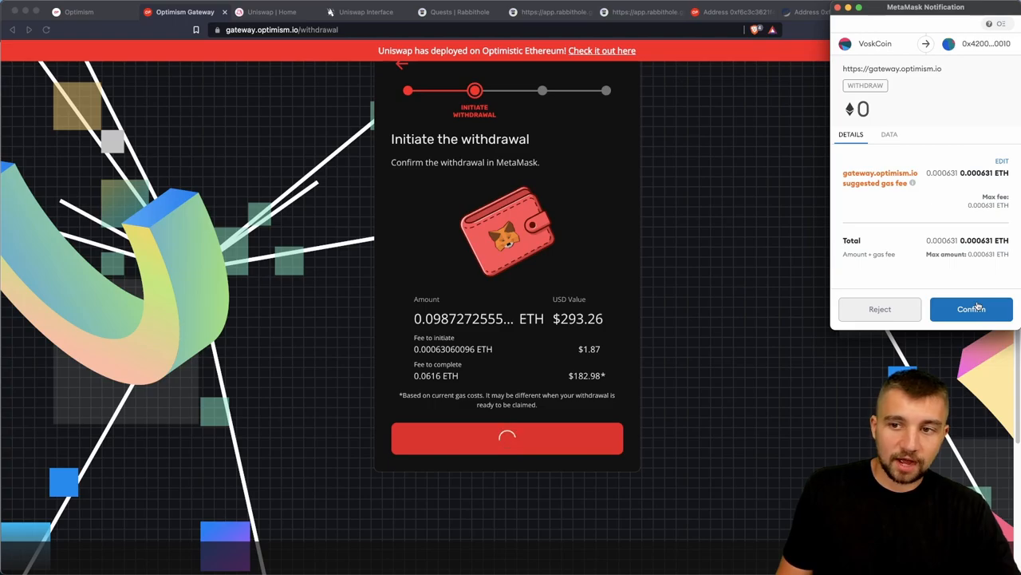
left_click(971, 310)
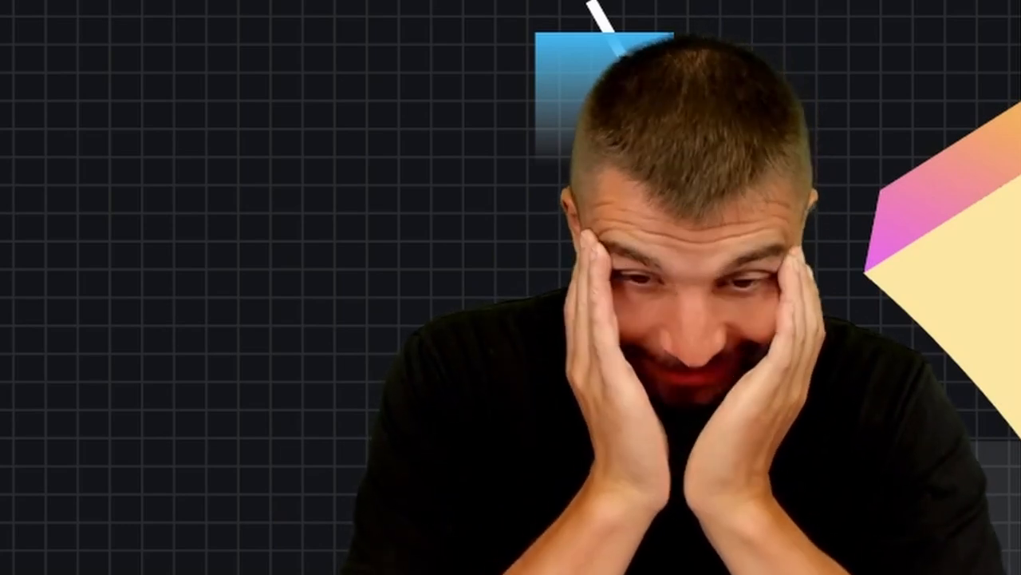
Step: Confirm the 0.03 ETH gateway deposit in MetaMask so it starts confirming on mainnet
left_click(971, 310)
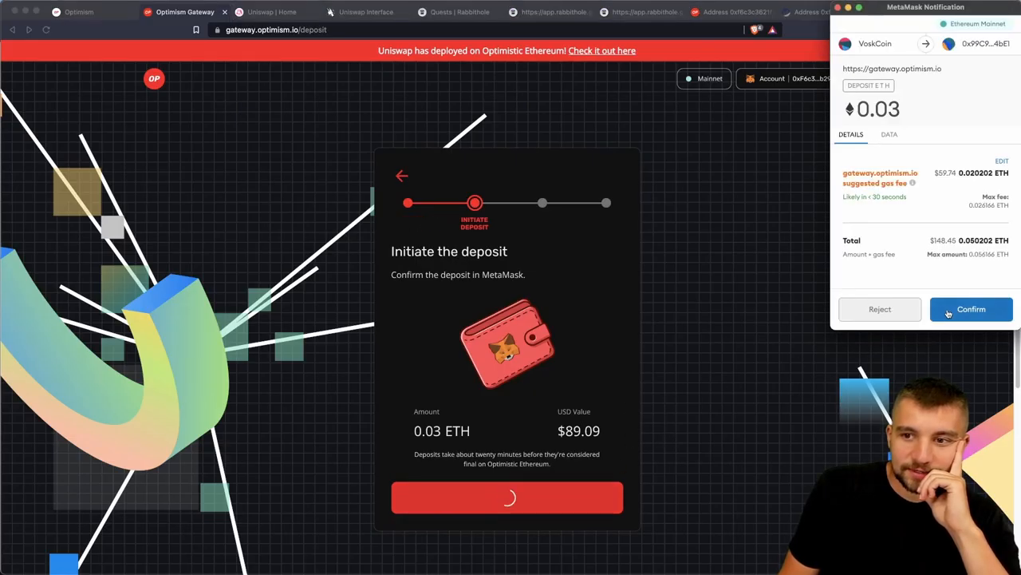
left_click(970, 309)
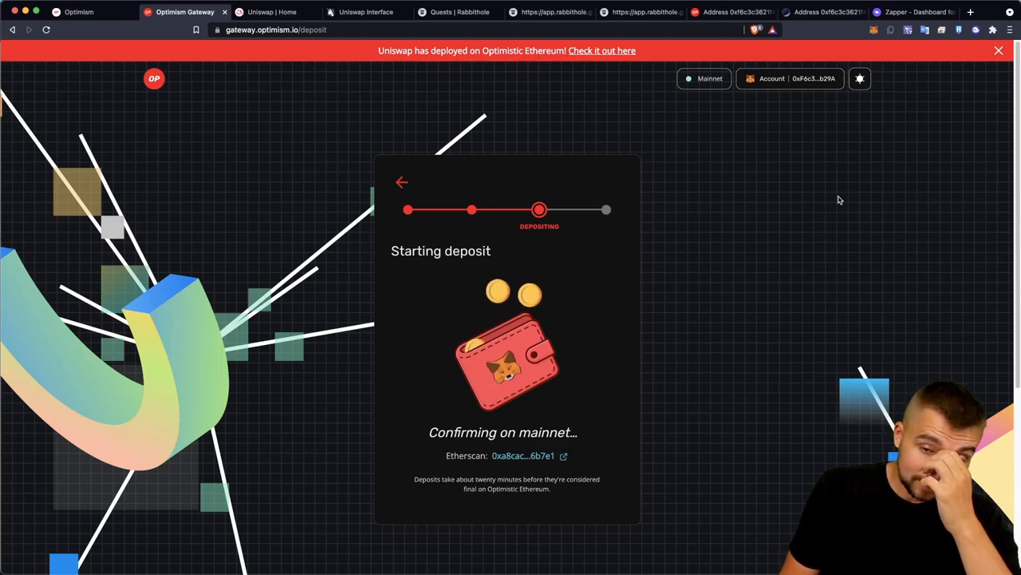
mouse_move(833, 196)
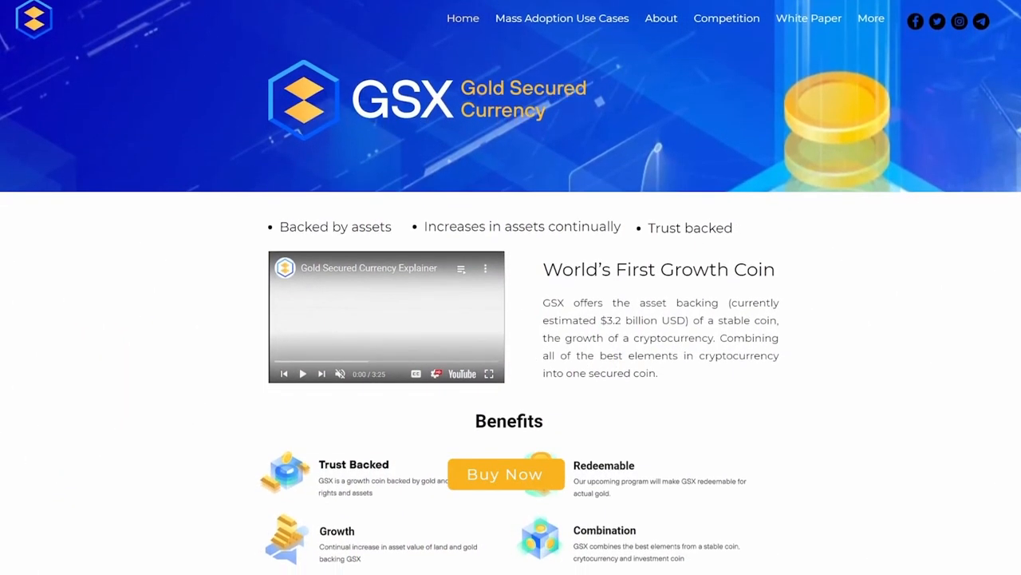
Step: Scroll through the GSX Gold Secured Currency benefits and the Stratus Convenience, Data Privacy and Censorship sections
scroll("down", 3)
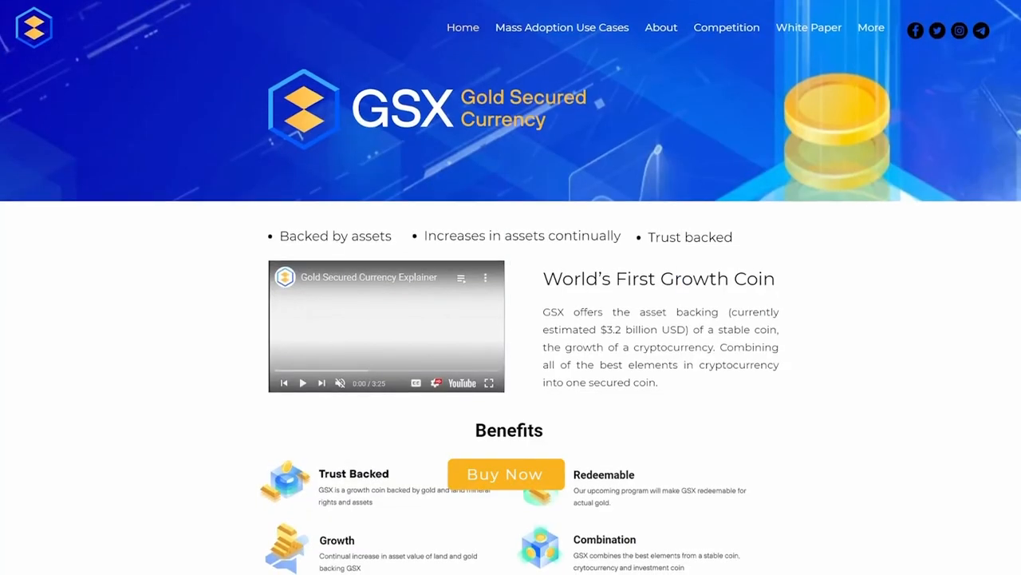
scroll("down", 3)
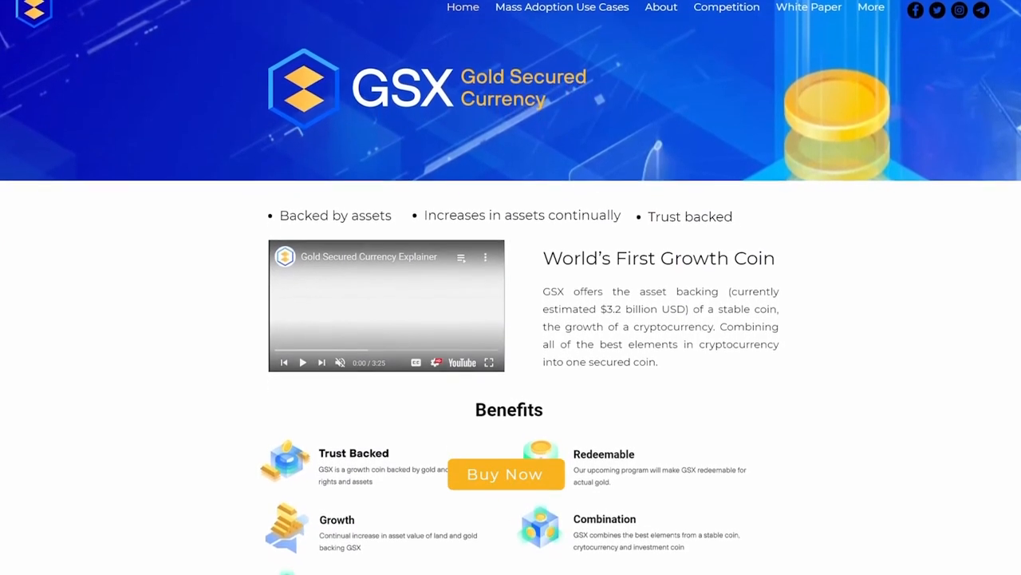
scroll("down", 3)
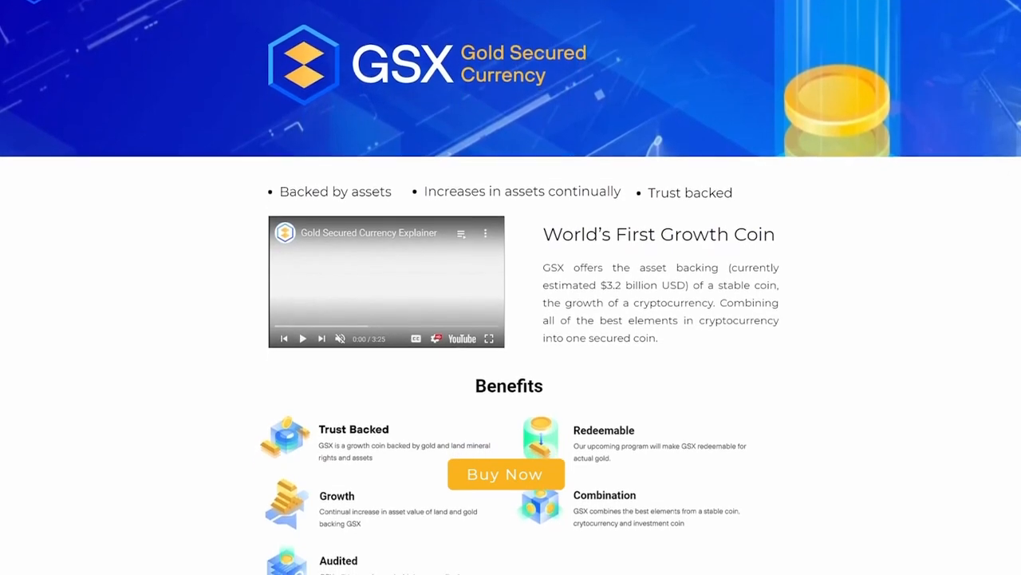
scroll("down", 3)
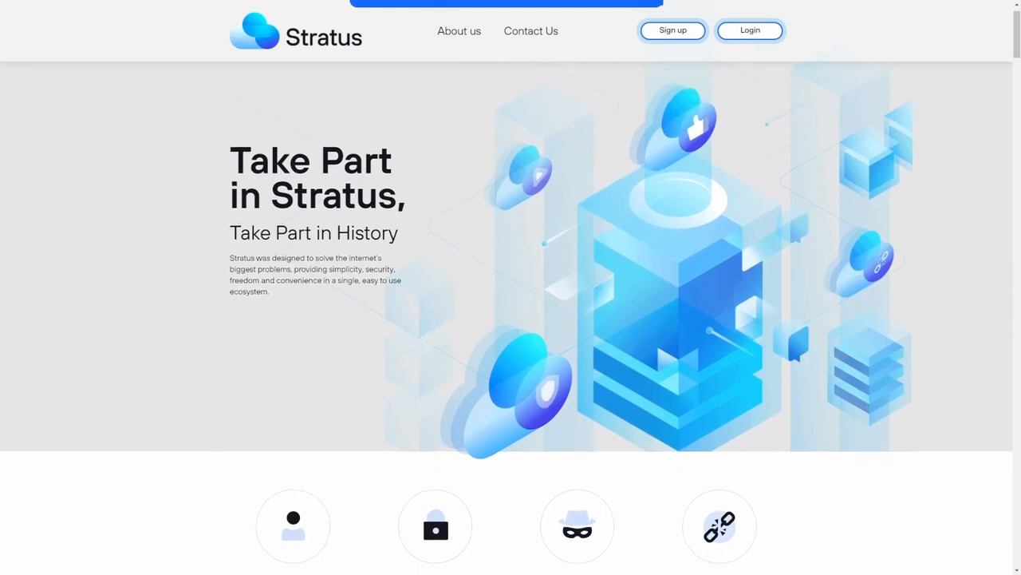
scroll("down", 3)
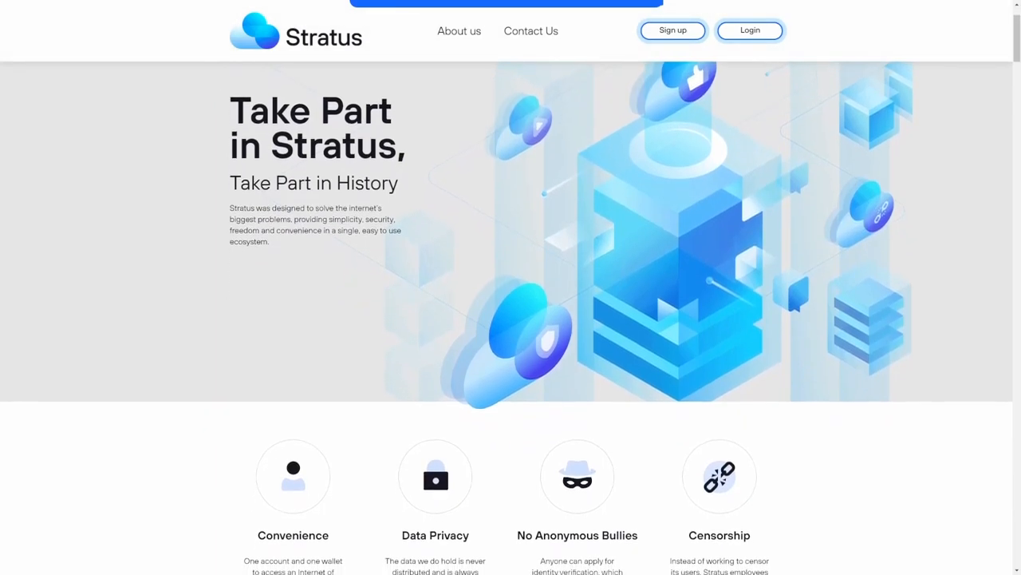
scroll("down", 3)
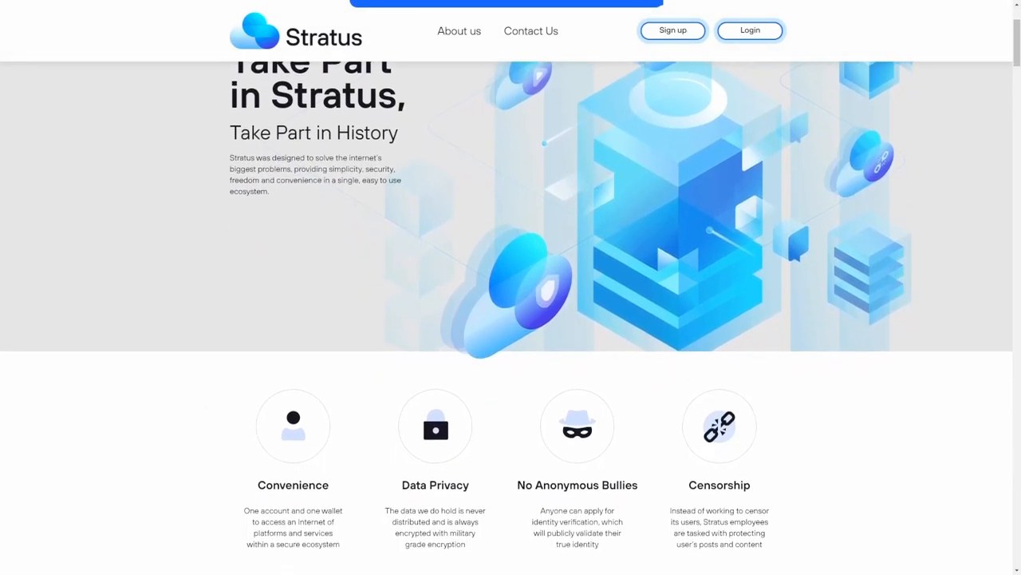
scroll("down", 3)
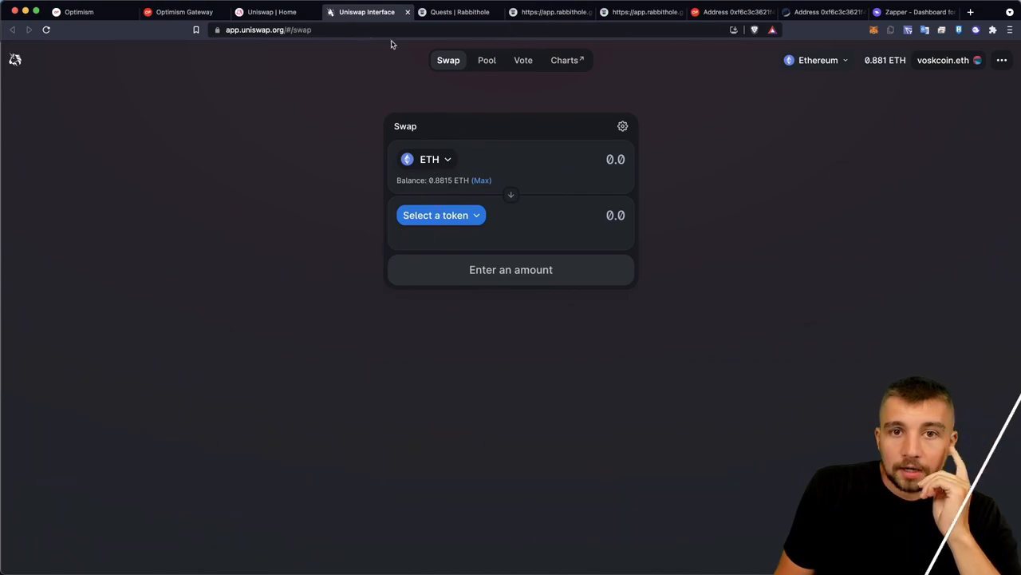
mouse_move(784, 105)
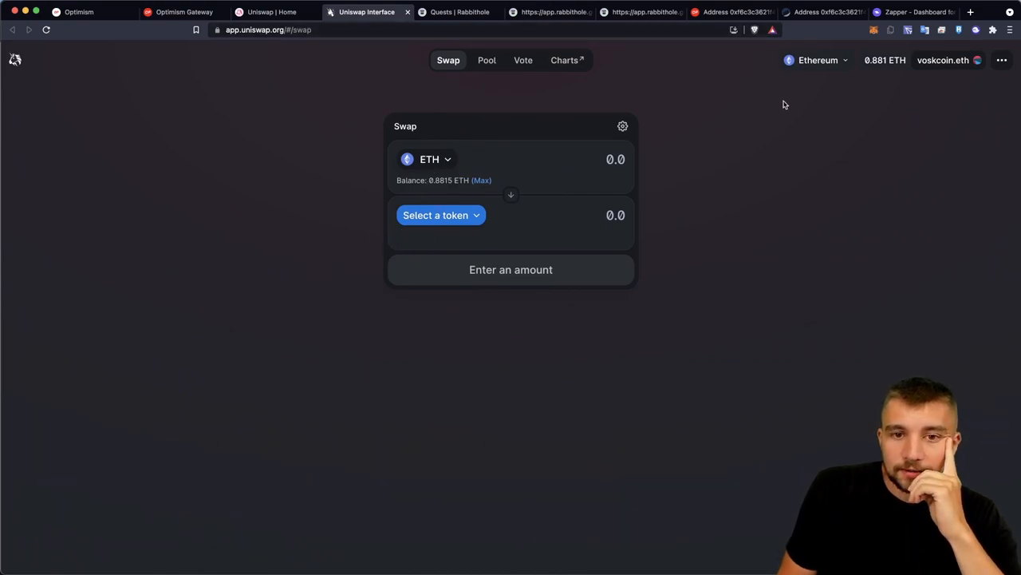
mouse_move(641, 13)
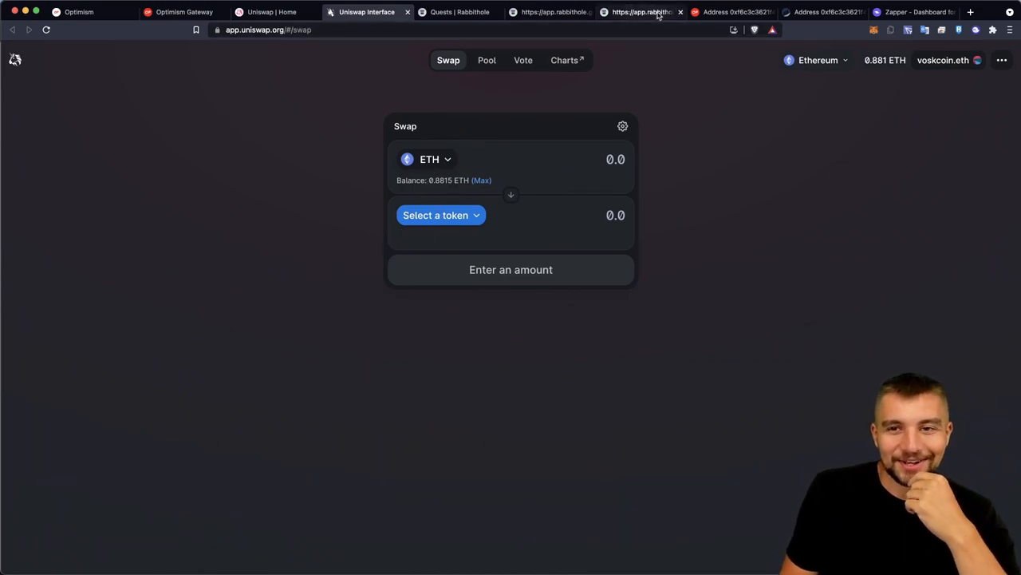
Step: View the Optimism Bridge withdrawal ($1.86 fee) and mainnet gateway deposit ($67.65 fee) transactions on Etherscan
left_click(731, 13)
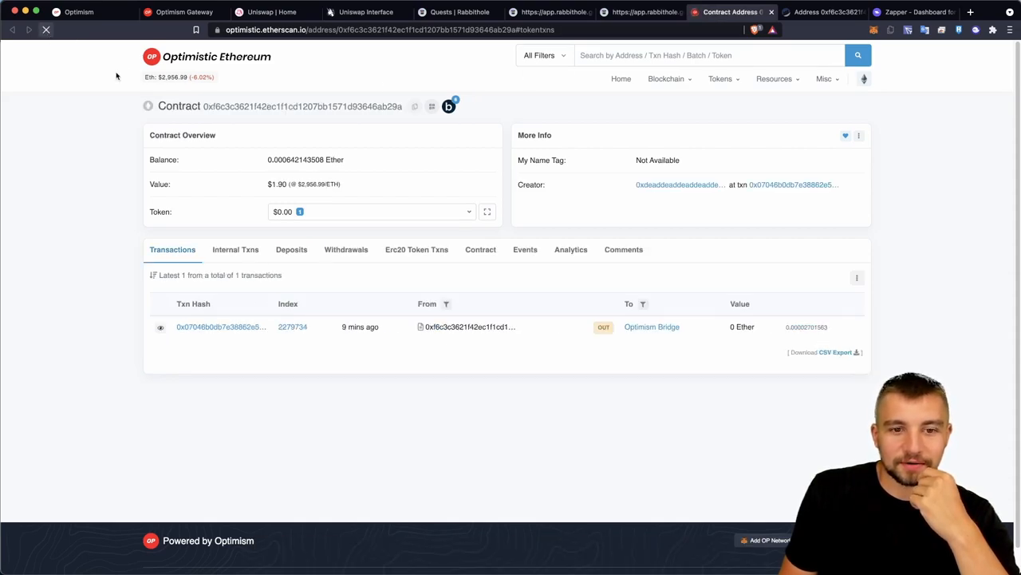
left_click(417, 249)
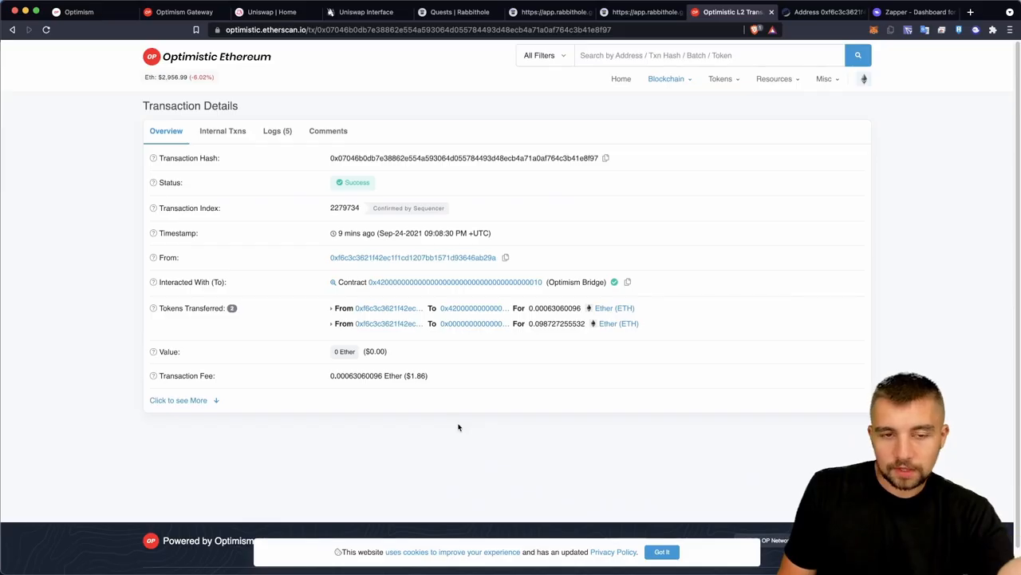
mouse_move(414, 374)
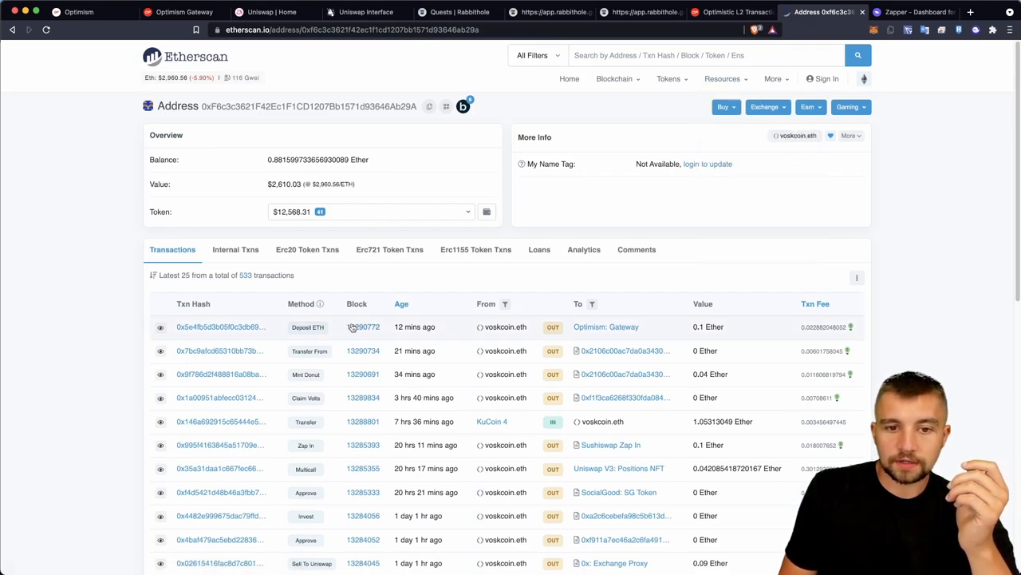
left_click(220, 326)
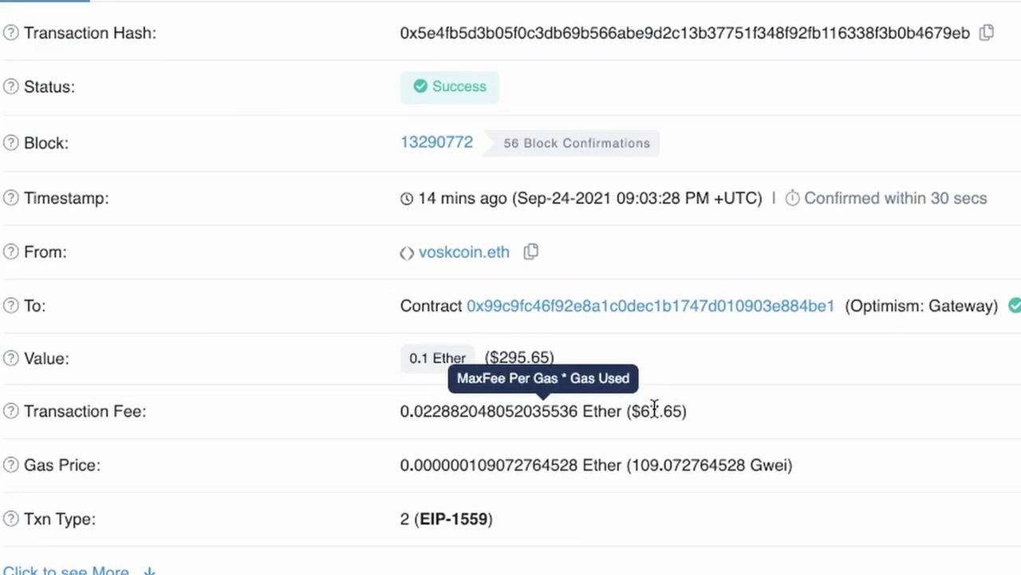
mouse_move(902, 289)
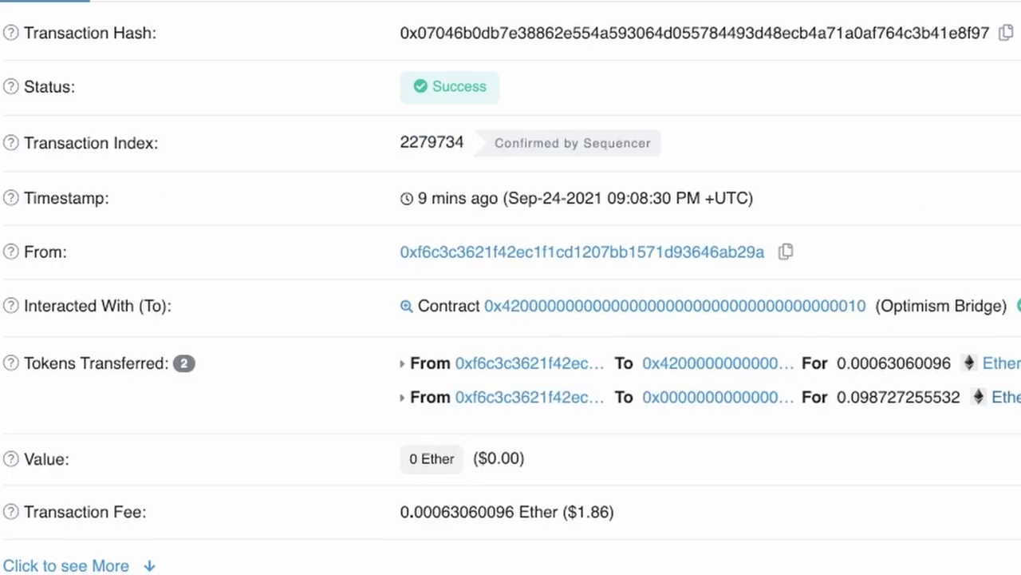
mouse_move(656, 517)
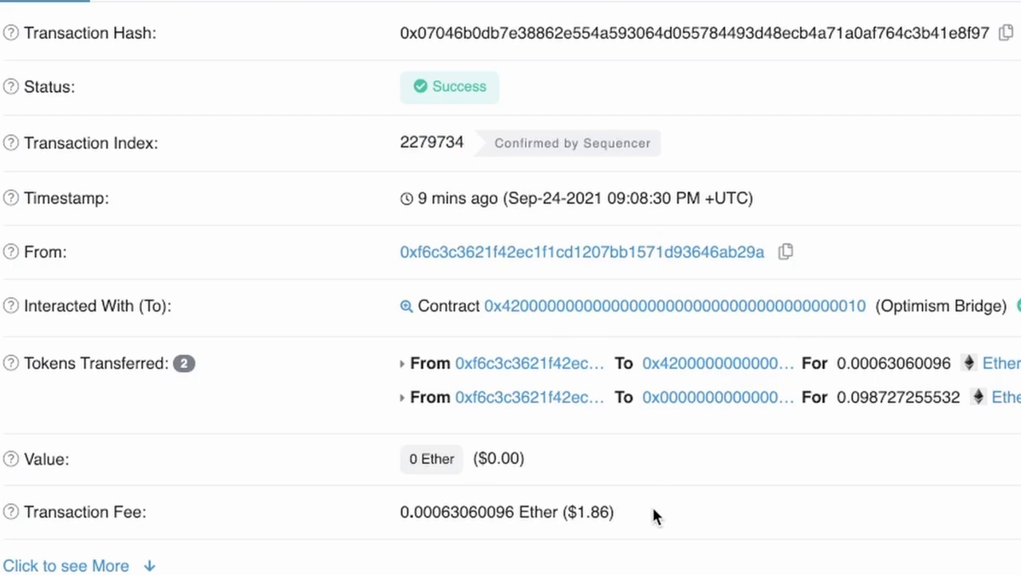
scroll("down", 3)
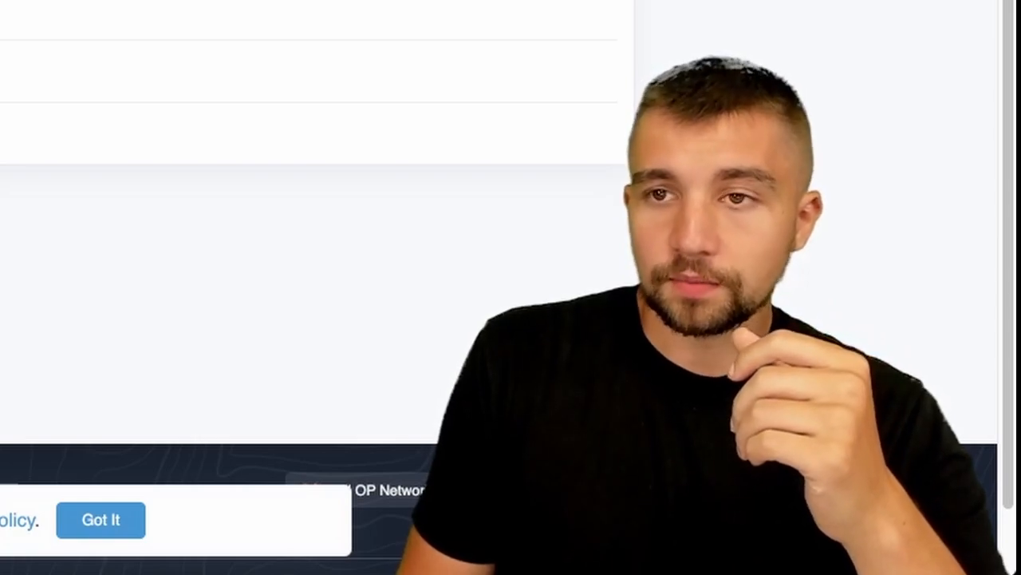
left_click(100, 520)
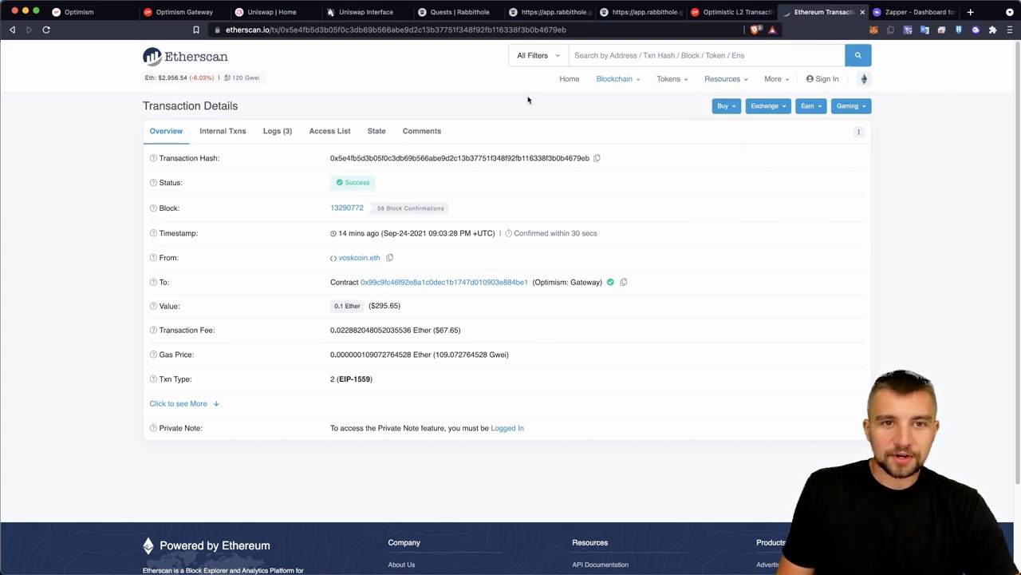
Step: Switch Uniswap and the MetaMask wallet to the Optimism network
left_click(272, 11)
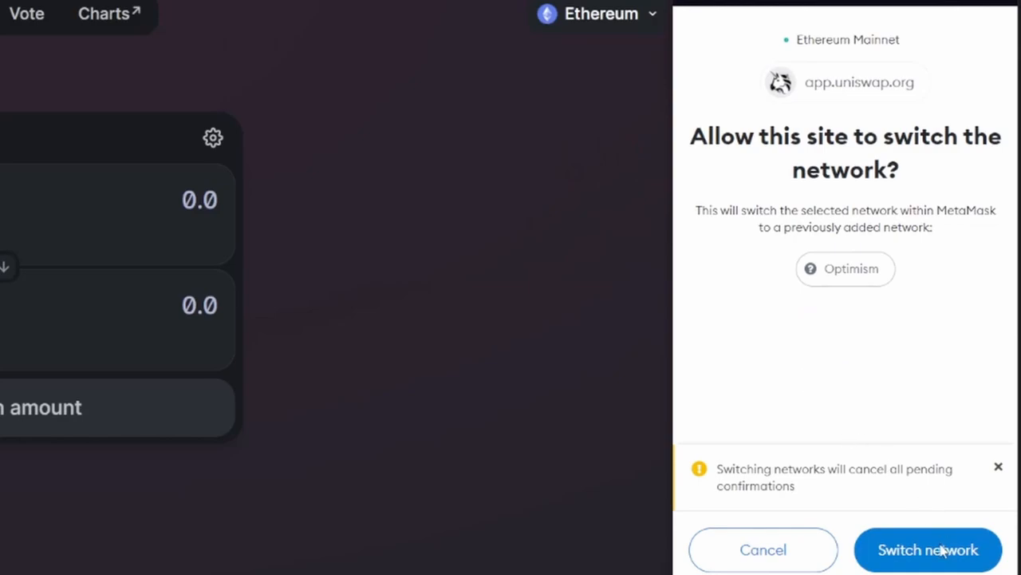
left_click(927, 549)
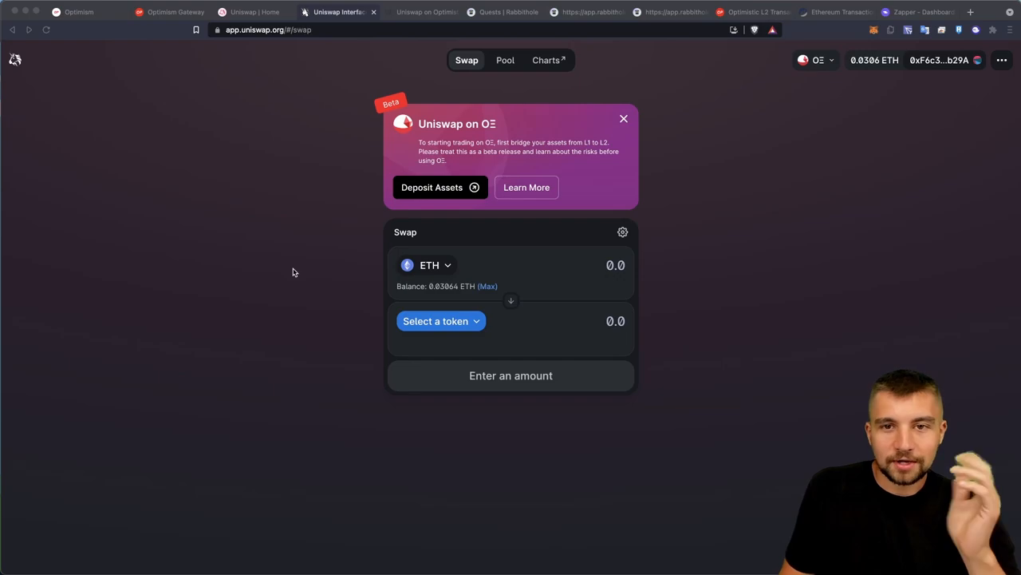
Step: Set up a swap of ETH for exactly 30 DAI on Optimism
left_click(441, 320)
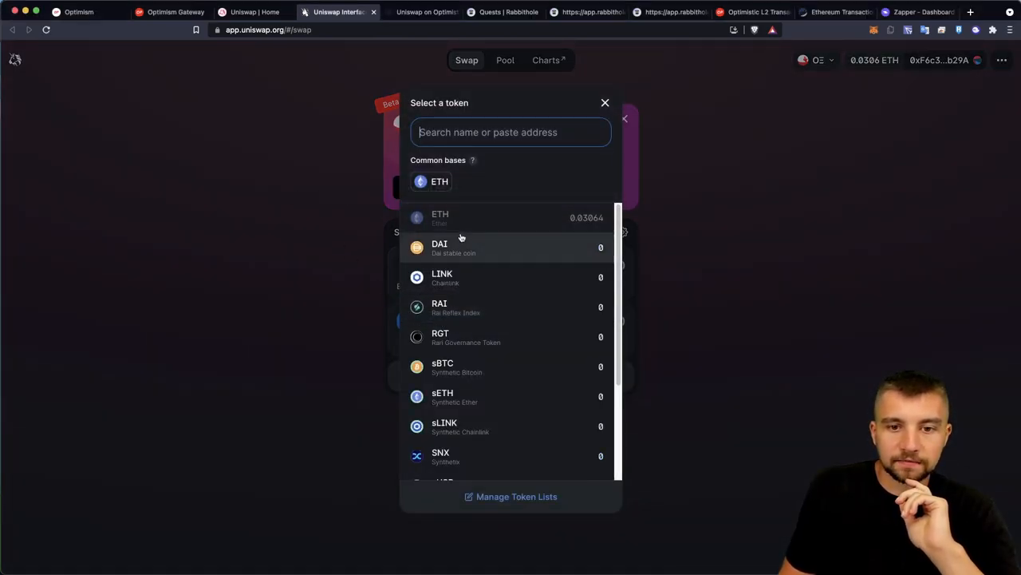
mouse_move(458, 242)
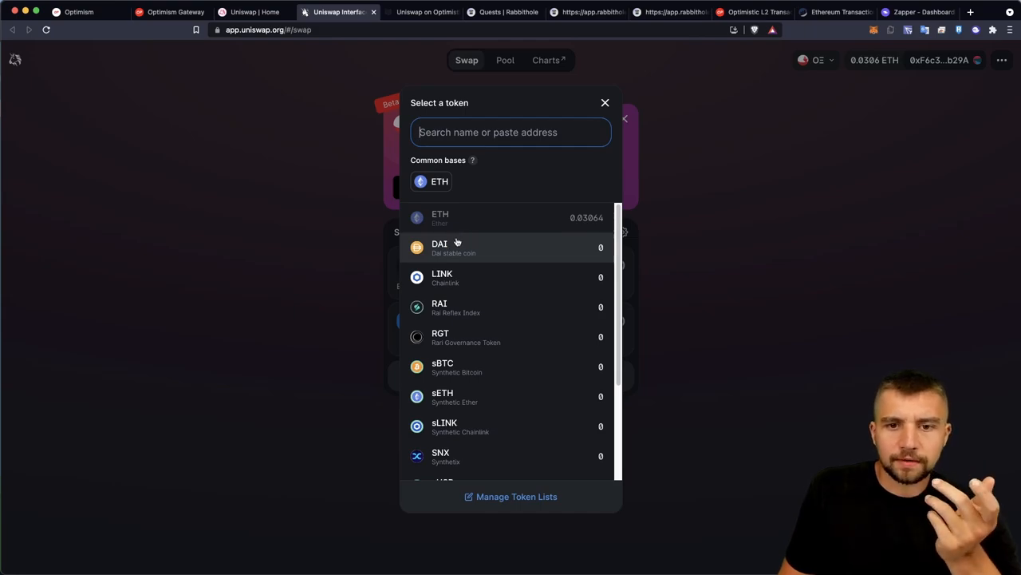
left_click(439, 246)
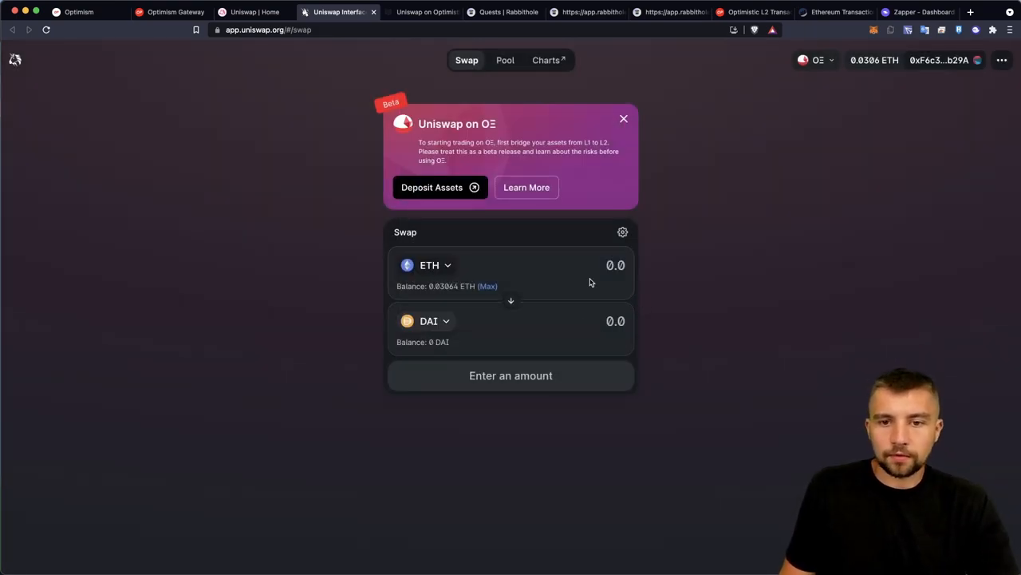
left_click(616, 264)
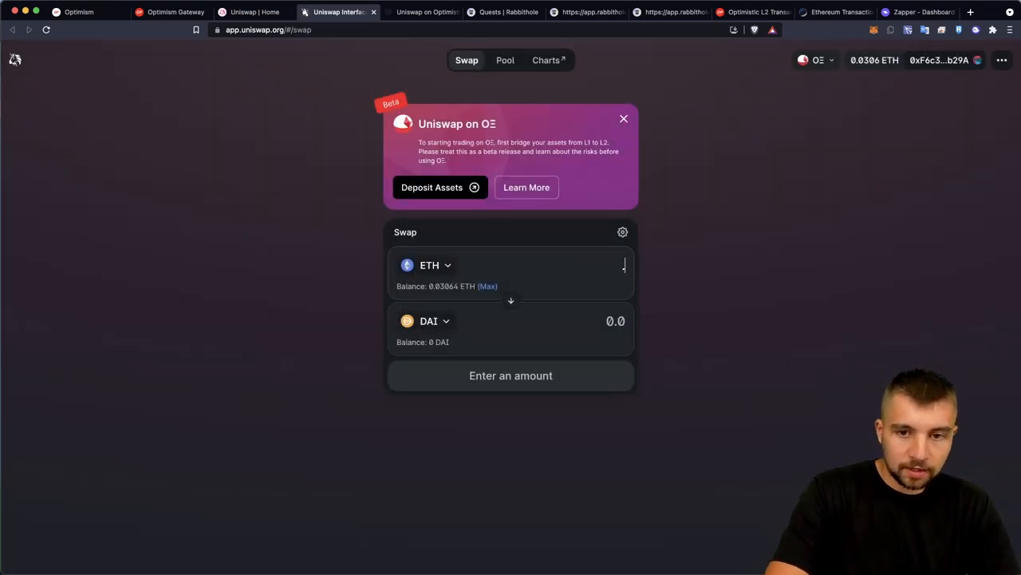
type(".01")
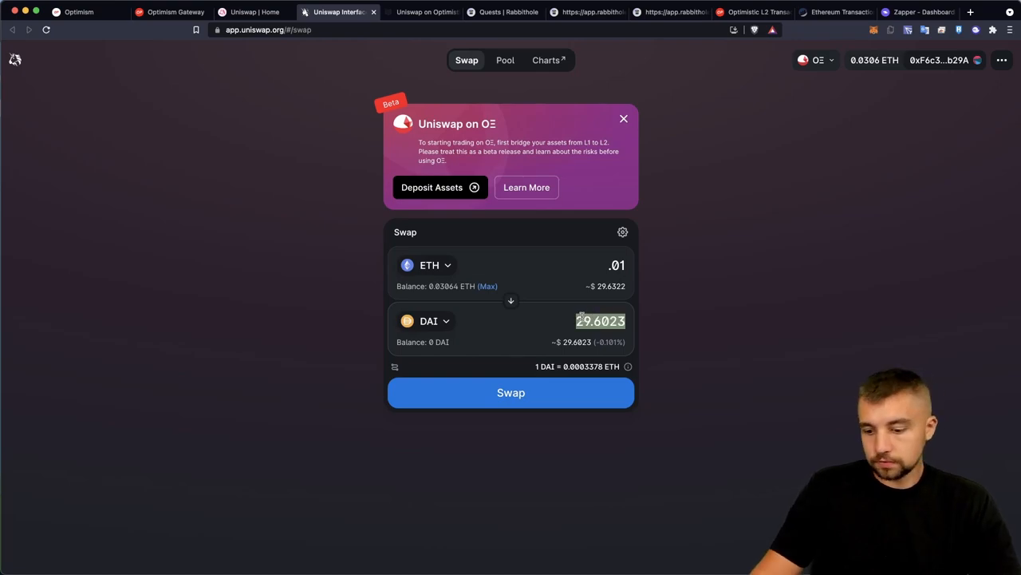
type("30")
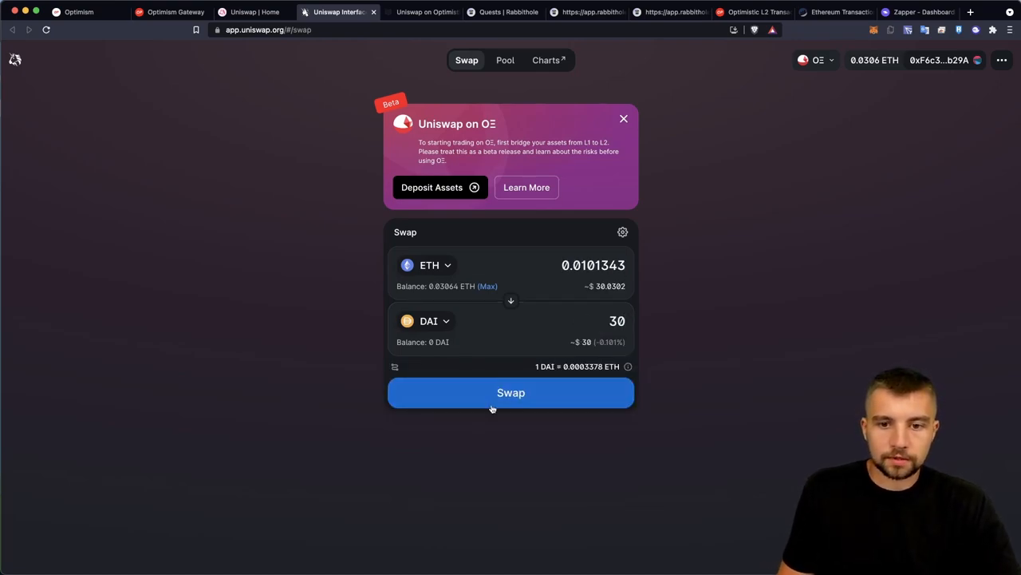
Step: Execute the 0.0101343 ETH for 30 DAI swap, confirm it in MetaMask and view it in the explorer
left_click(510, 392)
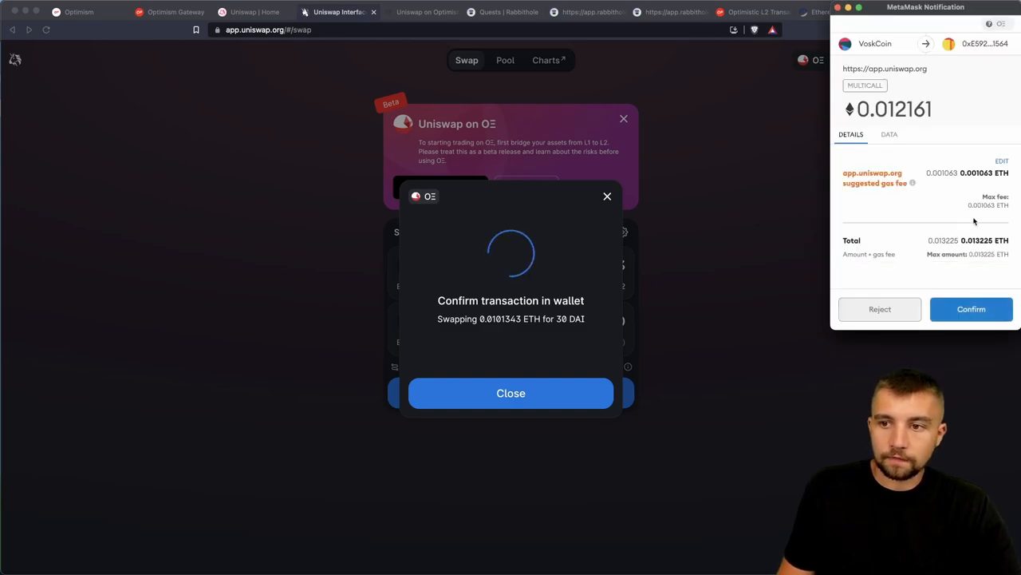
left_click(970, 309)
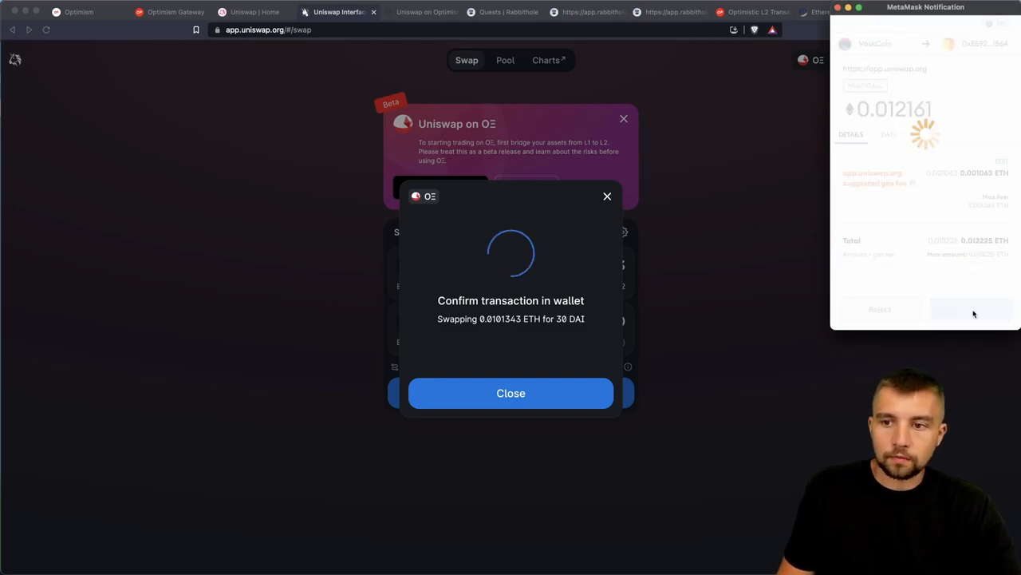
left_click(971, 309)
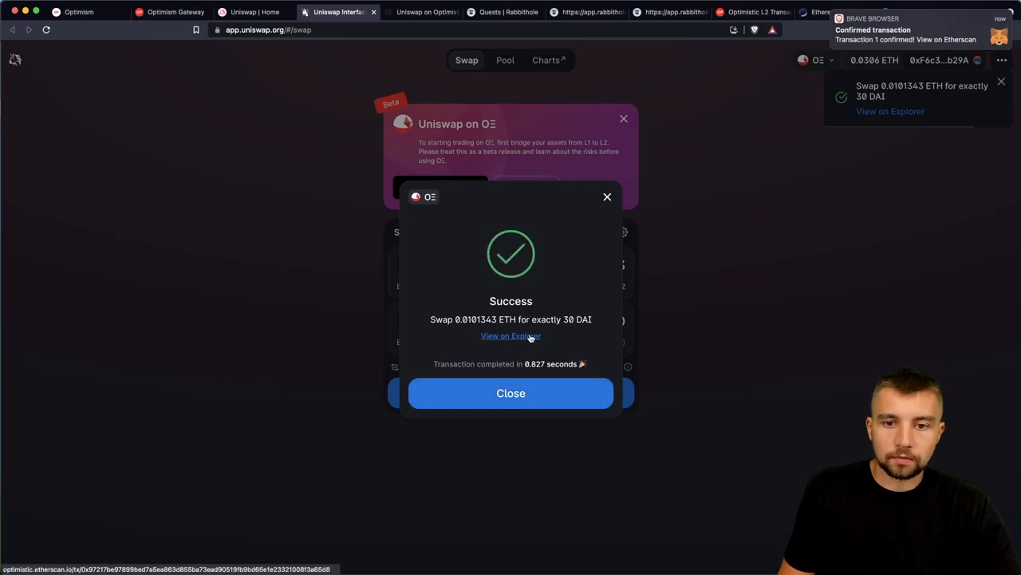
left_click(510, 335)
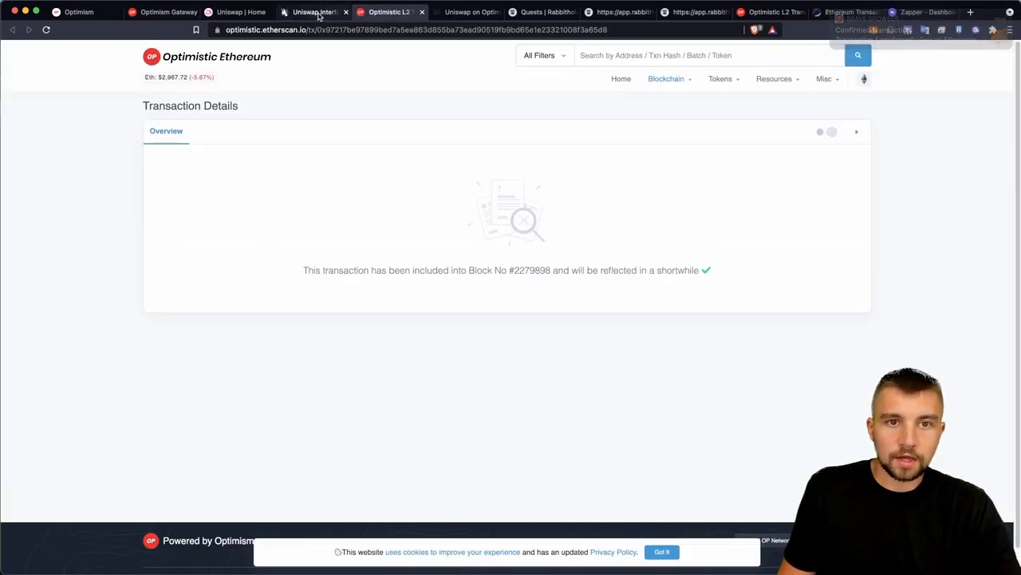
left_click(313, 11)
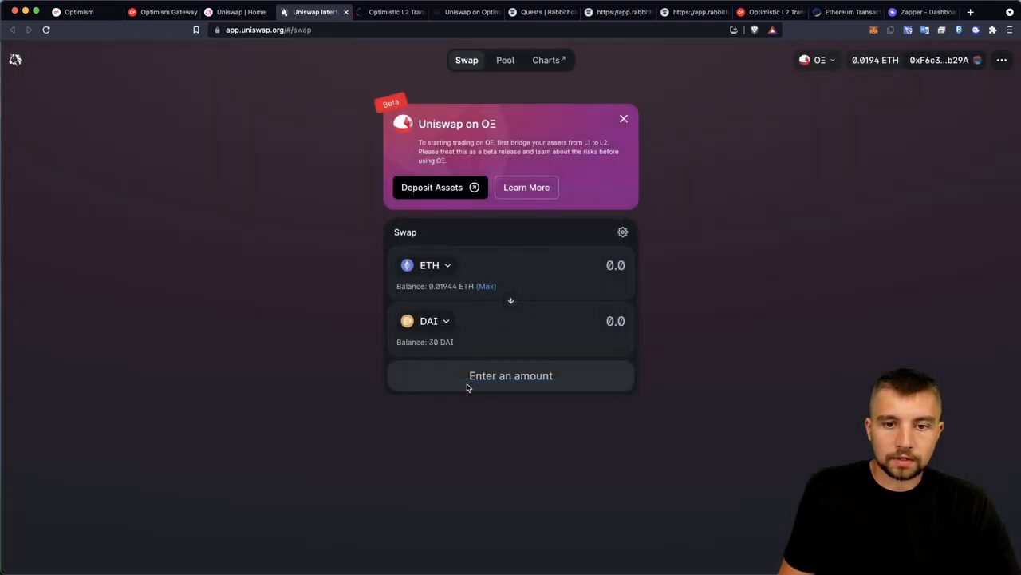
mouse_move(860, 37)
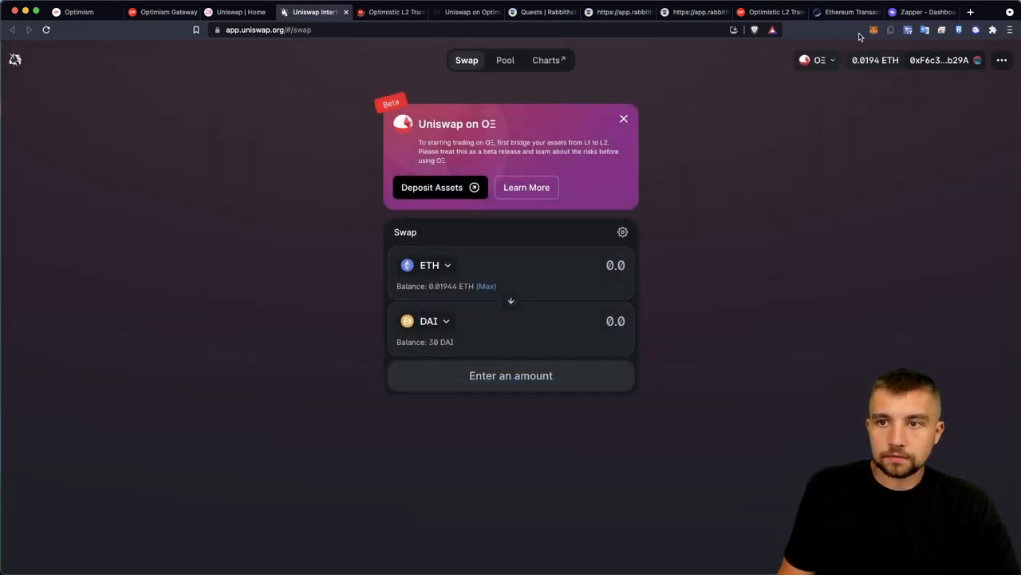
Step: Check the MetaMask activity and 0.0194 ETH asset balance, then go to Uniswap's Pools overview
left_click(873, 28)
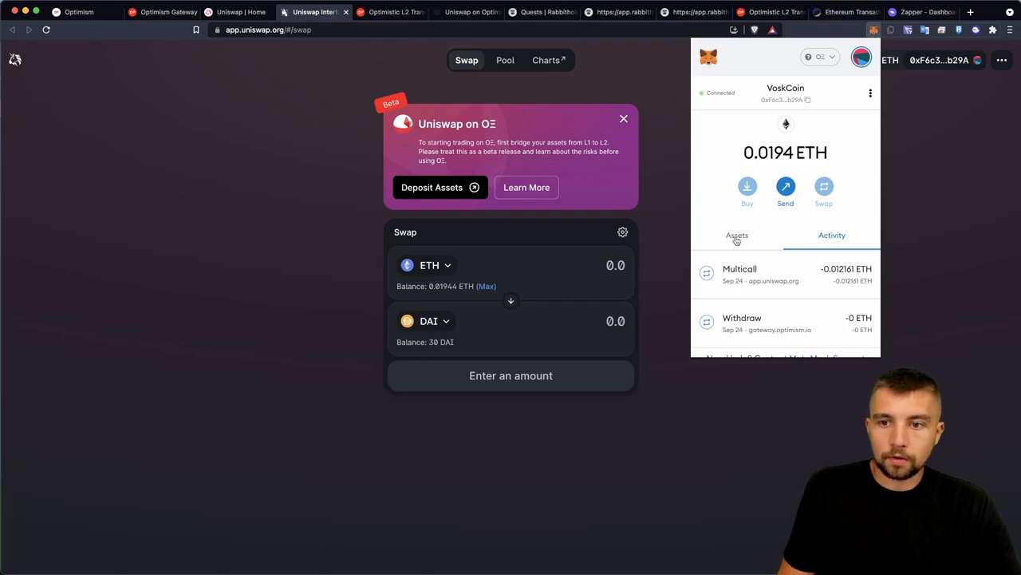
left_click(737, 235)
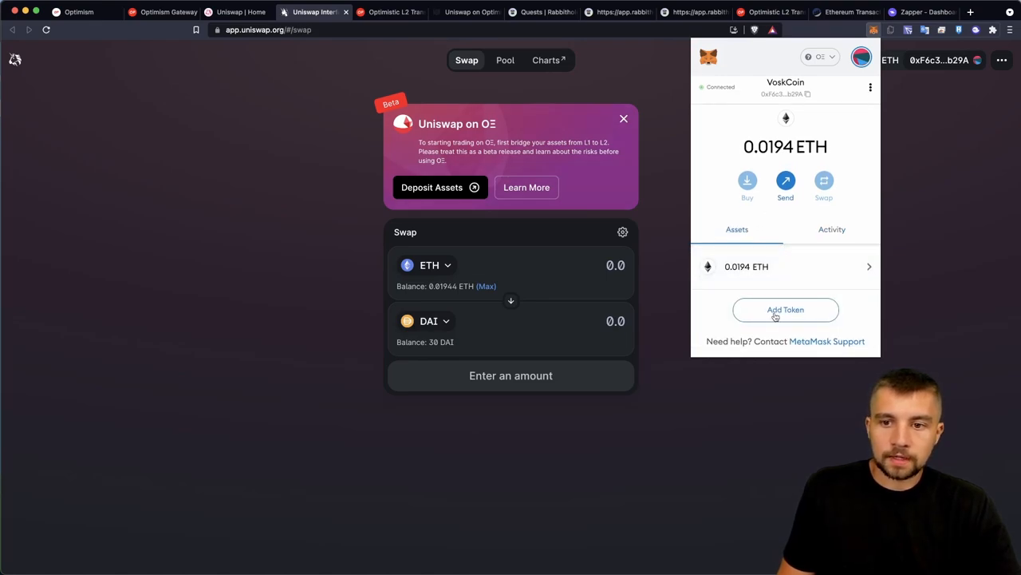
left_click(505, 61)
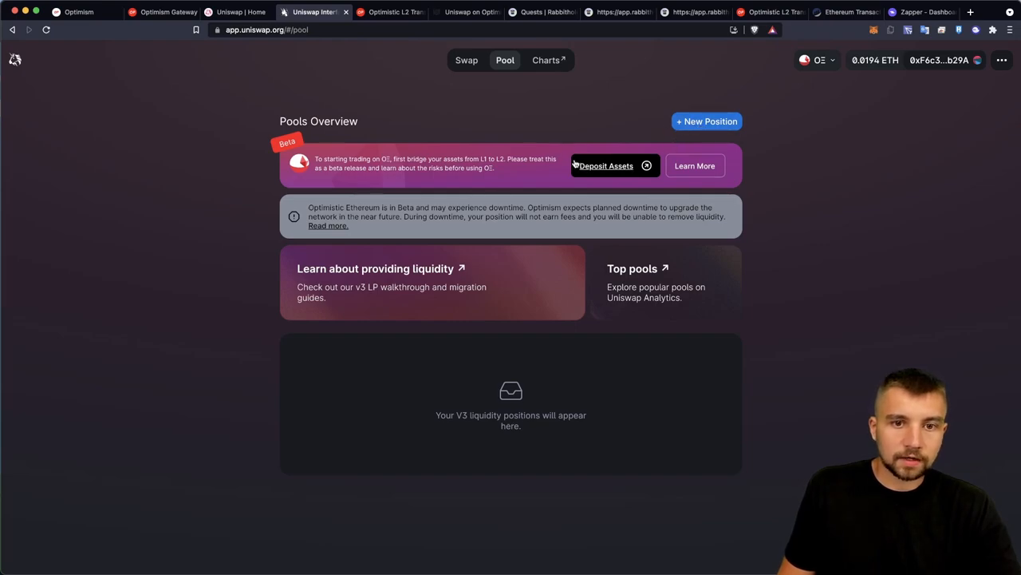
Step: Create a new ETH/DAI position with 30 DAI and approve DAI spending in MetaMask
left_click(705, 121)
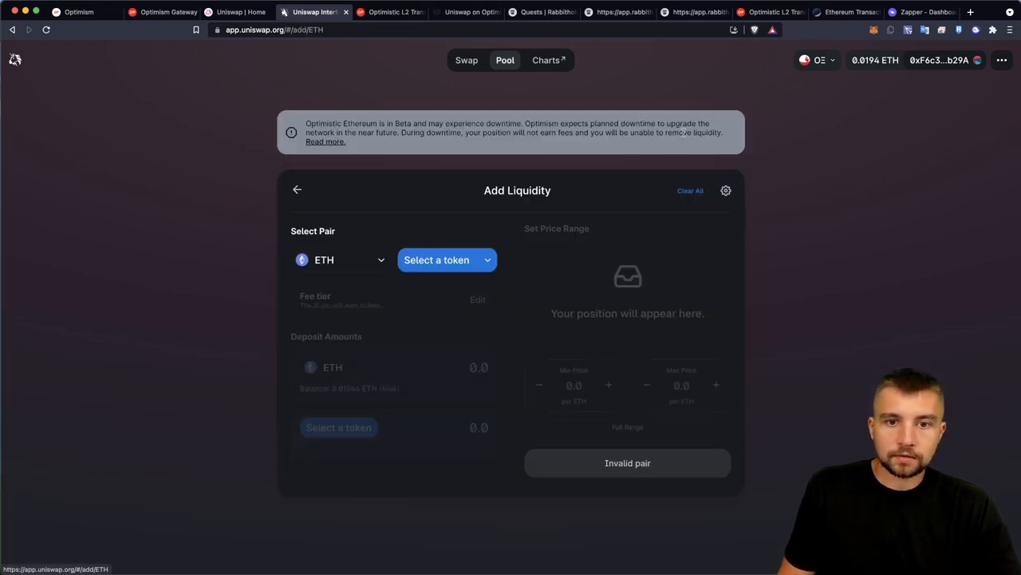
left_click(437, 259)
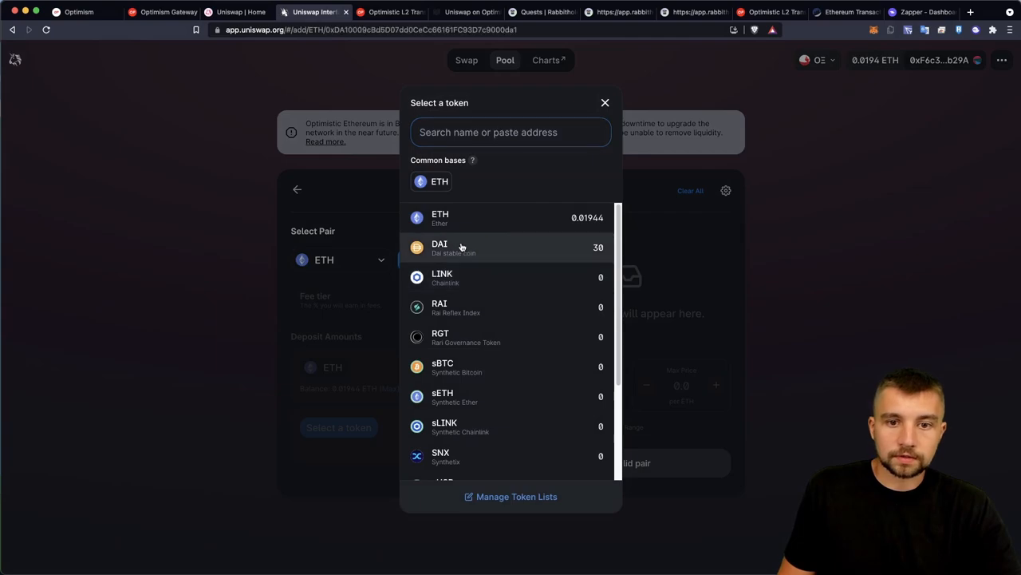
left_click(440, 246)
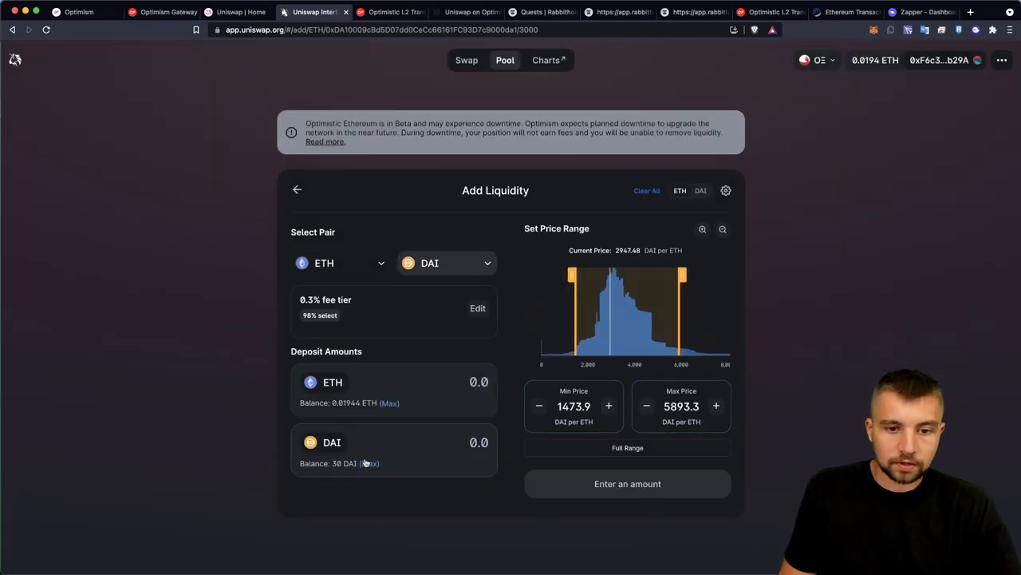
type("30")
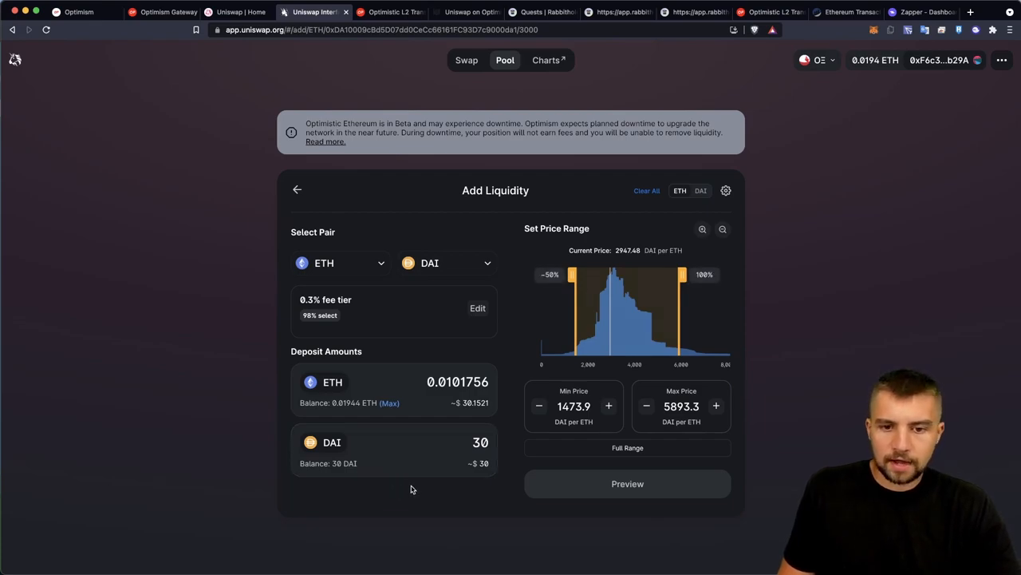
mouse_move(481, 430)
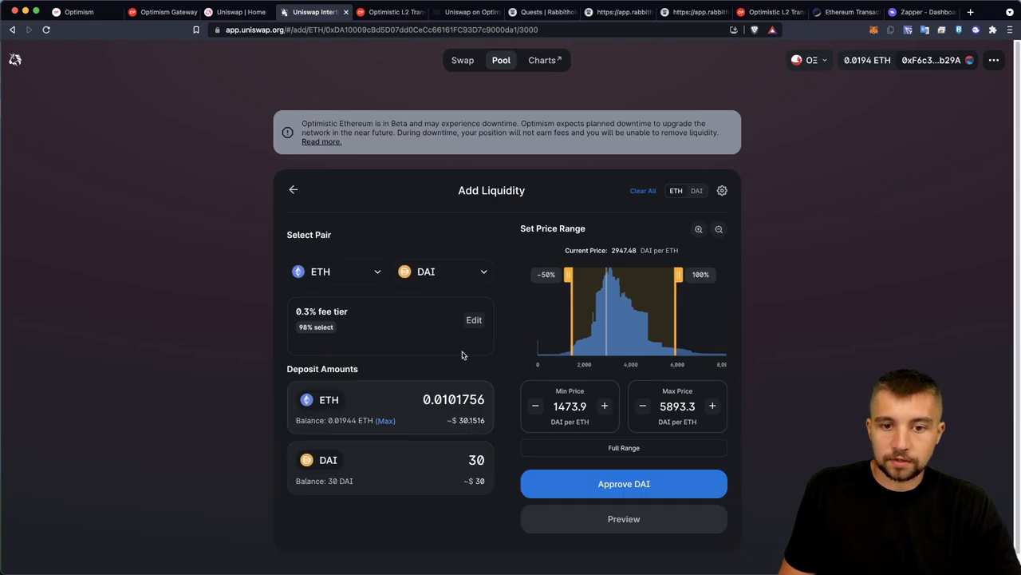
left_click(622, 482)
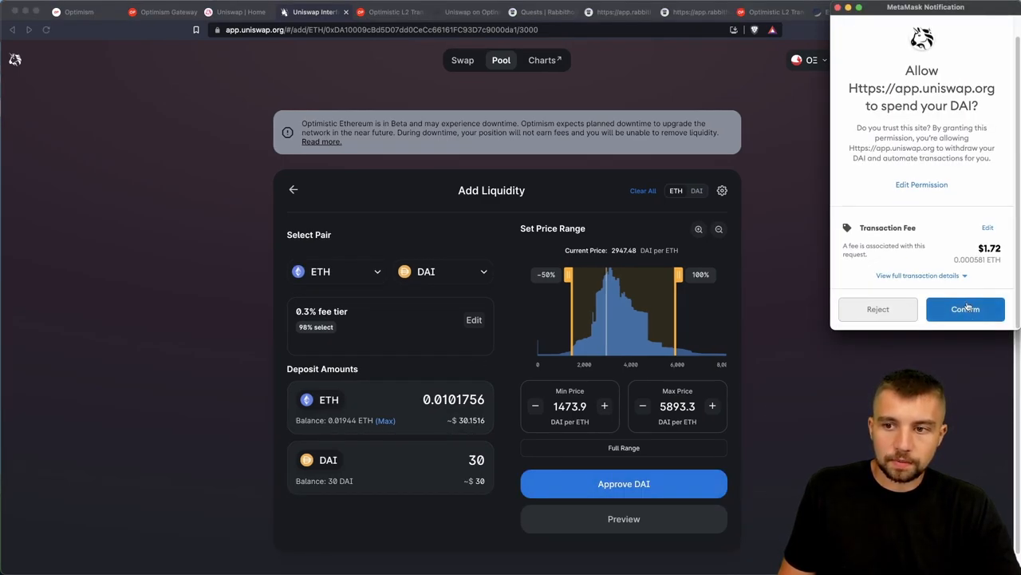
left_click(966, 309)
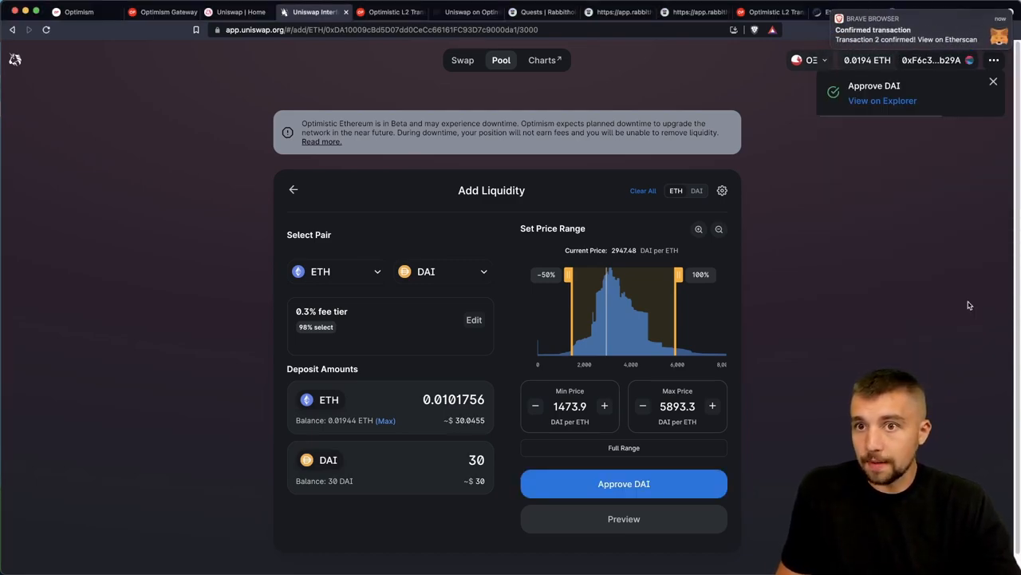
mouse_move(913, 331)
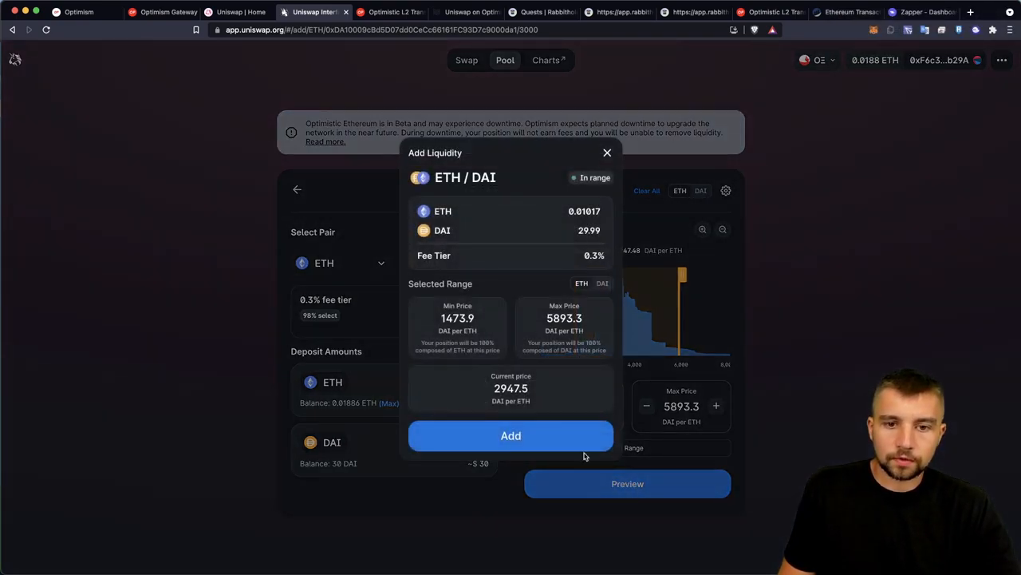
Step: Add the ETH/DAI liquidity of about 0.0102 ETH and 30 DAI, confirm in MetaMask and close the success notice
left_click(511, 434)
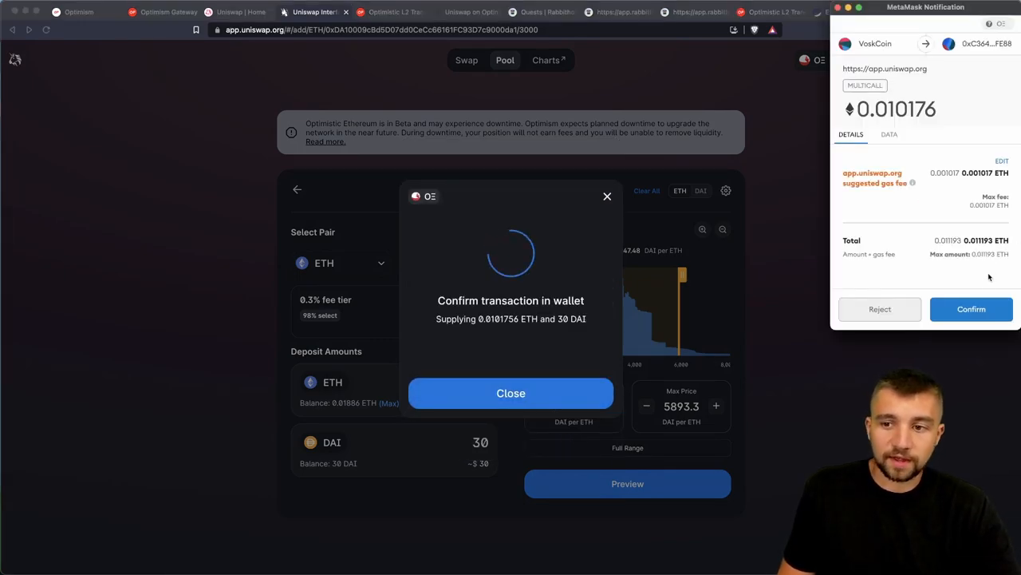
left_click(971, 310)
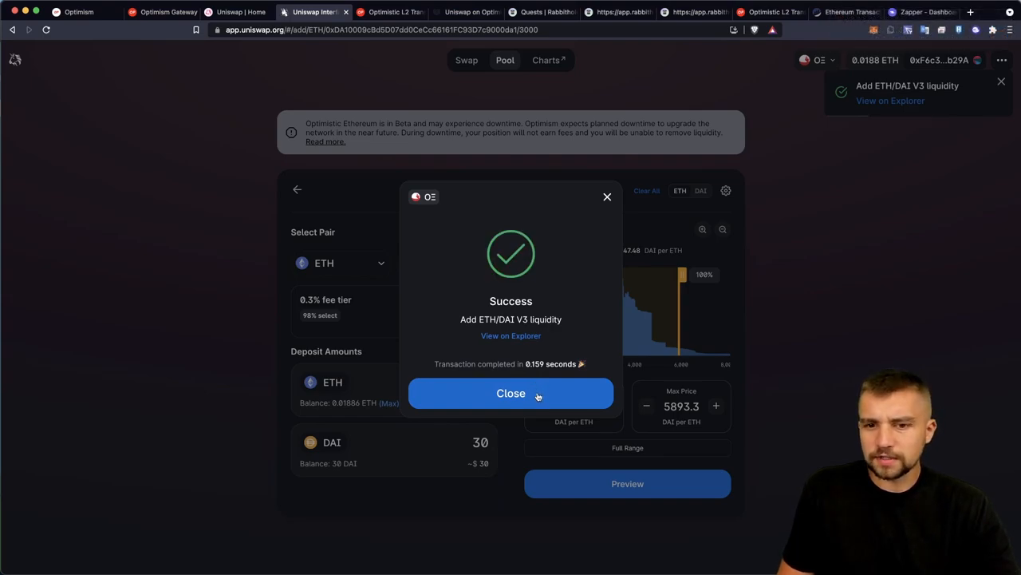
left_click(511, 392)
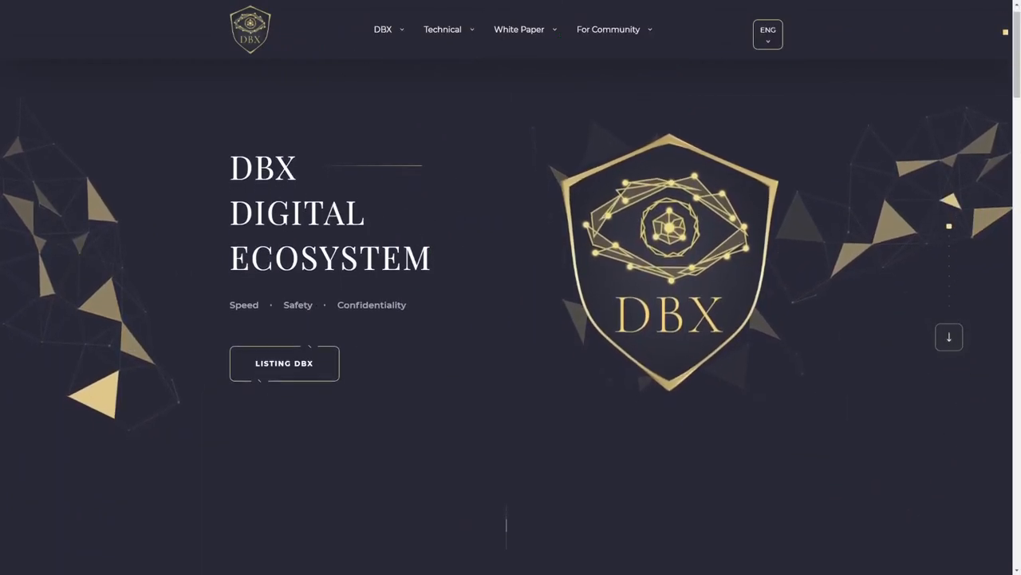
Step: Scroll the DBX homepage past Buy DBX and What is DBX? to the commission, mobile payments and security feature sections
scroll("down", 3)
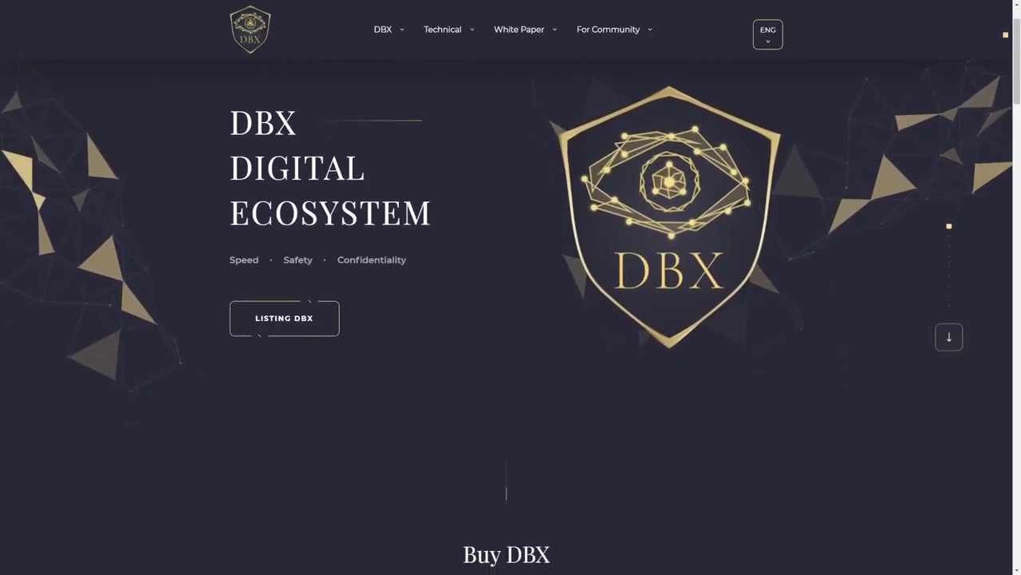
scroll("down", 3)
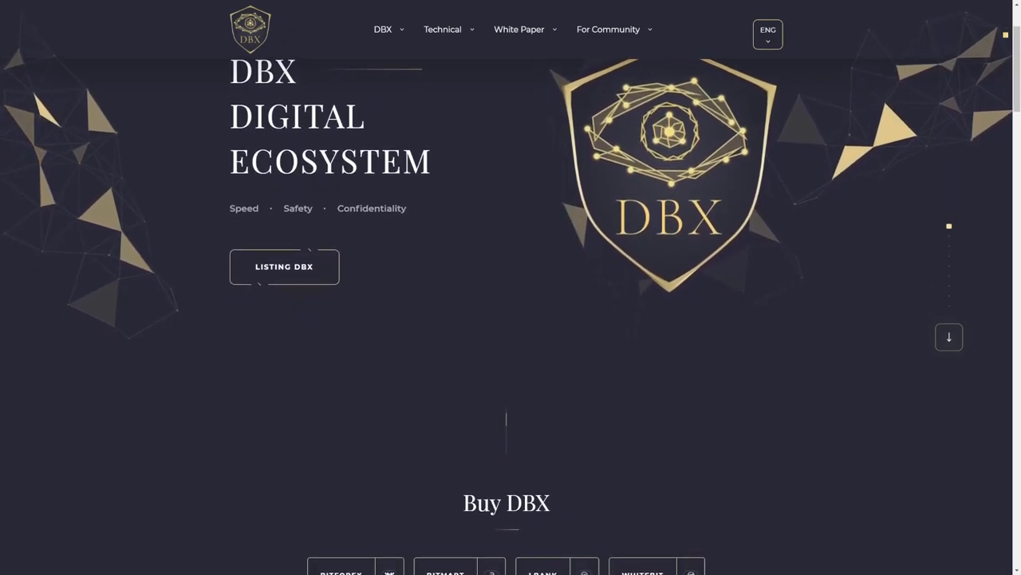
scroll("down", 3)
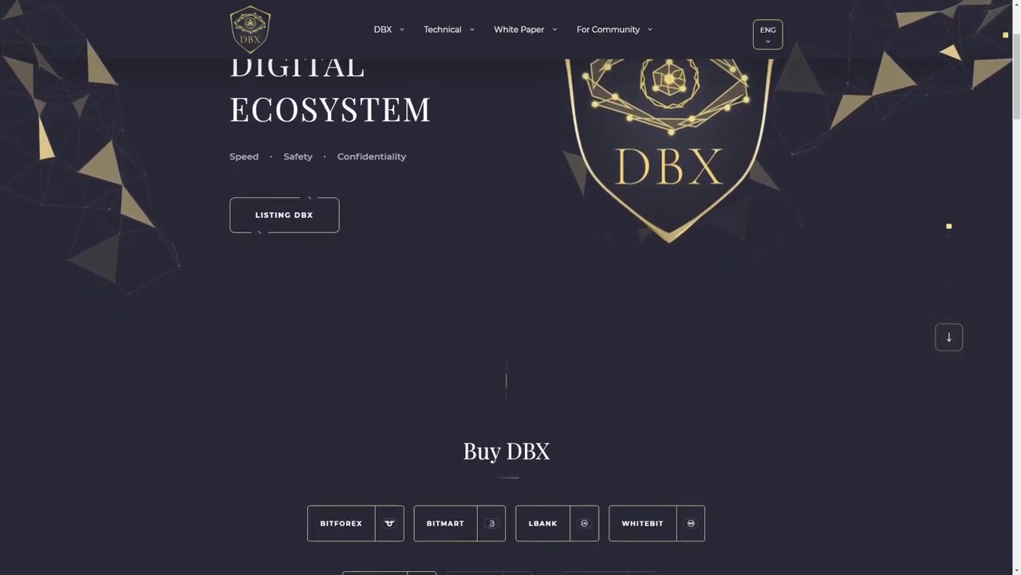
scroll("down", 3)
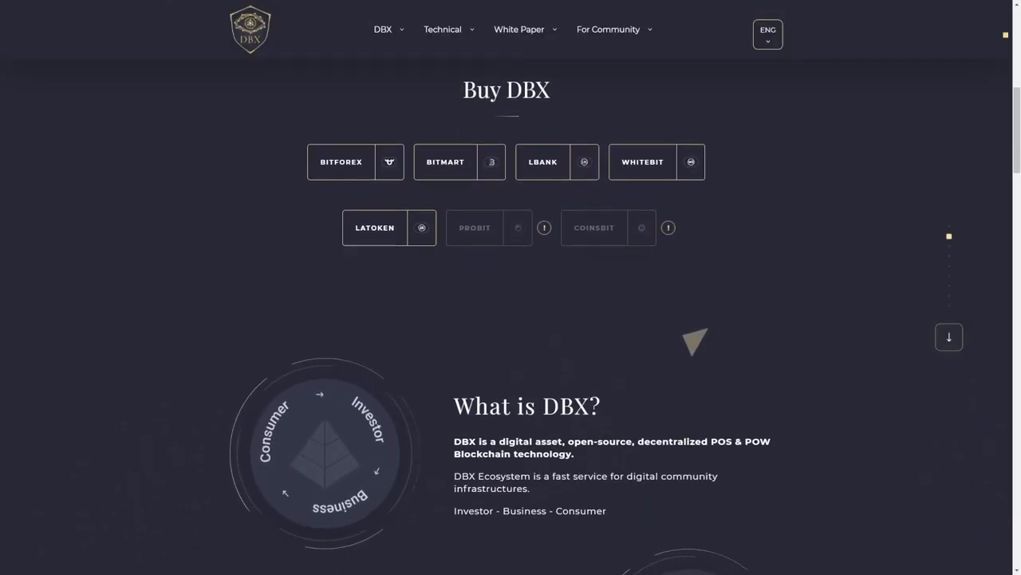
scroll("down", 3)
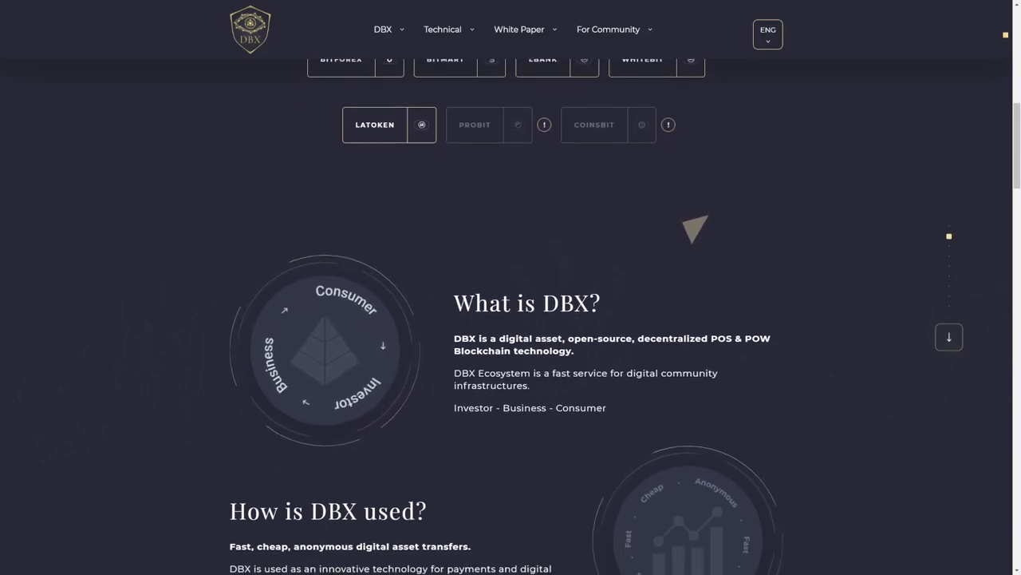
scroll("down", 3)
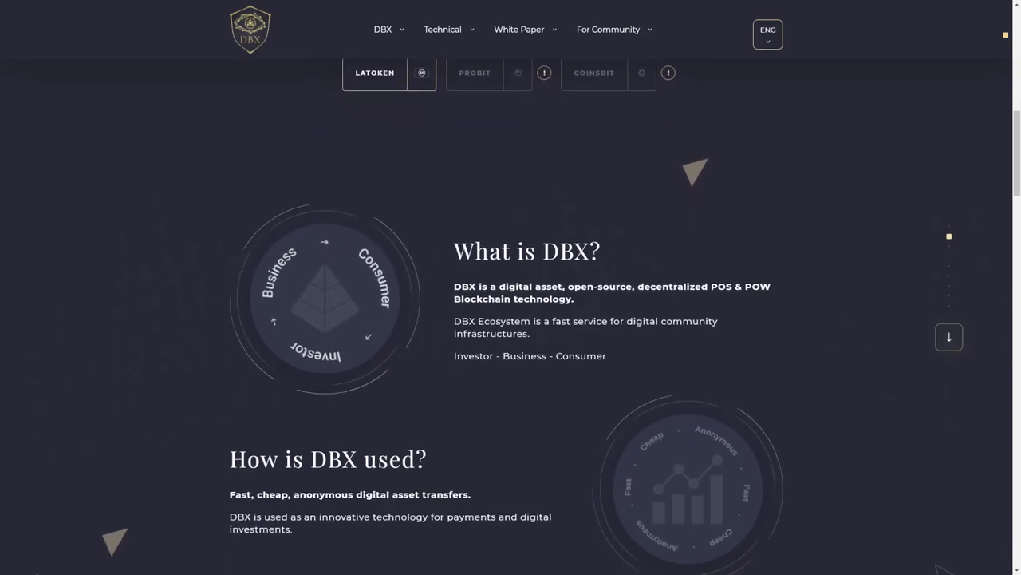
scroll("down", 3)
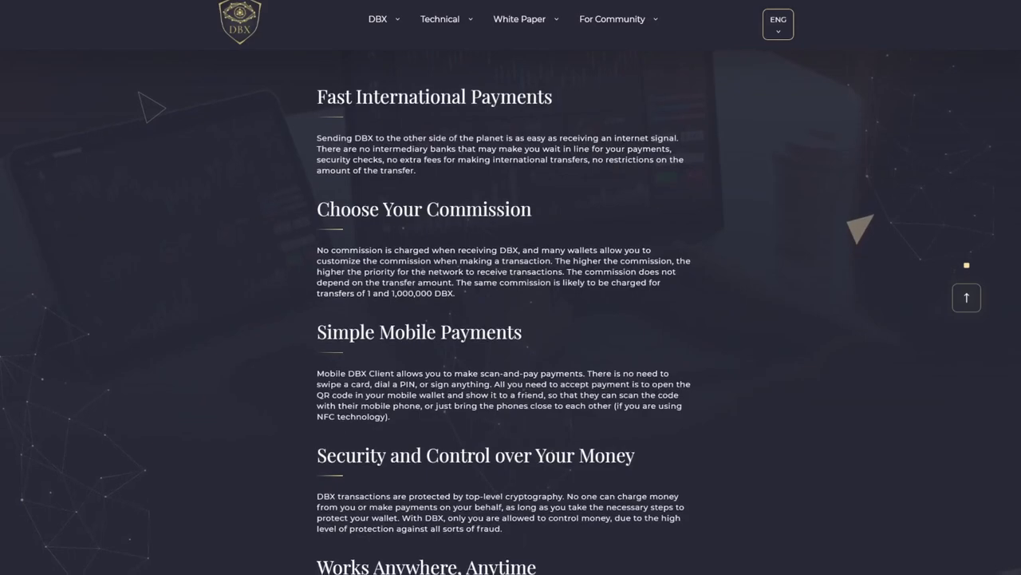
scroll("down", 3)
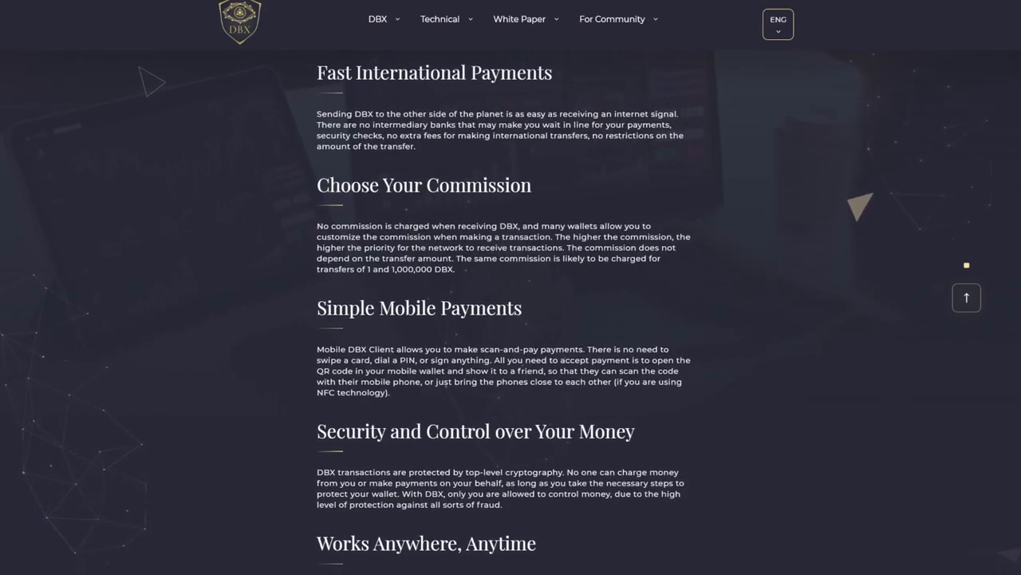
scroll("down", 3)
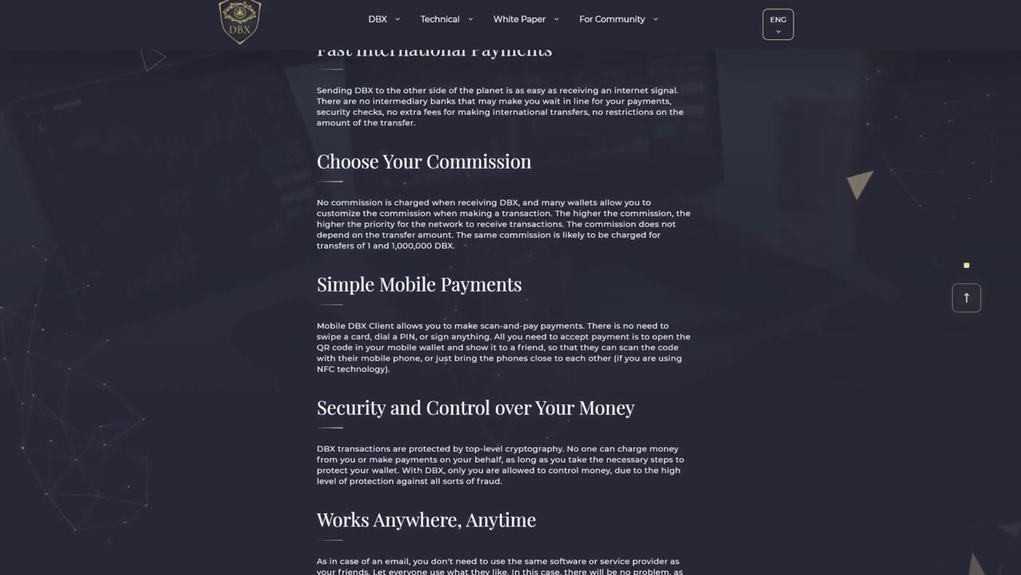
scroll("down", 3)
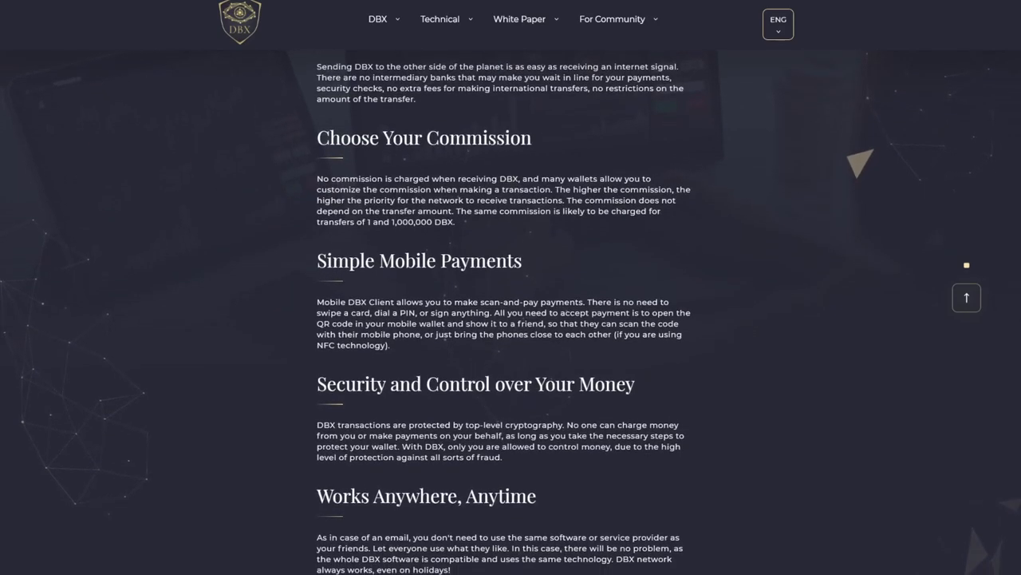
scroll("down", 3)
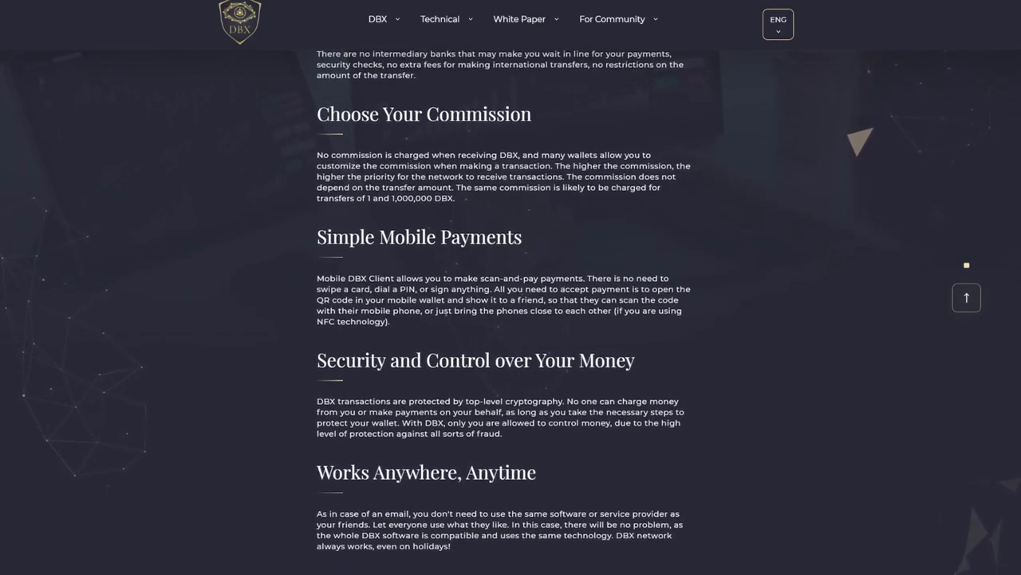
scroll("down", 3)
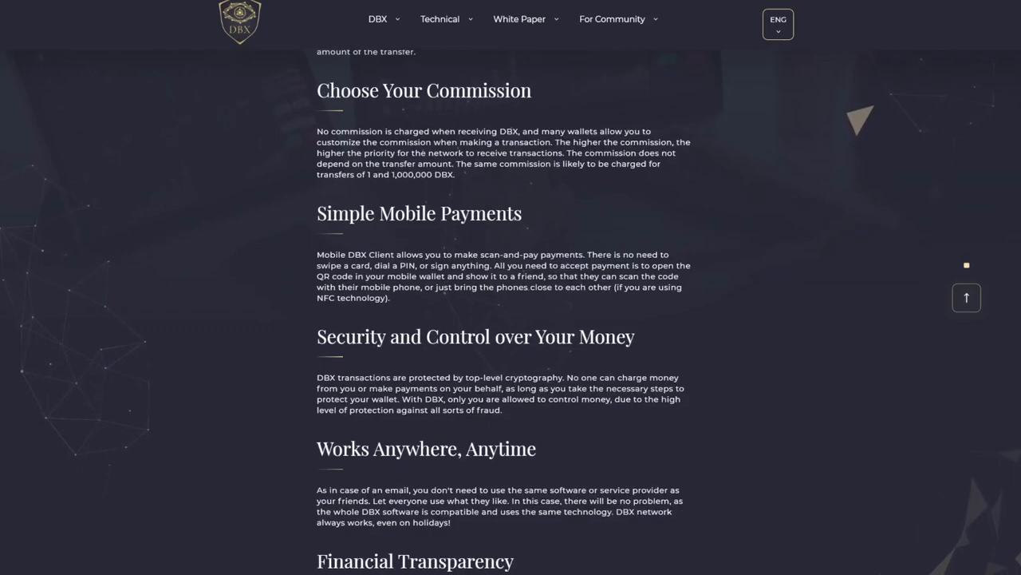
scroll("down", 3)
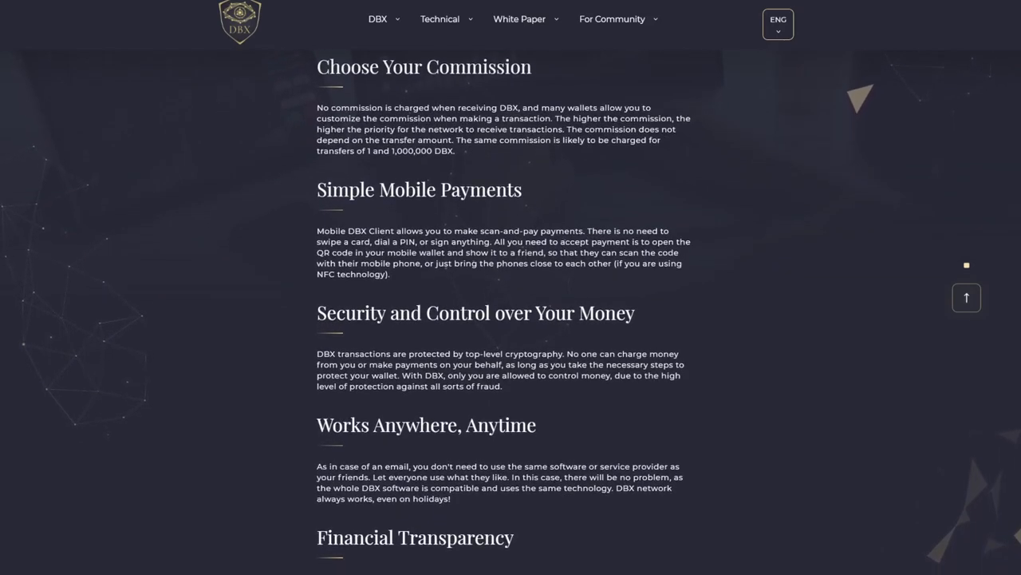
scroll("down", 3)
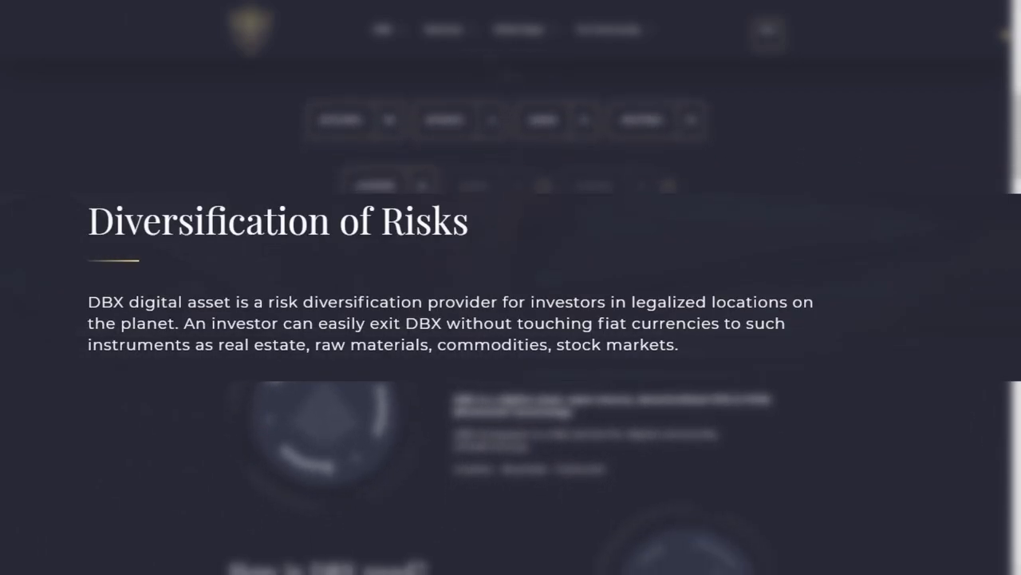
Step: Scroll past Diversification of Risks to the DBX team section with founder, directors, developers and marketer profiles
scroll("down", 3)
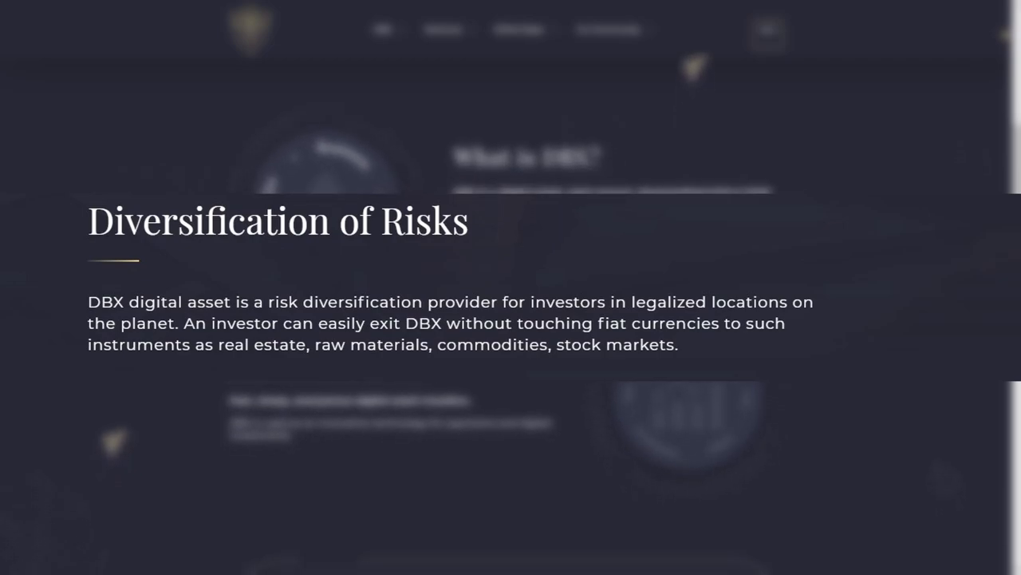
scroll("down", 3)
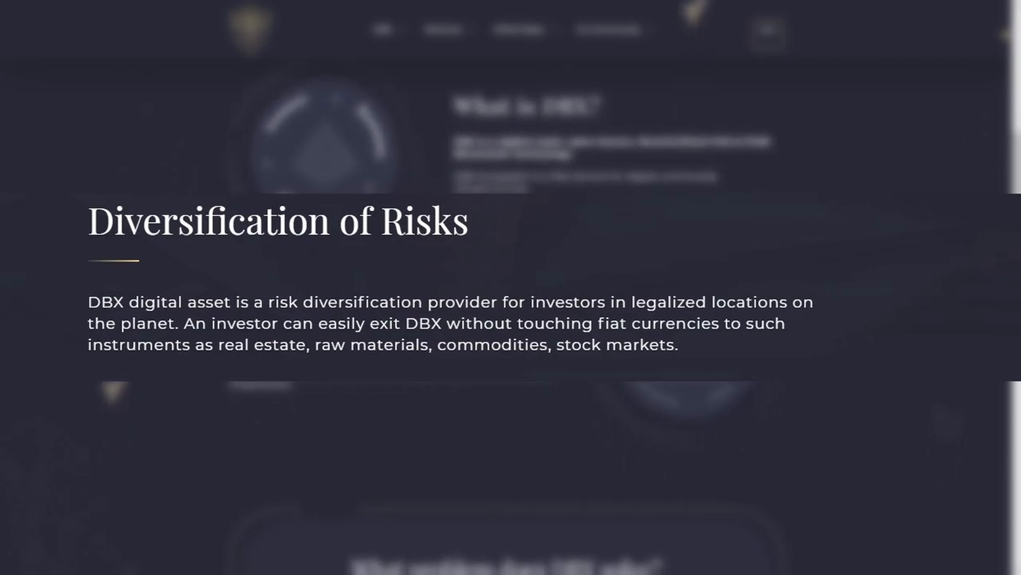
scroll("down", 3)
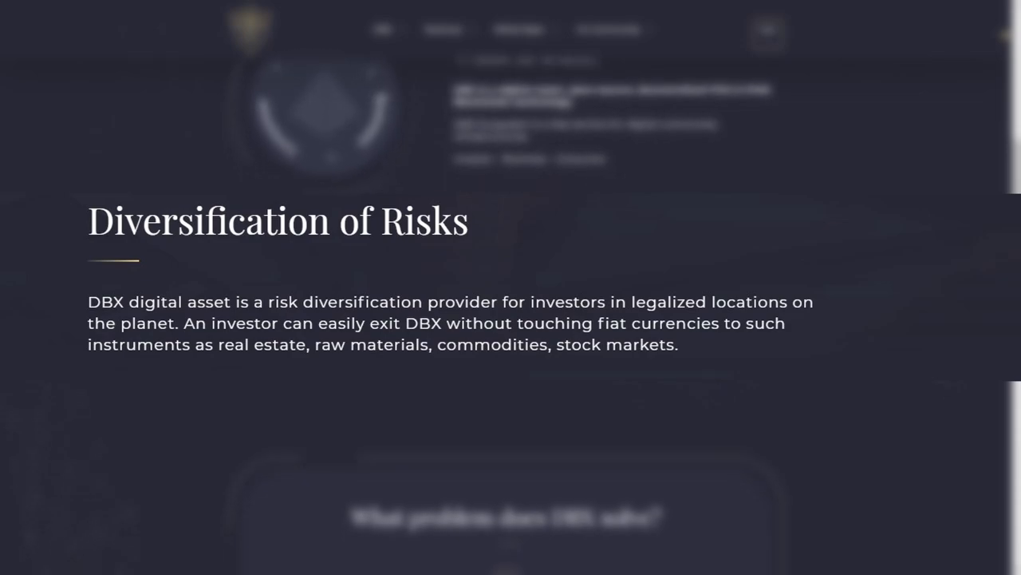
scroll("down", 3)
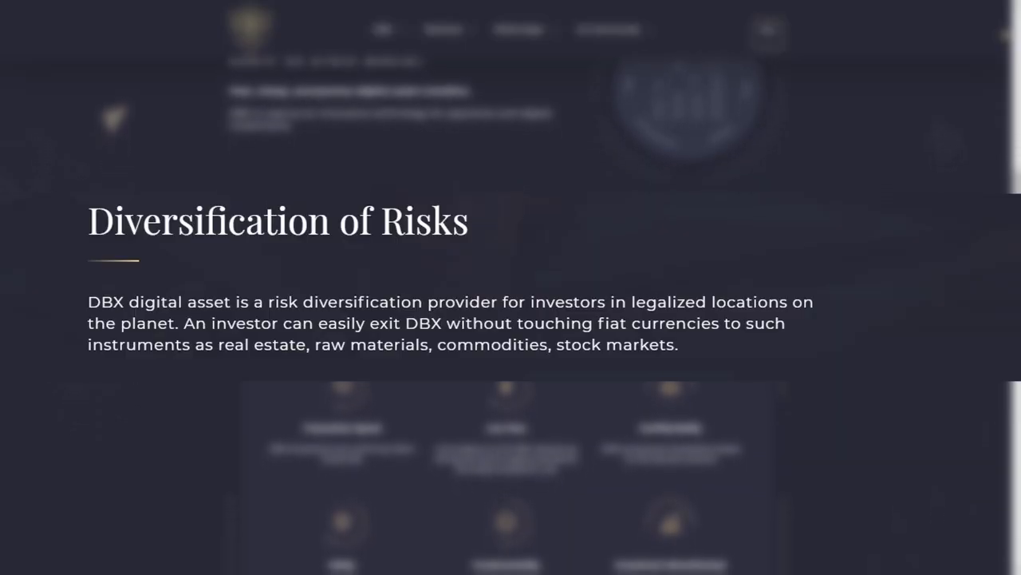
scroll("down", 3)
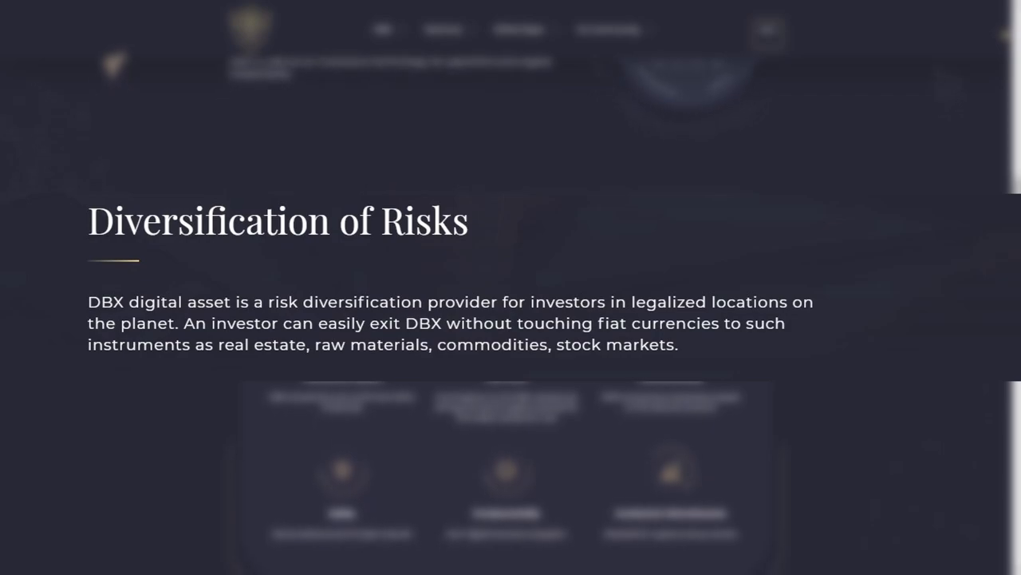
scroll("down", 3)
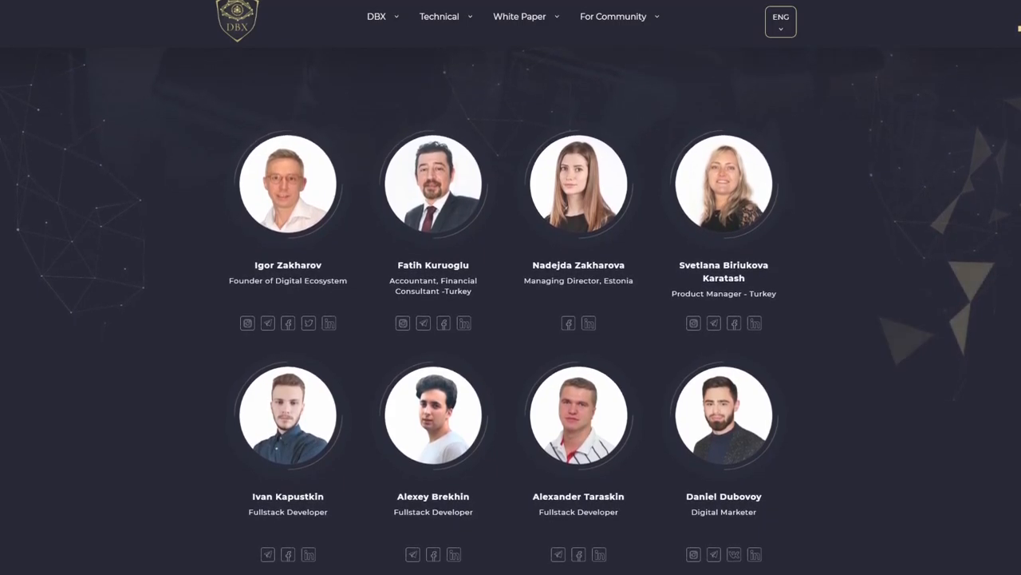
Step: Scroll past the remaining DBX team members to the Ready-Made Solutions for online stores, taxis, retailers and landlords
scroll("down", 3)
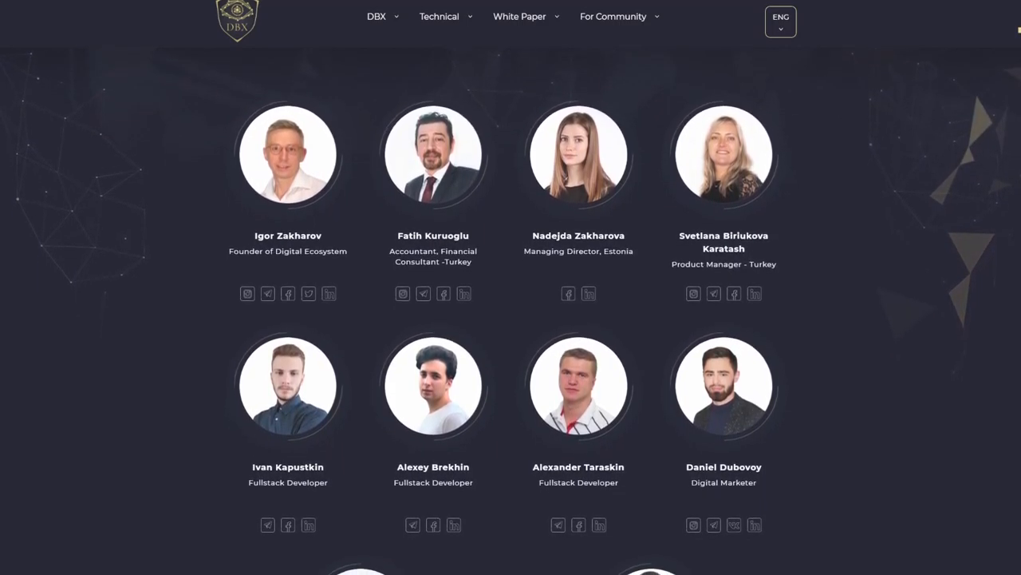
scroll("down", 3)
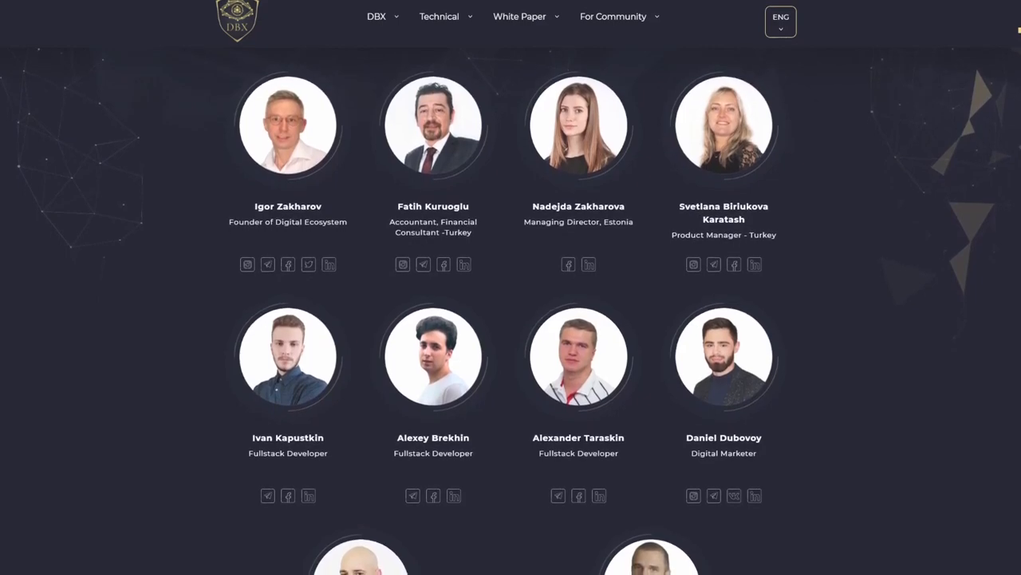
scroll("down", 3)
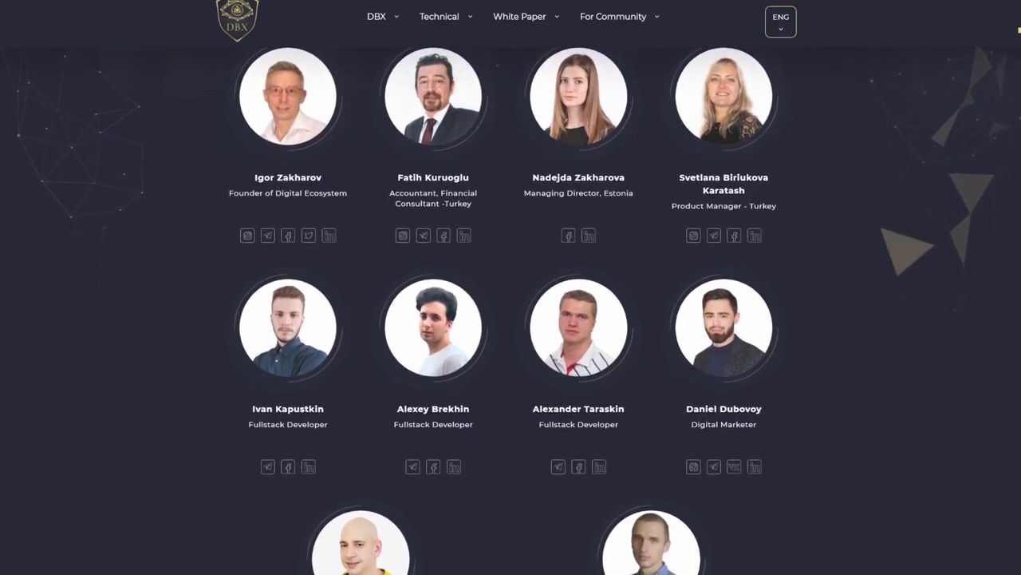
scroll("down", 3)
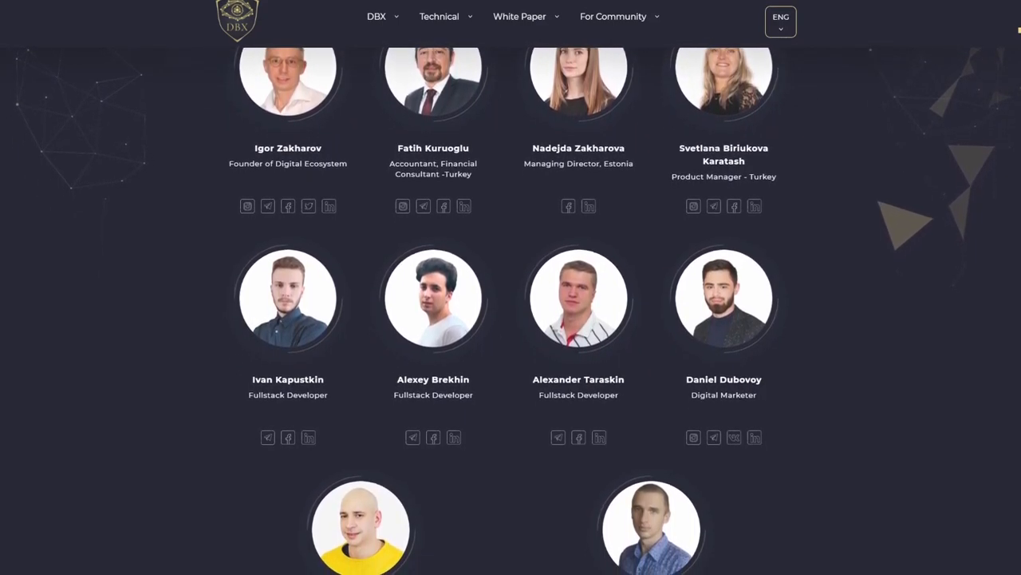
scroll("down", 3)
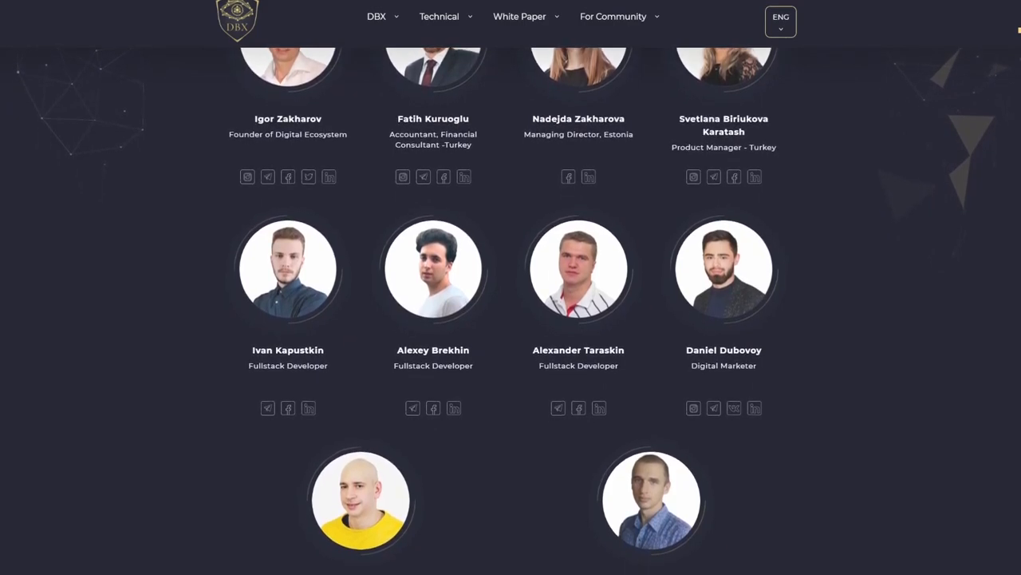
scroll("down", 3)
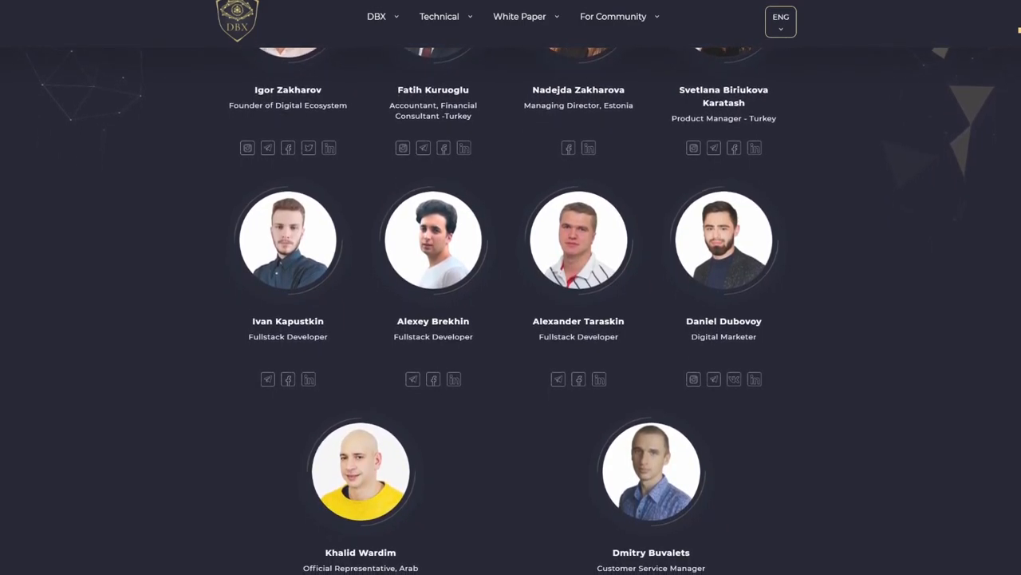
scroll("down", 3)
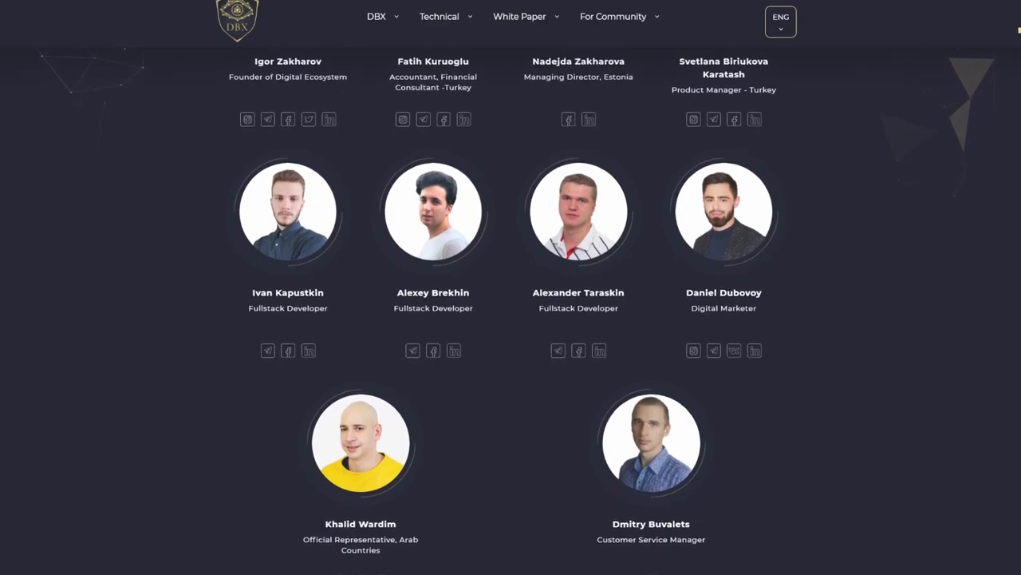
scroll("down", 3)
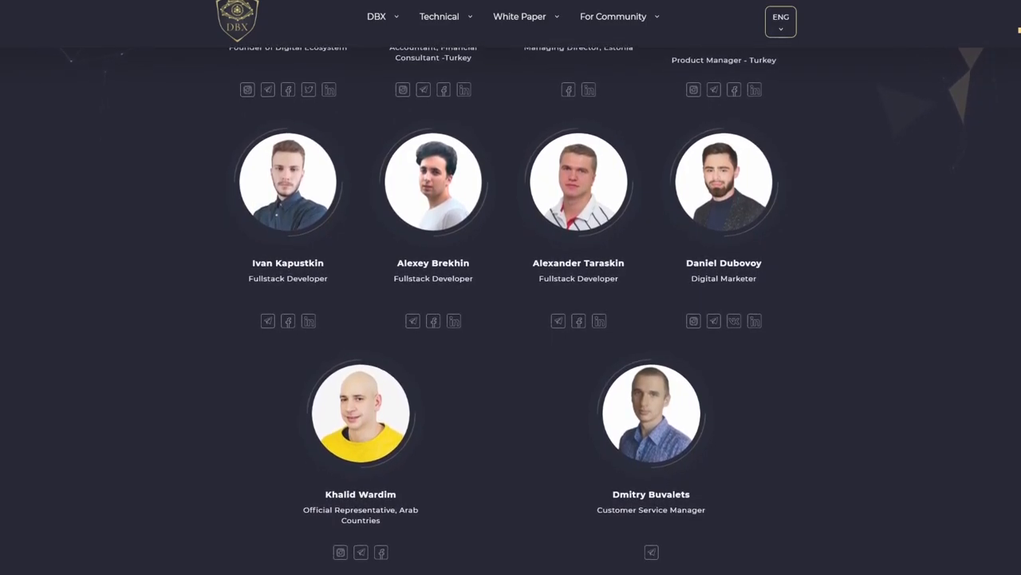
scroll("down", 3)
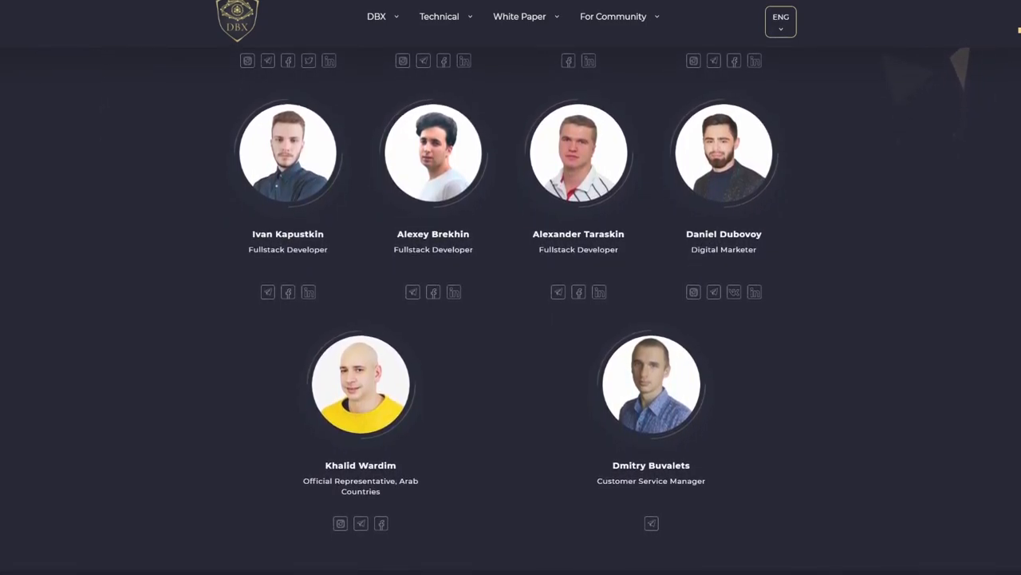
scroll("down", 3)
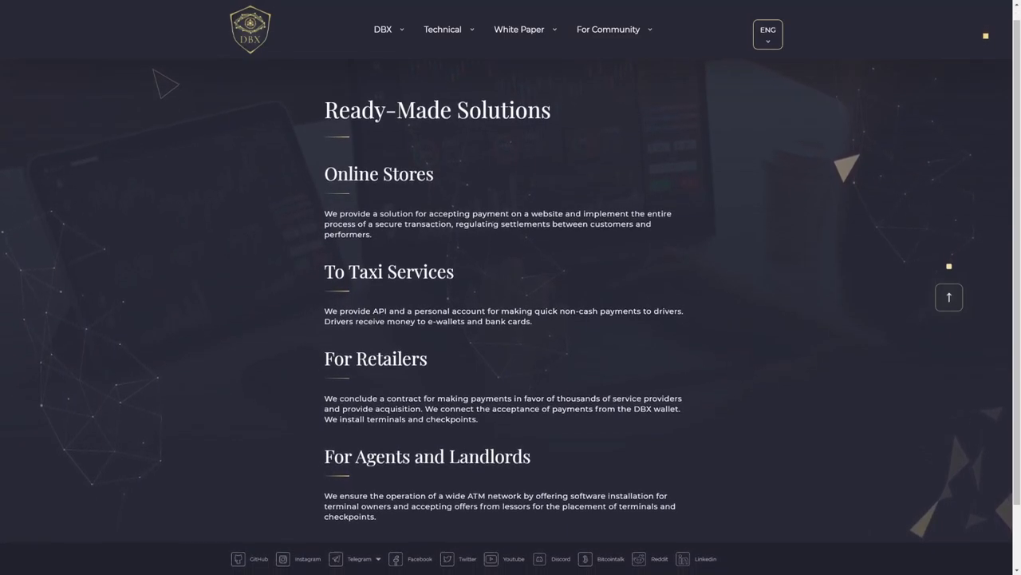
Step: Scroll the DBX Ready-Made Solutions page down to its footer
scroll("down", 3)
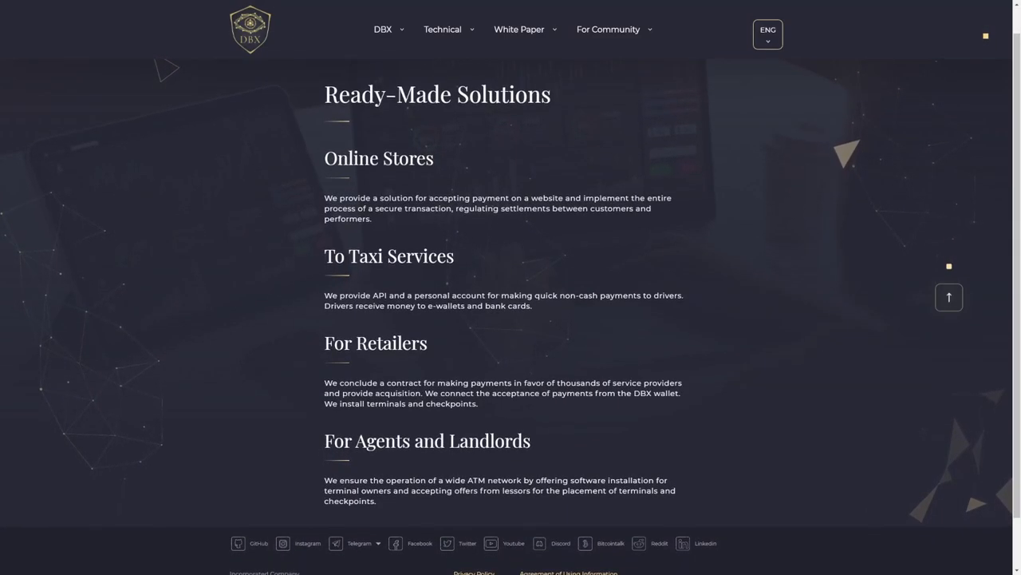
scroll("down", 3)
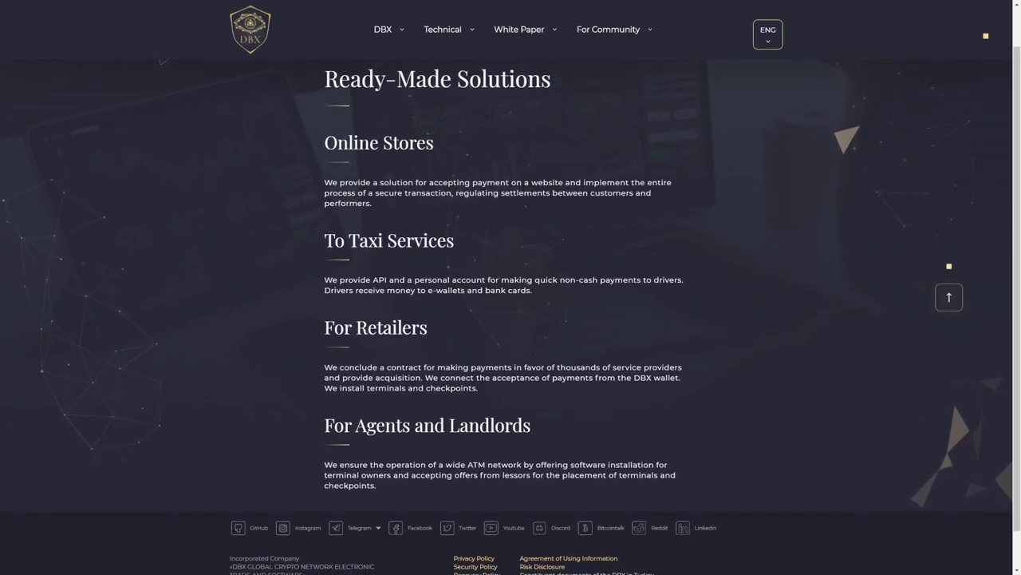
scroll("down", 3)
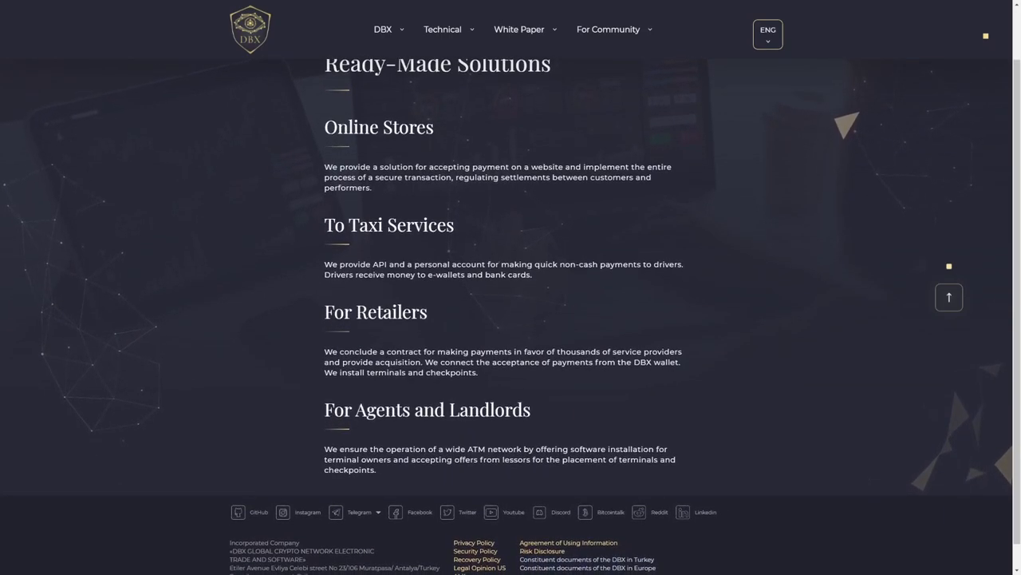
scroll("down", 3)
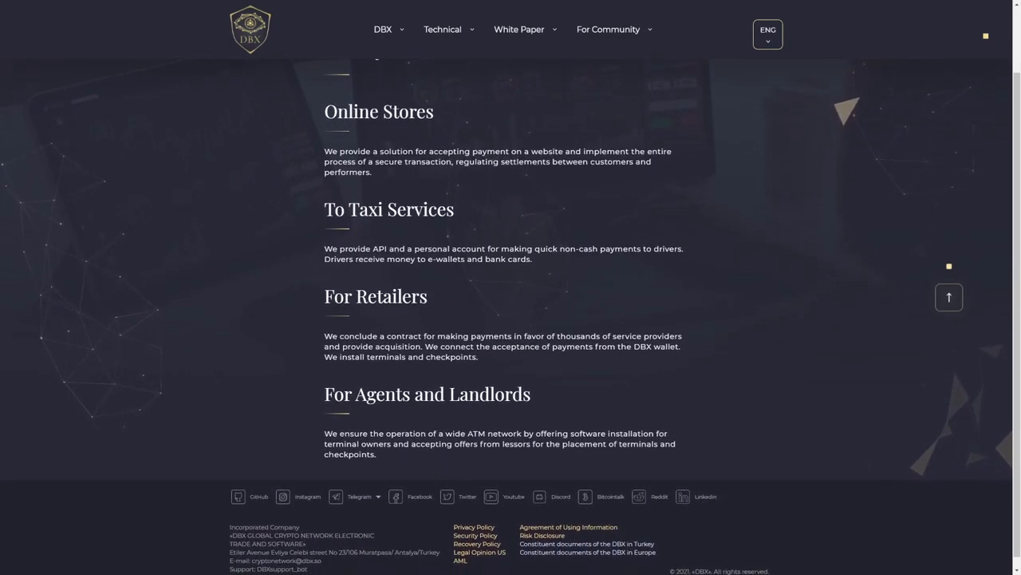
scroll("down", 3)
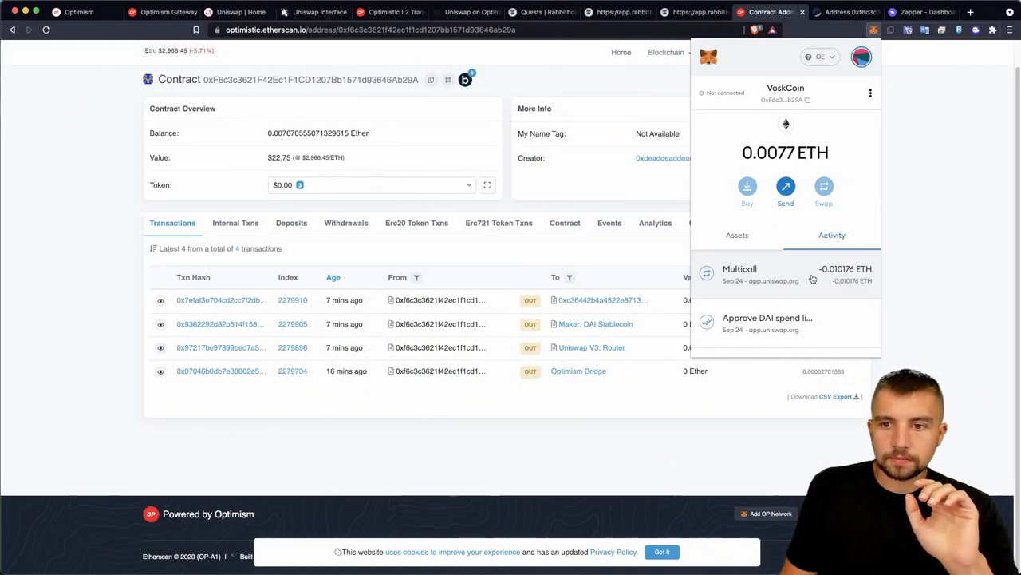
Step: View the most recent transaction's details showing its 0.00101 Ether ($2.96) fee
left_click(758, 268)
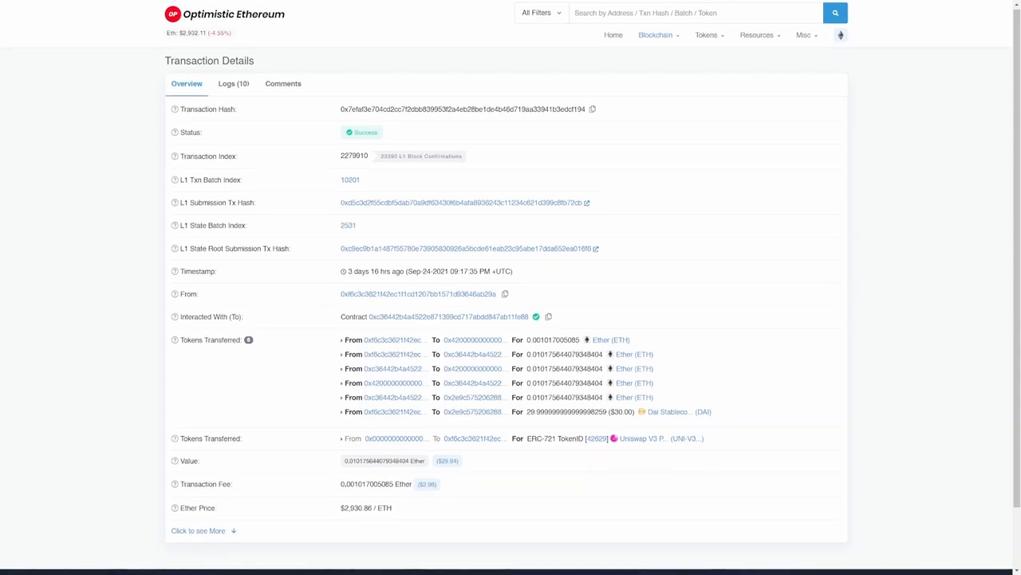
scroll("down", 3)
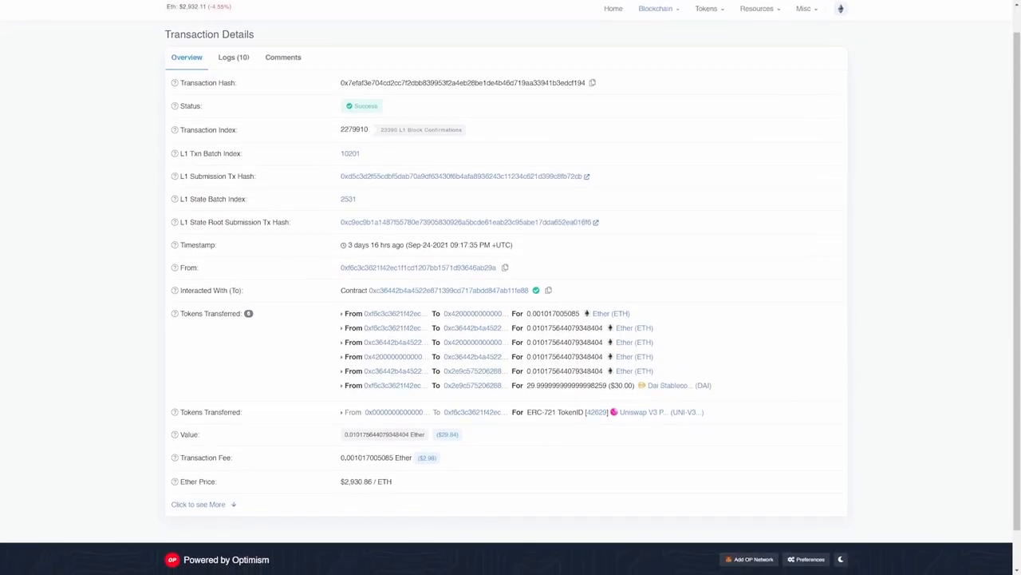
scroll("down", 3)
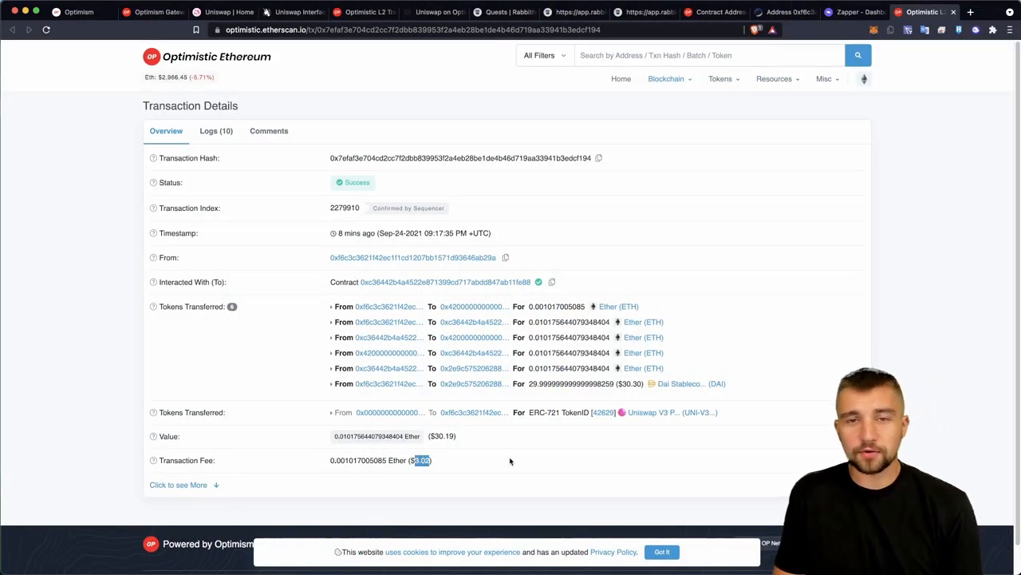
mouse_move(472, 201)
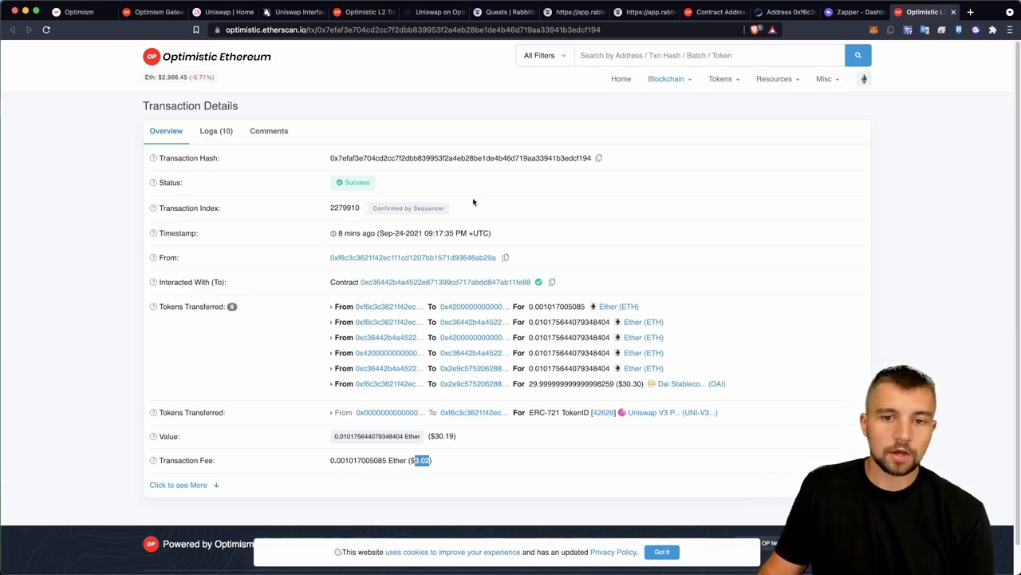
mouse_move(454, 380)
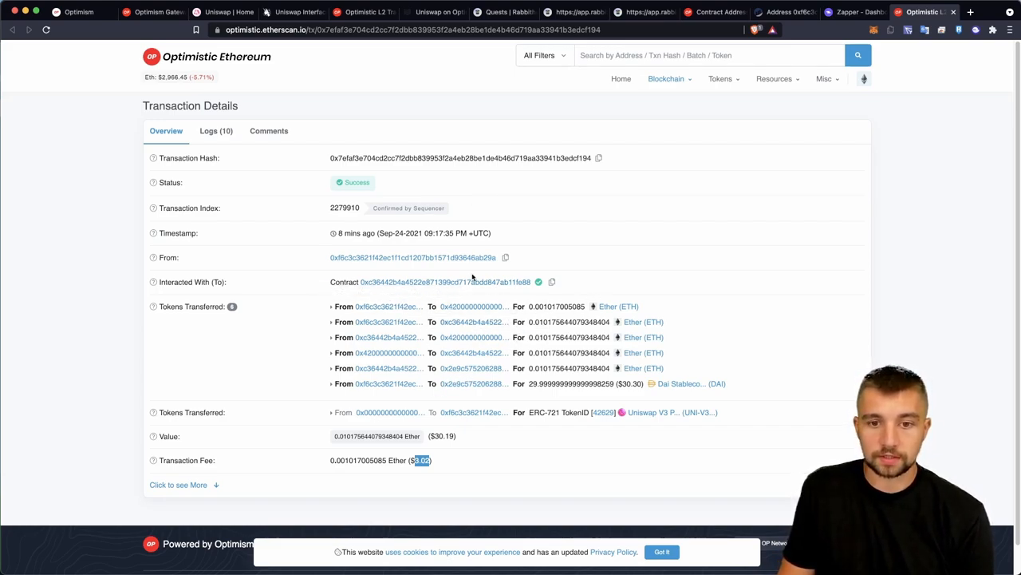
mouse_move(709, 331)
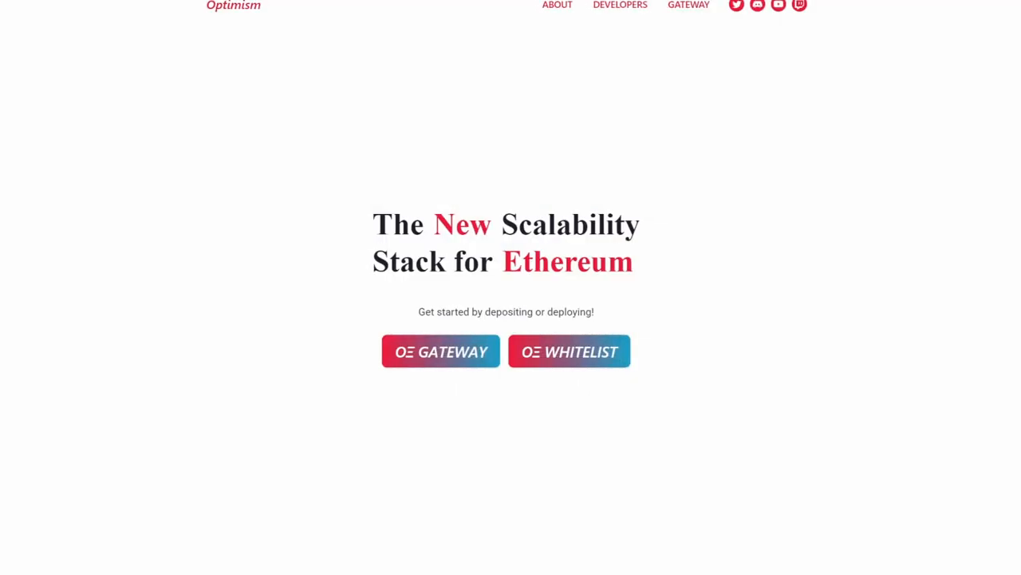
Step: Scroll the Optimism homepage down to the Our Philosophy section on its public benefit charter
scroll("down", 3)
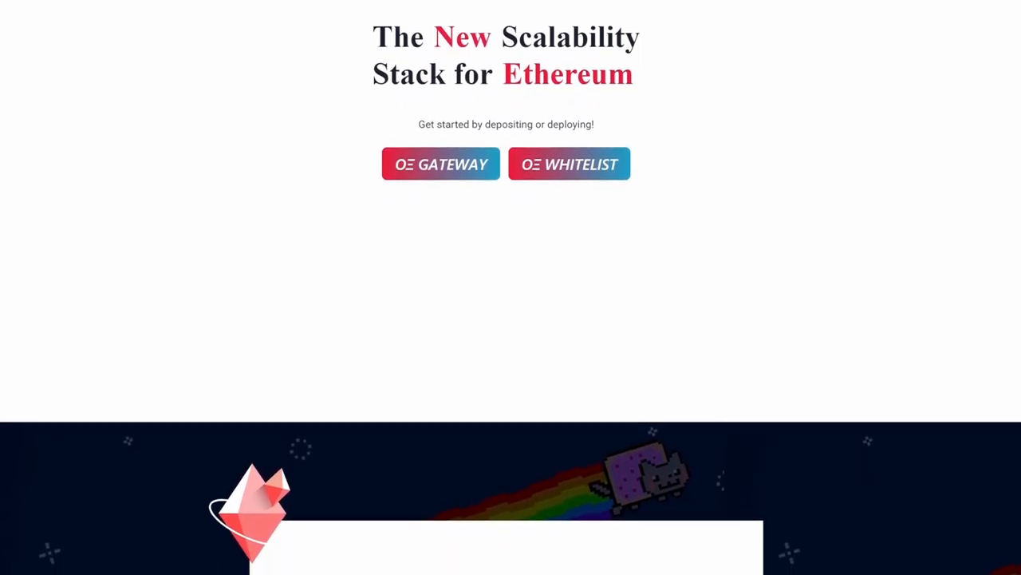
scroll("down", 3)
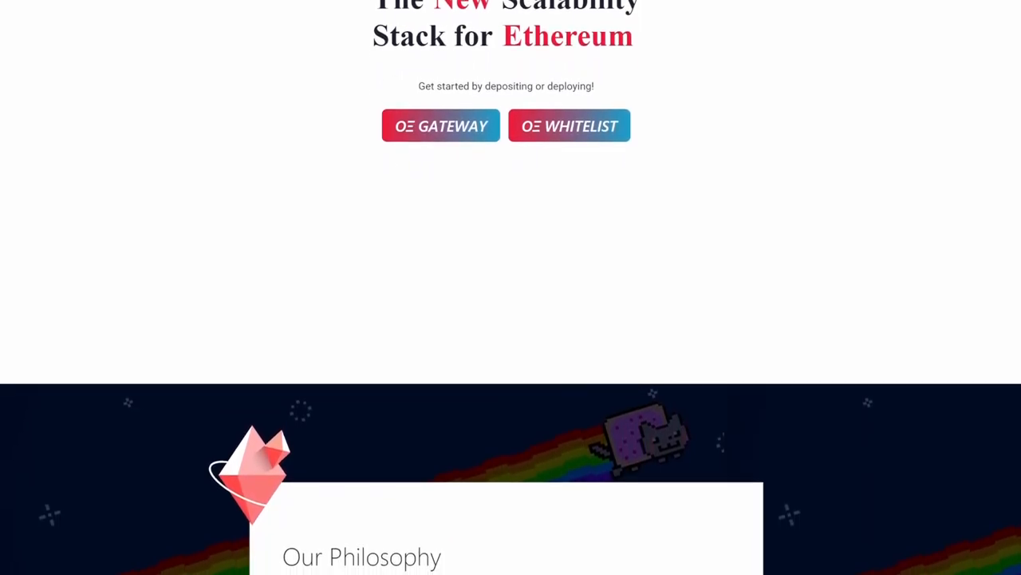
scroll("down", 3)
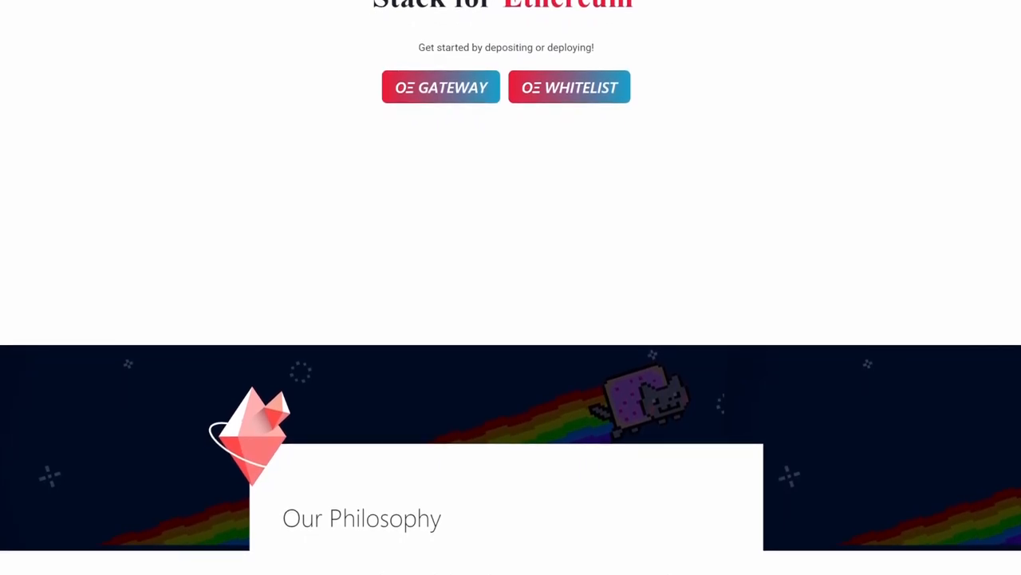
scroll("down", 3)
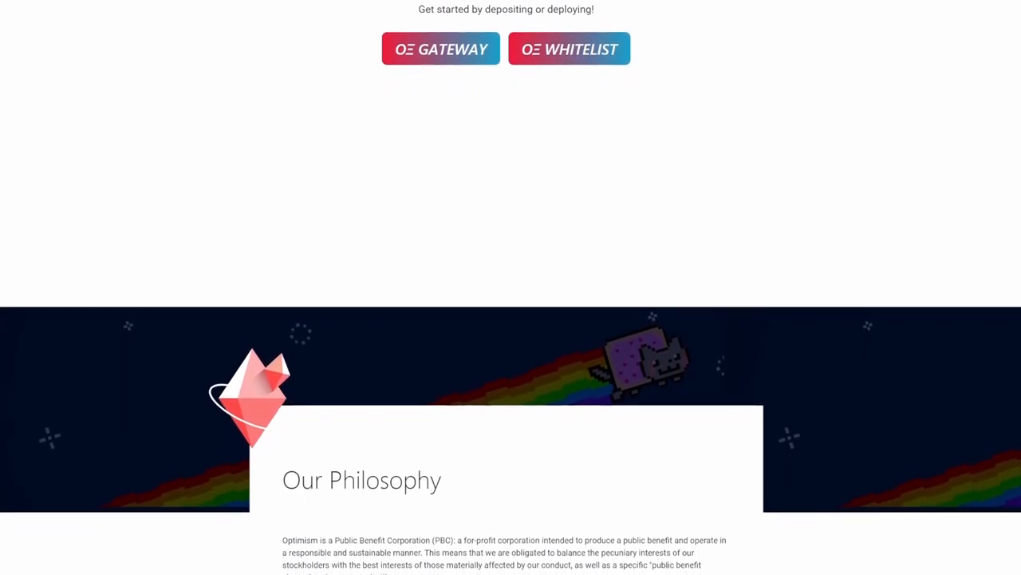
scroll("down", 3)
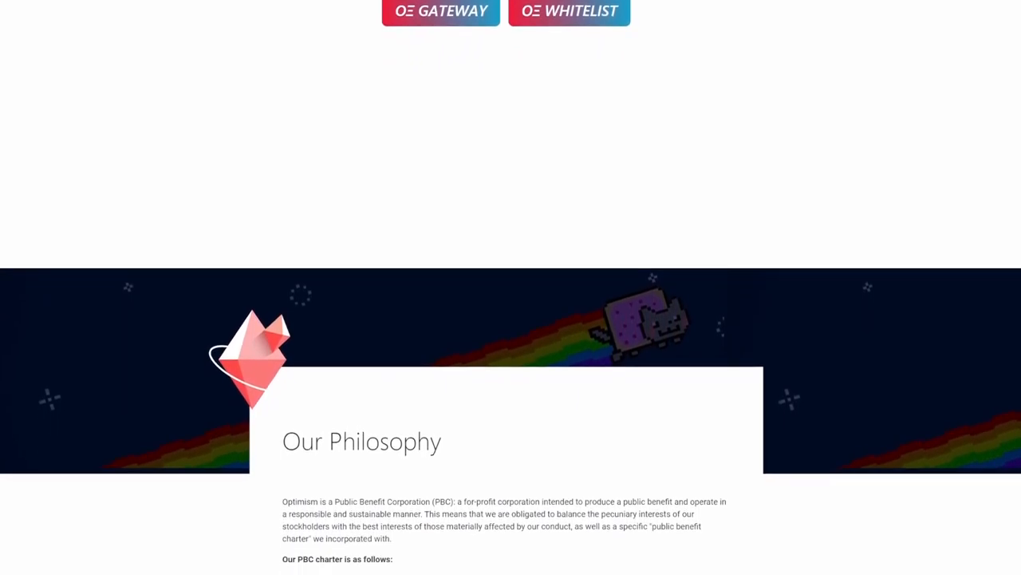
scroll("down", 3)
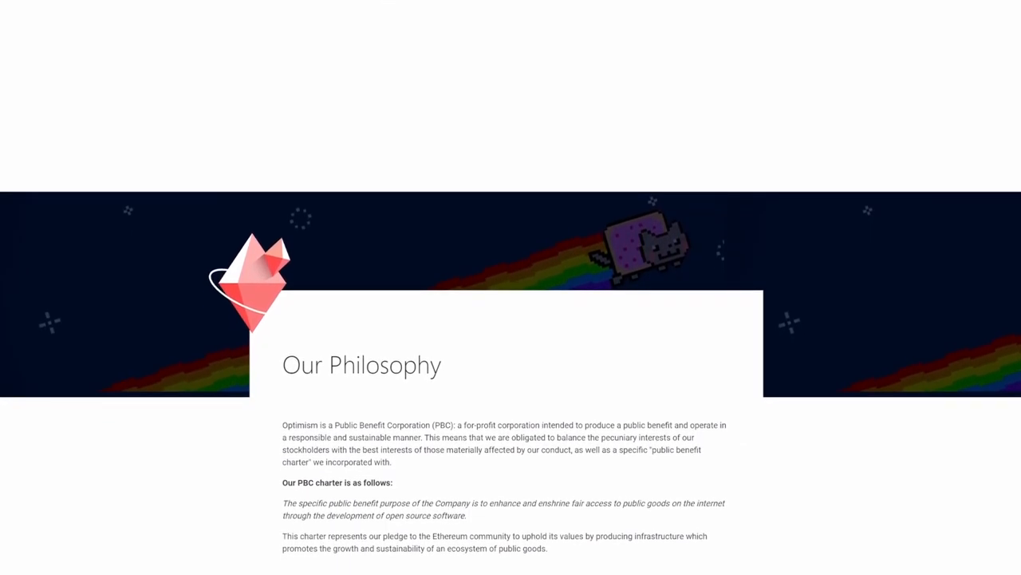